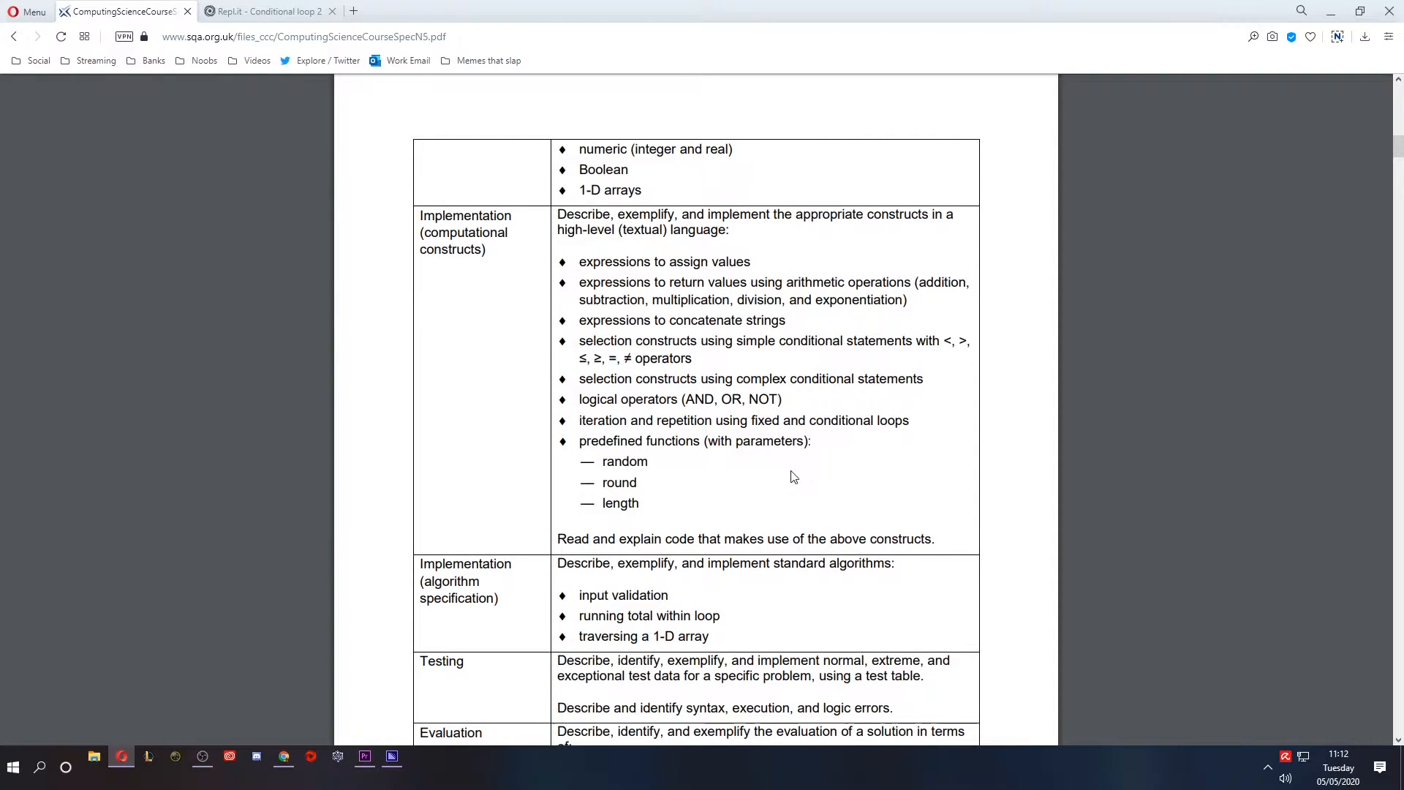
mouse_move(651, 506)
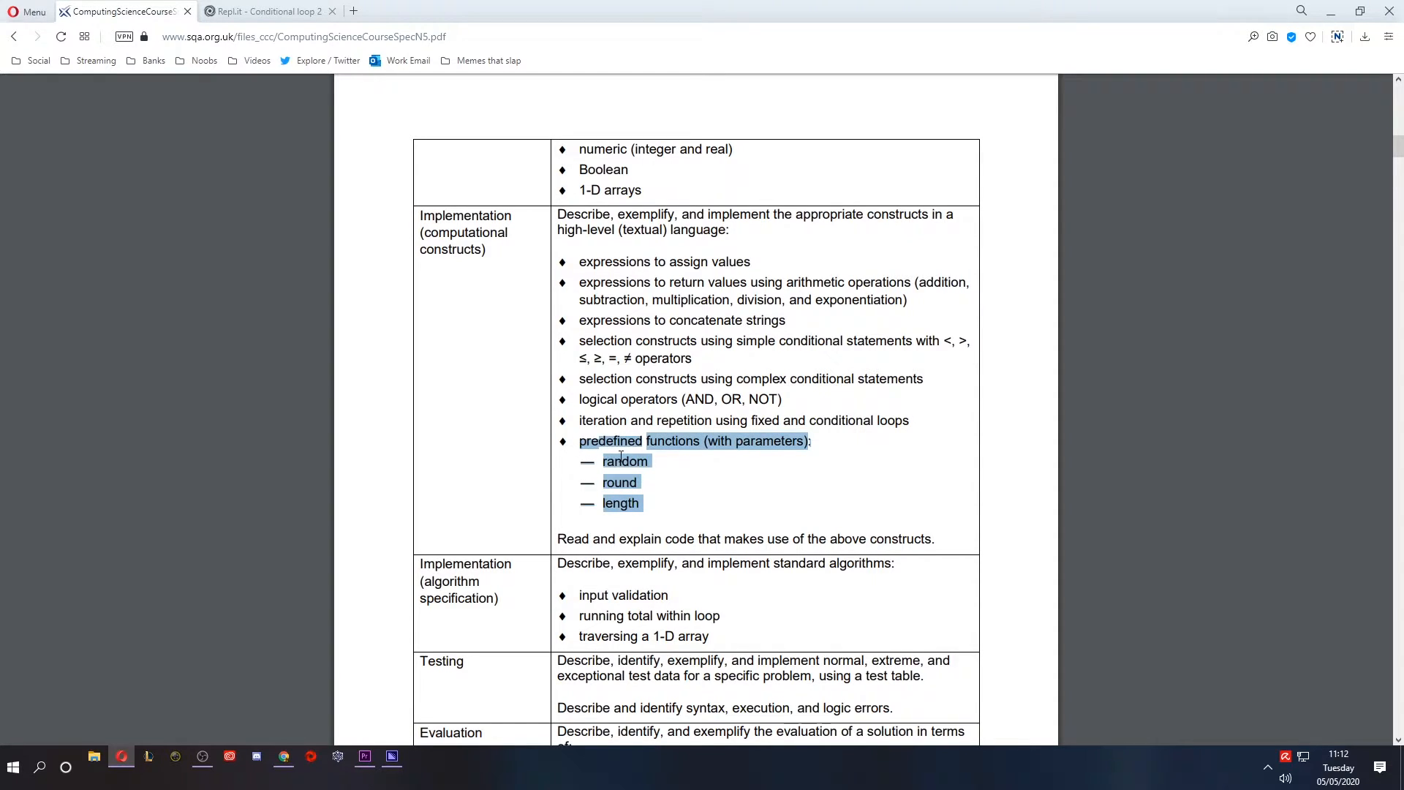
Highlight the word random in the spec's functions list
left_click(637, 441)
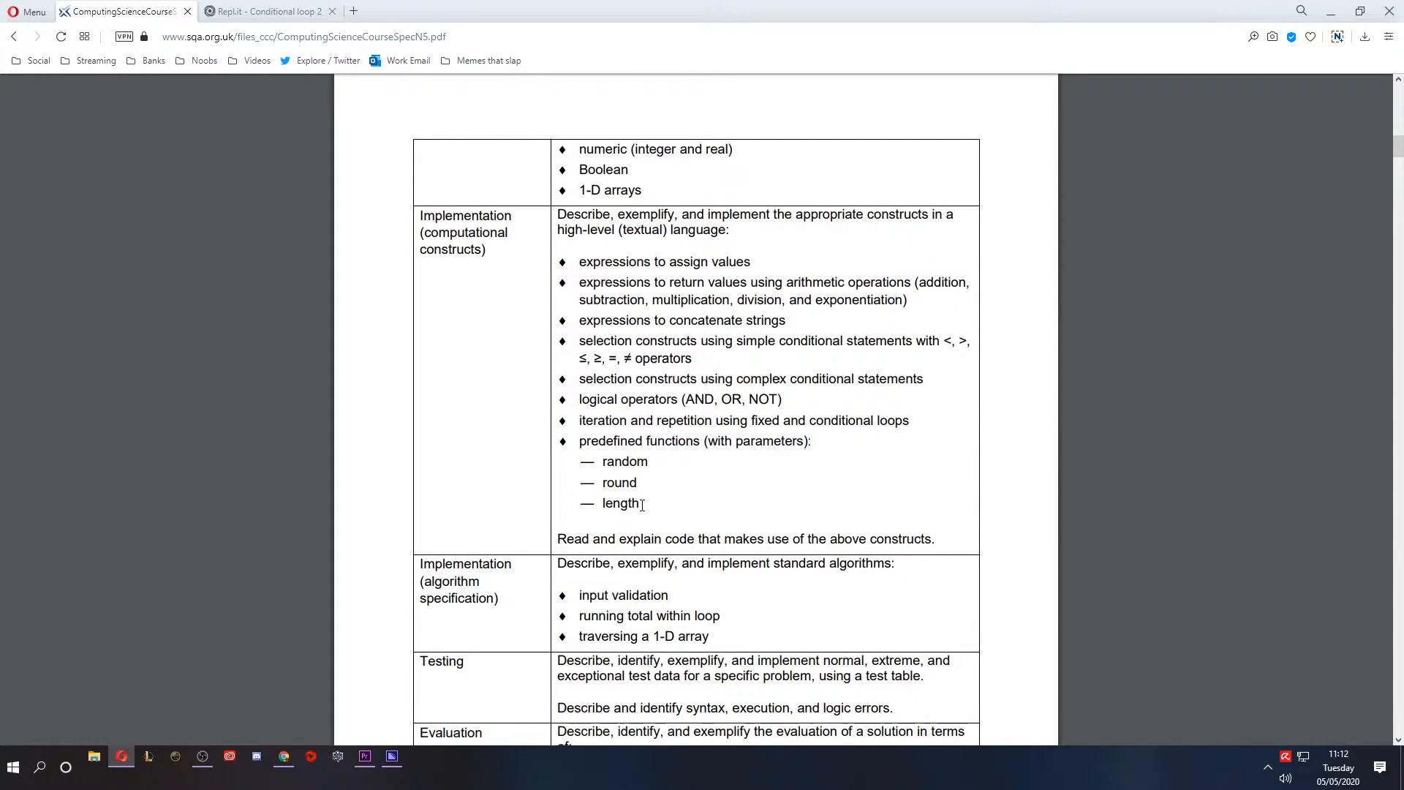
double_click(638, 461)
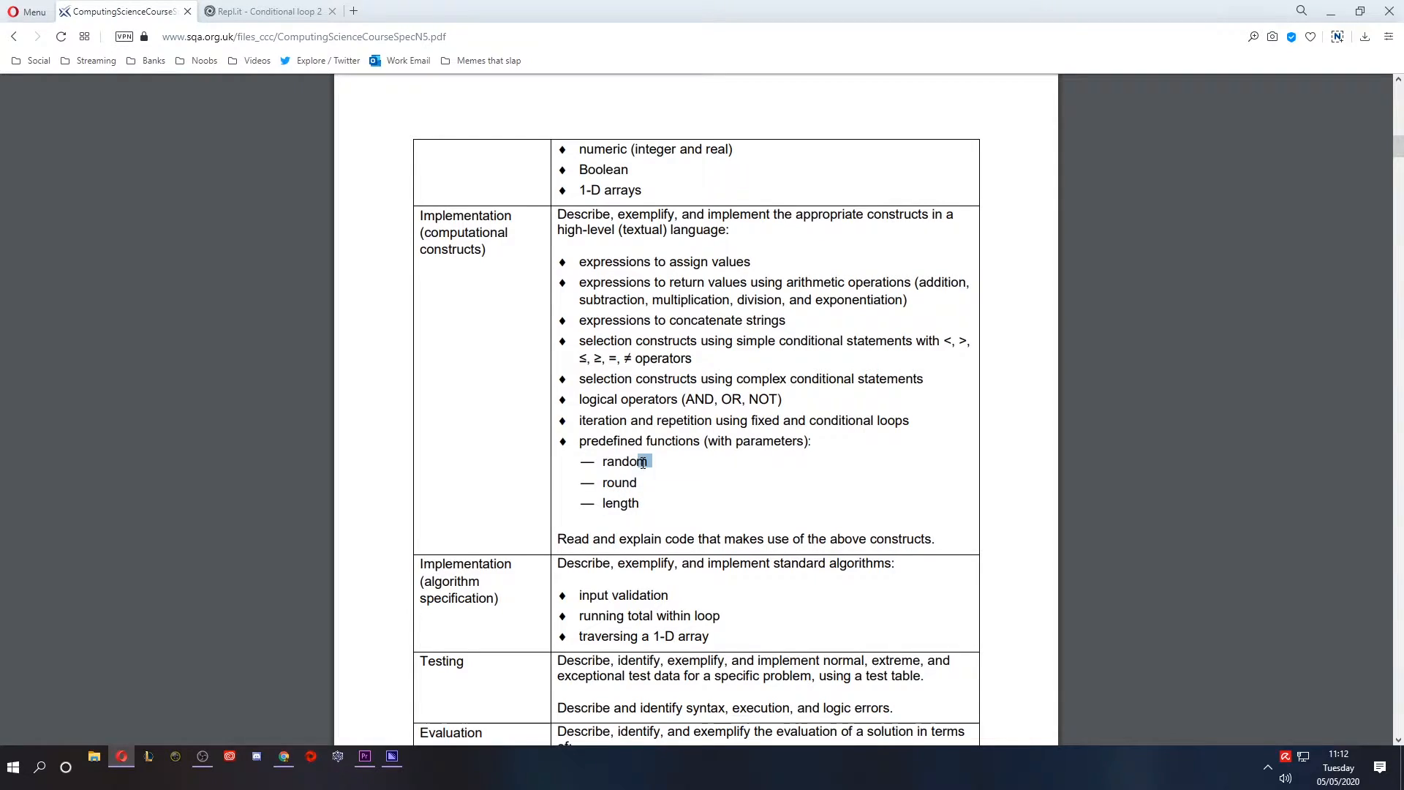
double_click(624, 461)
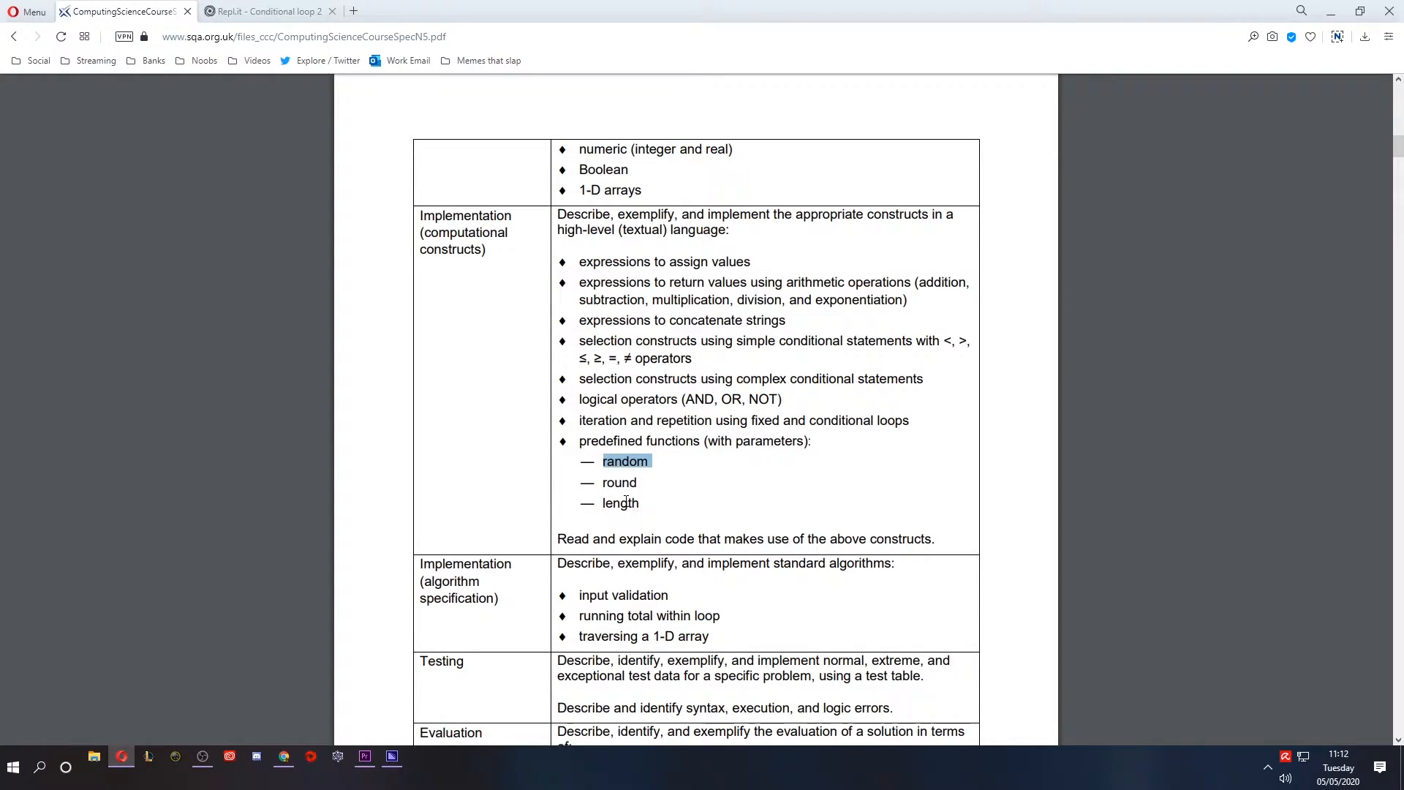
Create a new Python repl named Length Function from the Replit tab
left_click(269, 11)
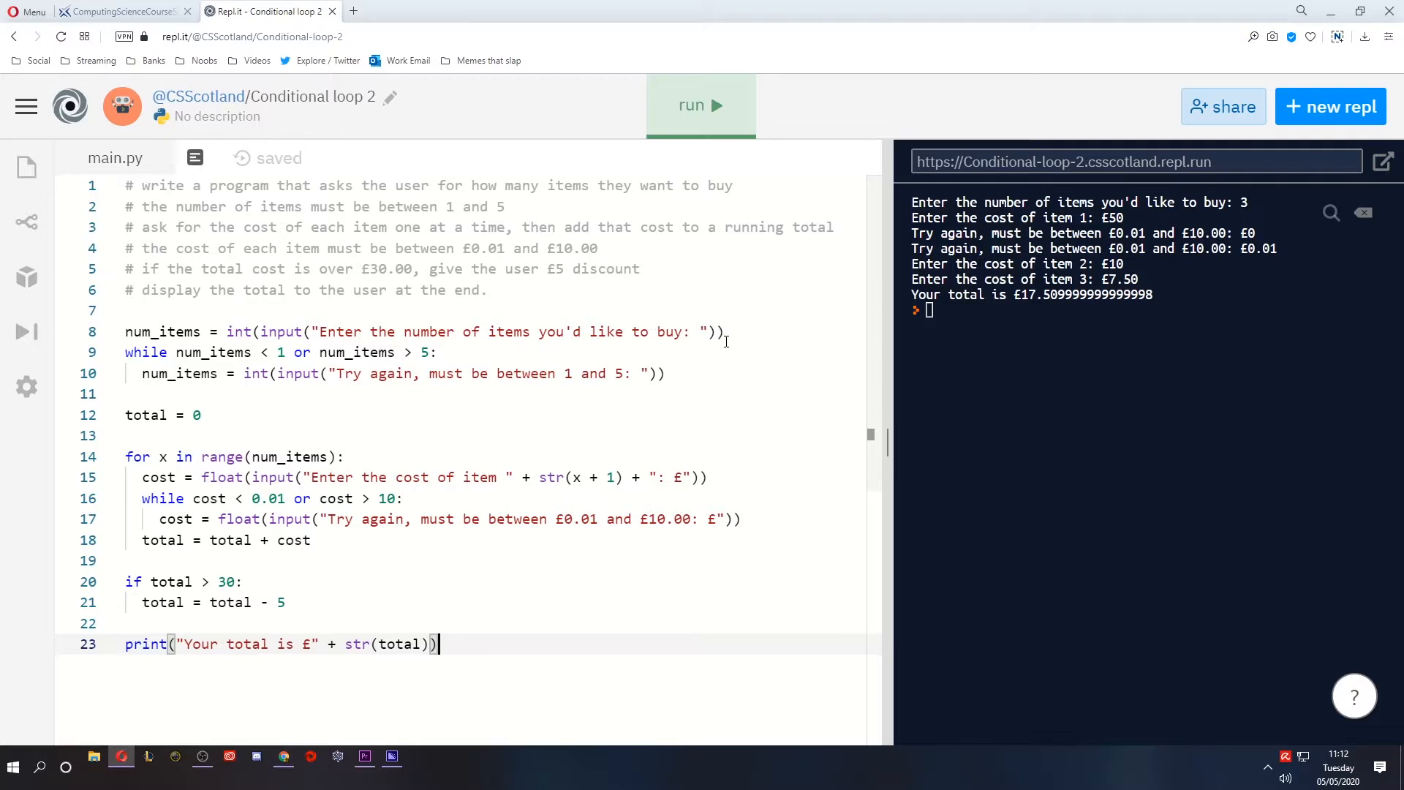
left_click(1331, 105)
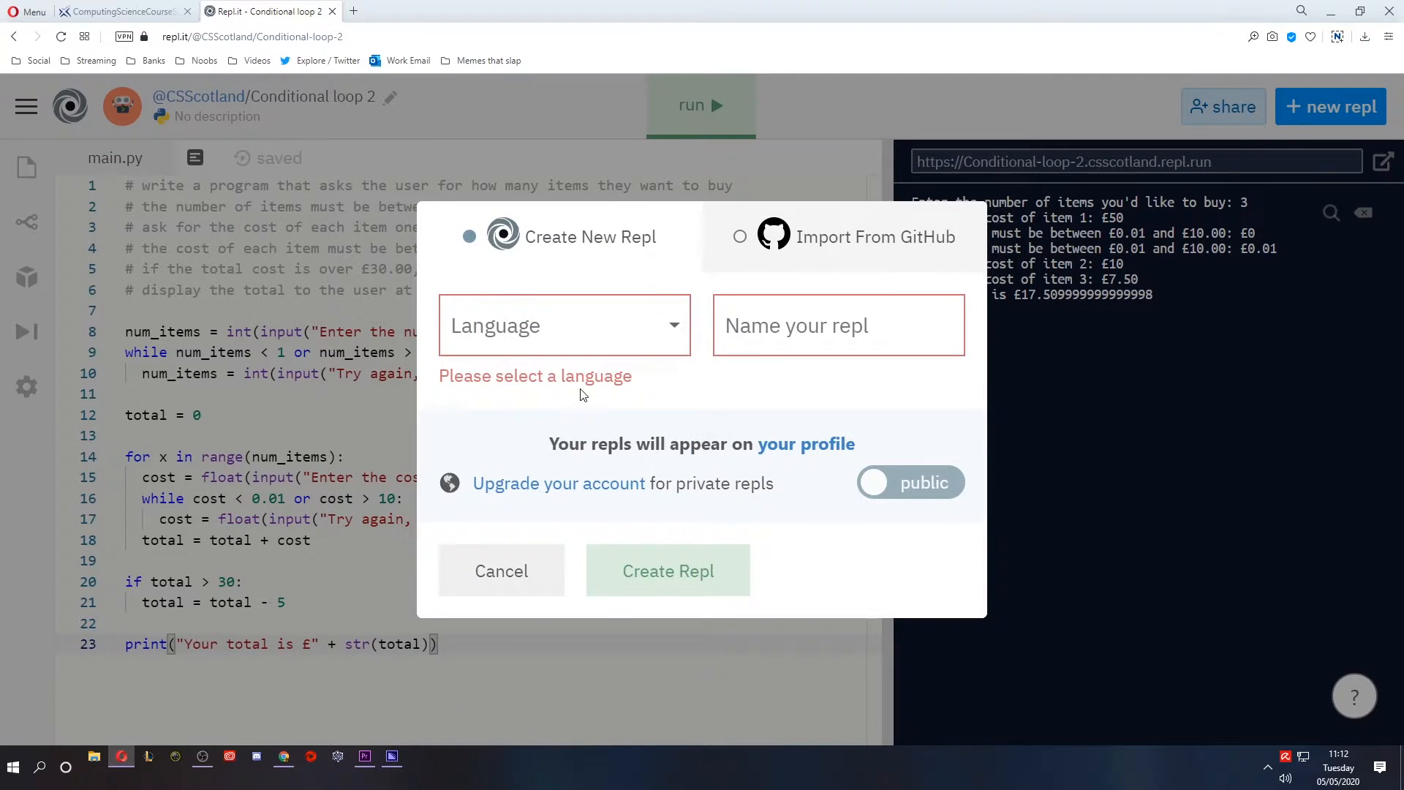
type("Length Function")
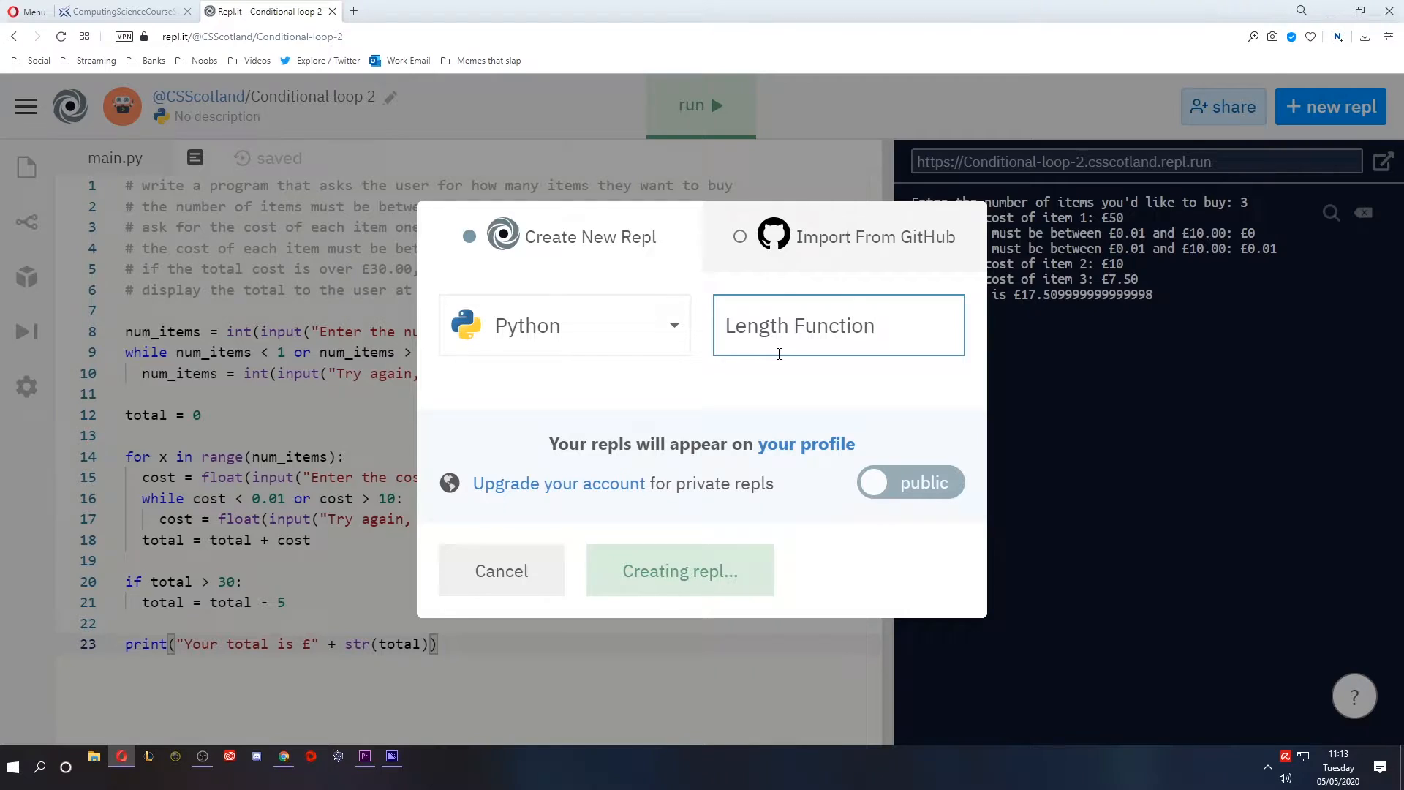
left_click(677, 571)
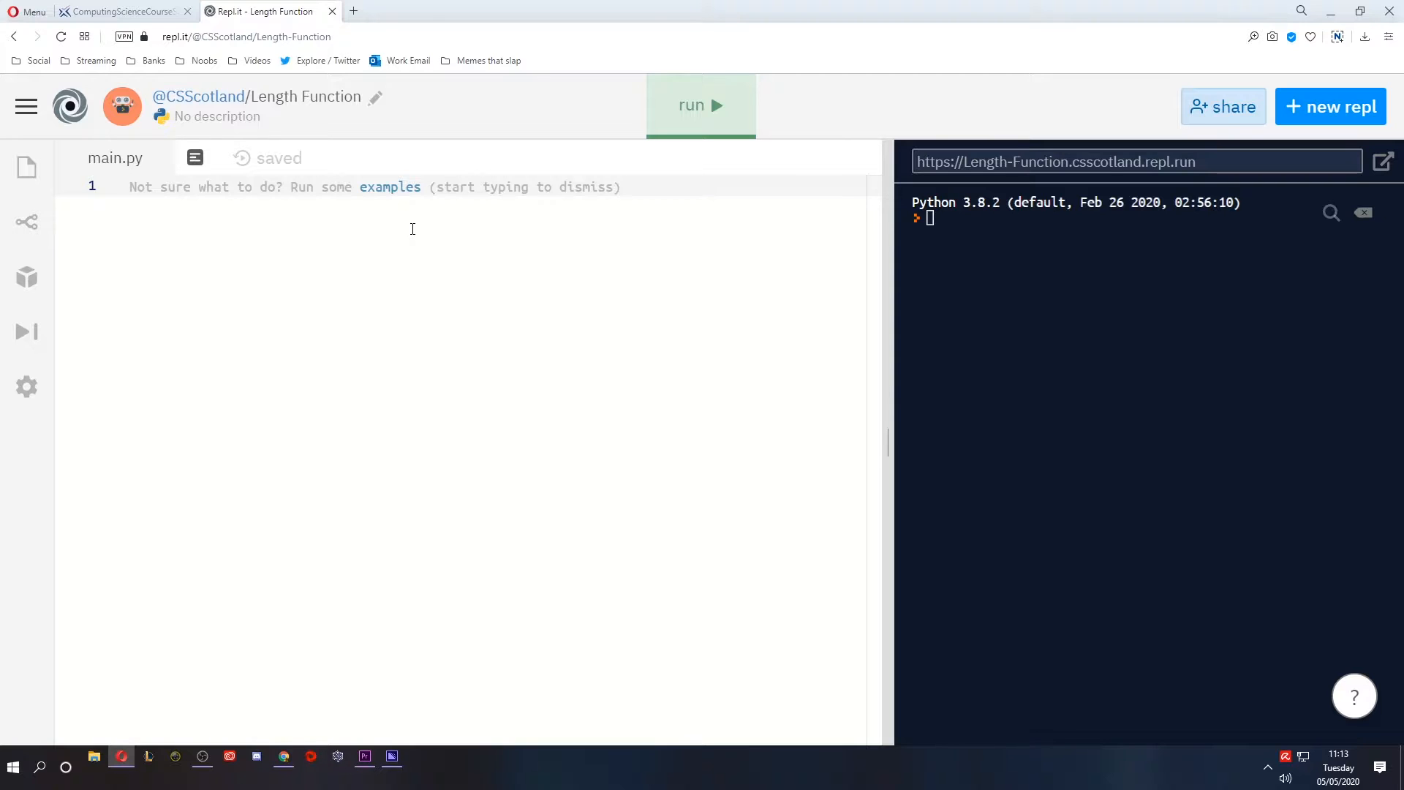
mouse_move(348, 269)
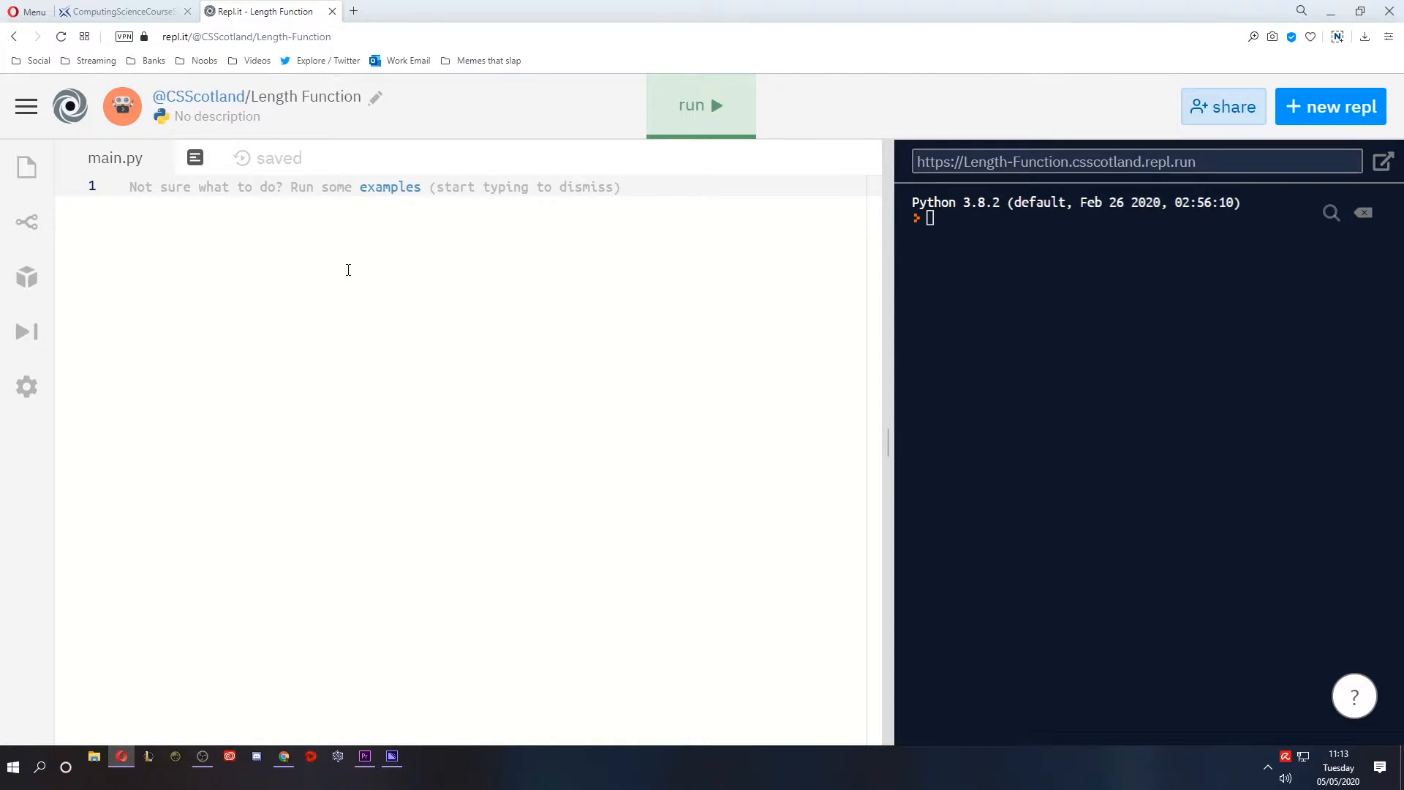
Run a test print, then run print(range(3)) so the console shows range(0, 3)
type("print")
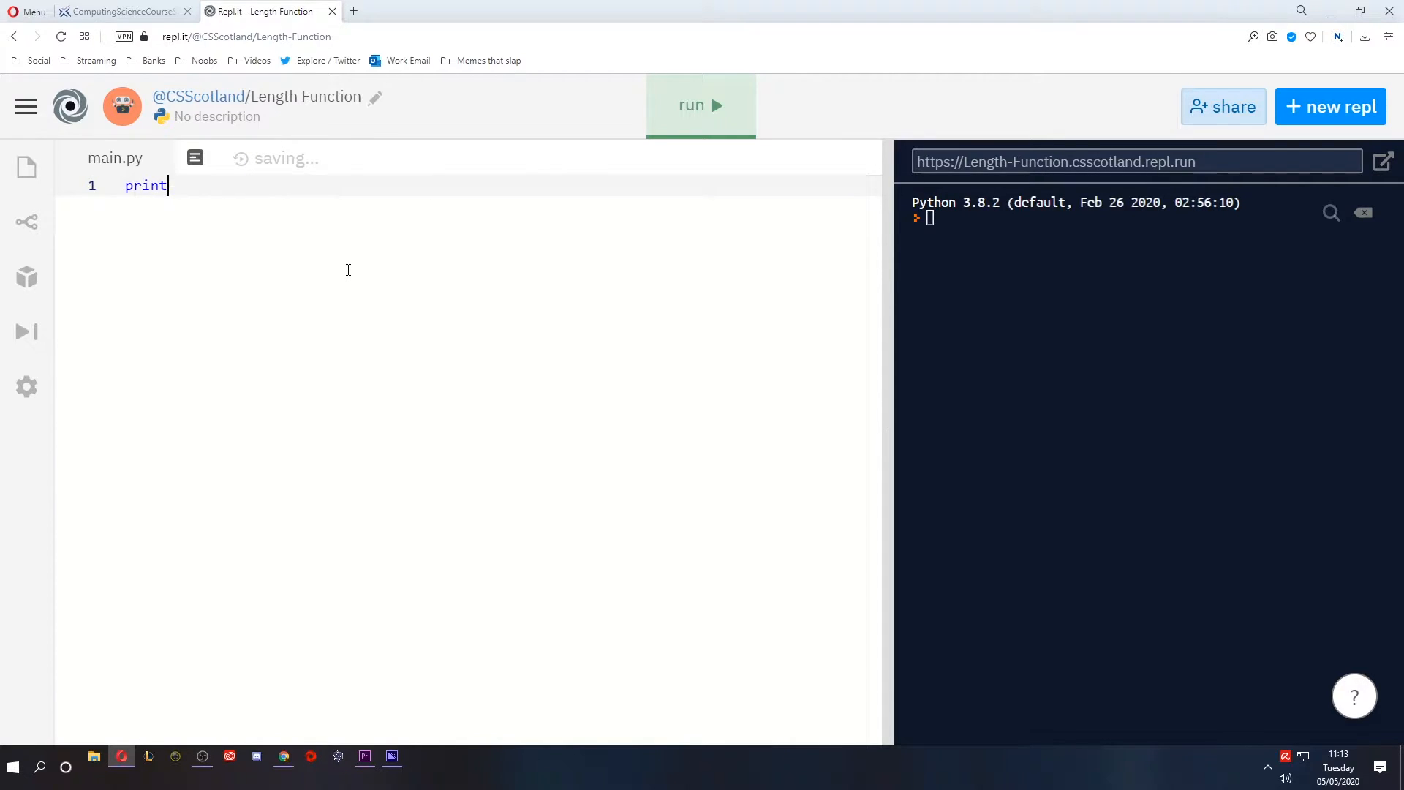
type("(\"F\"")
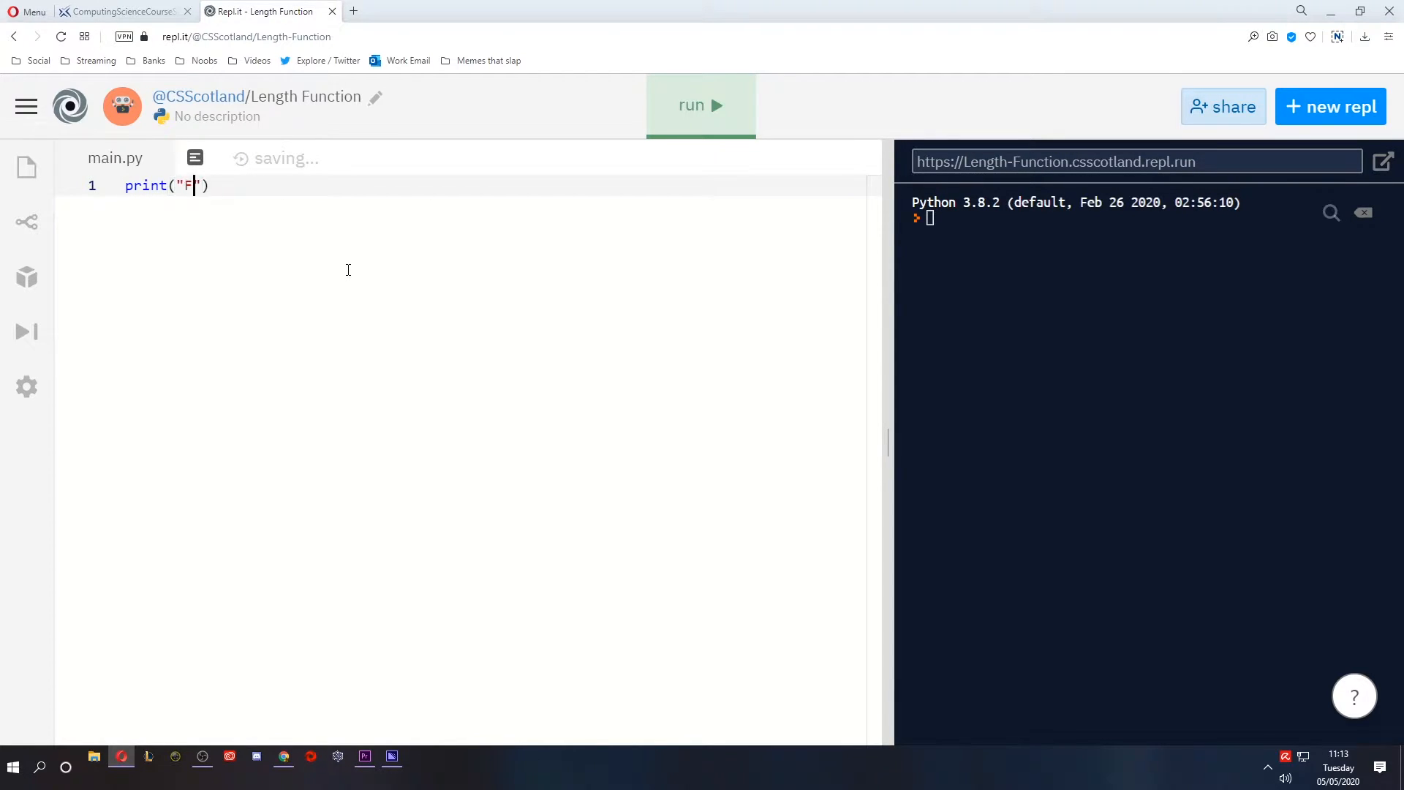
left_click(701, 105)
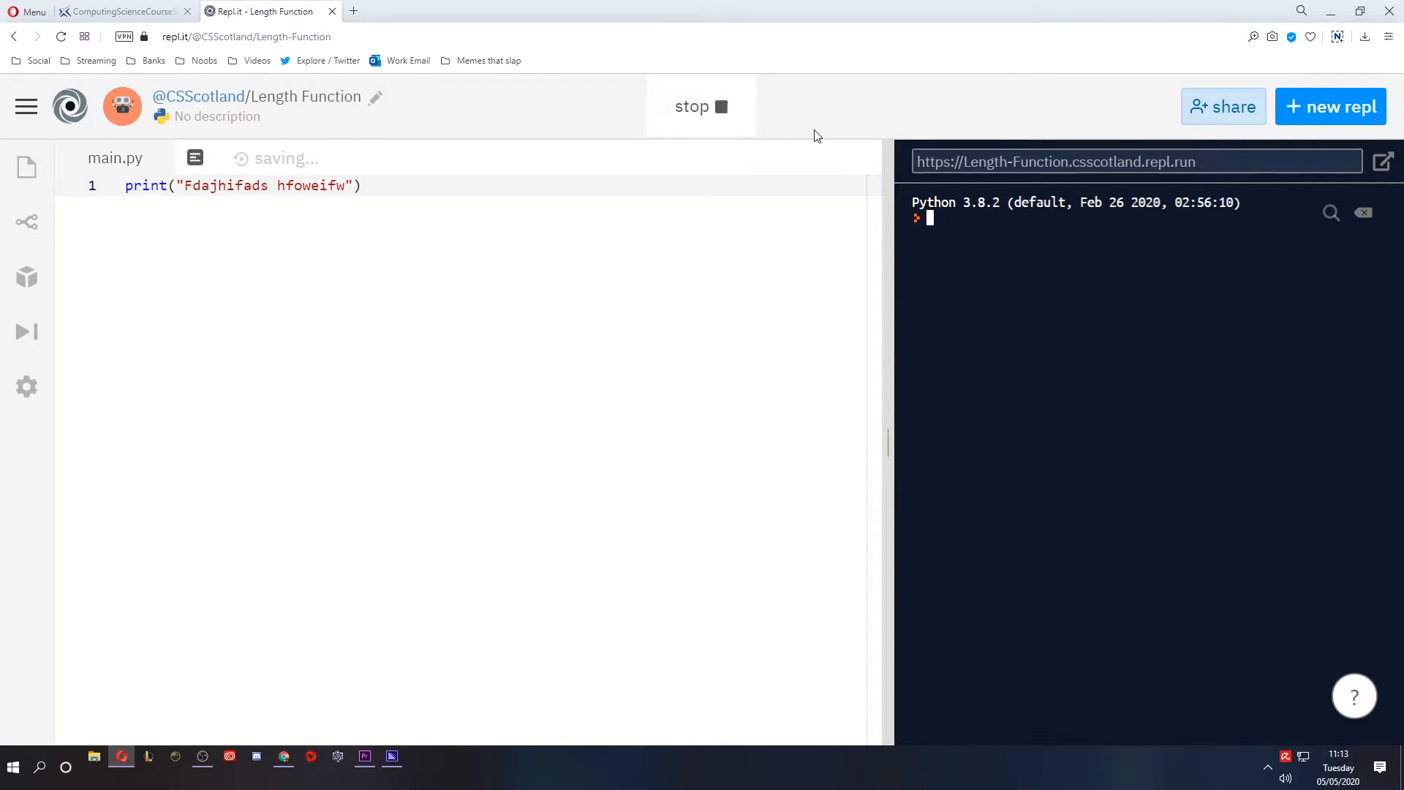
left_click(700, 105)
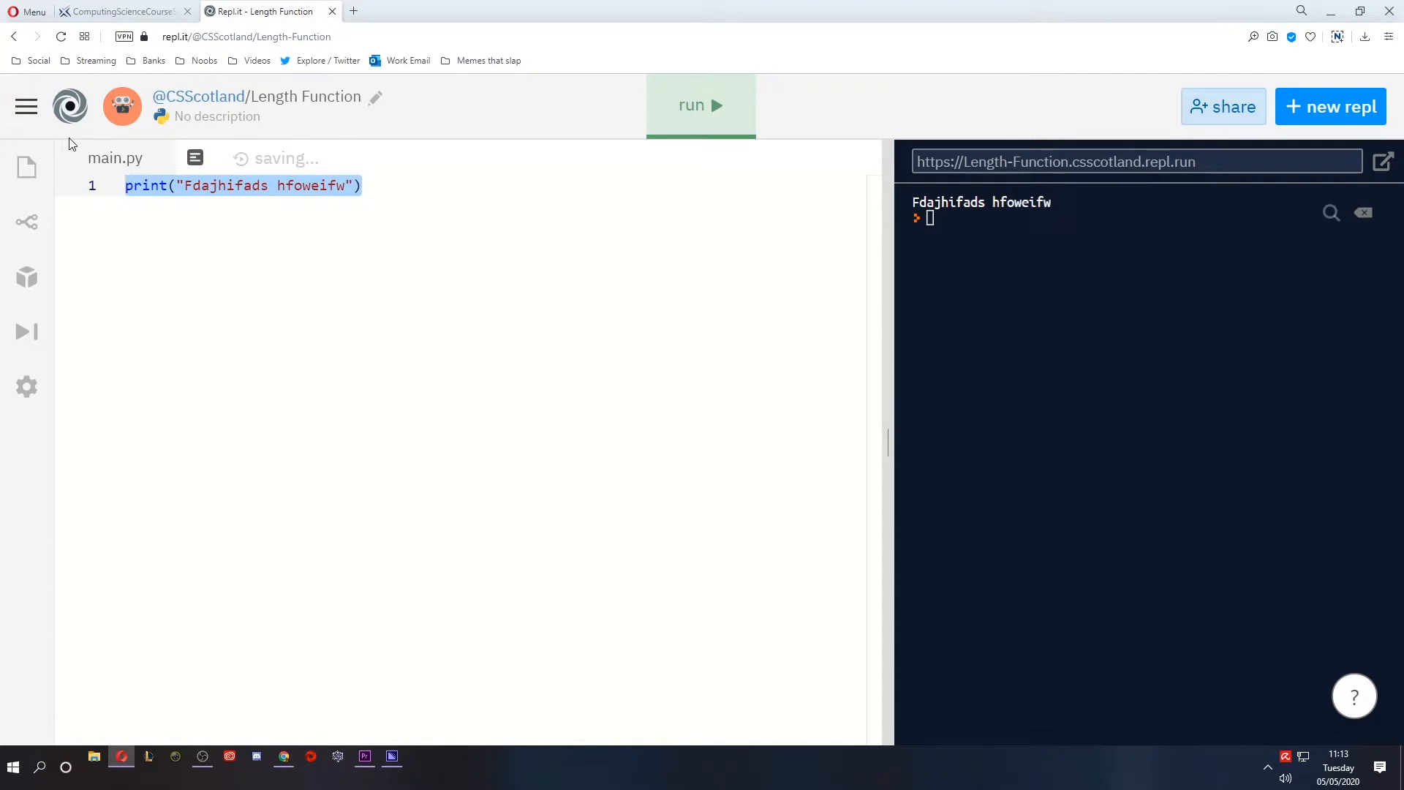
type("range(3)")
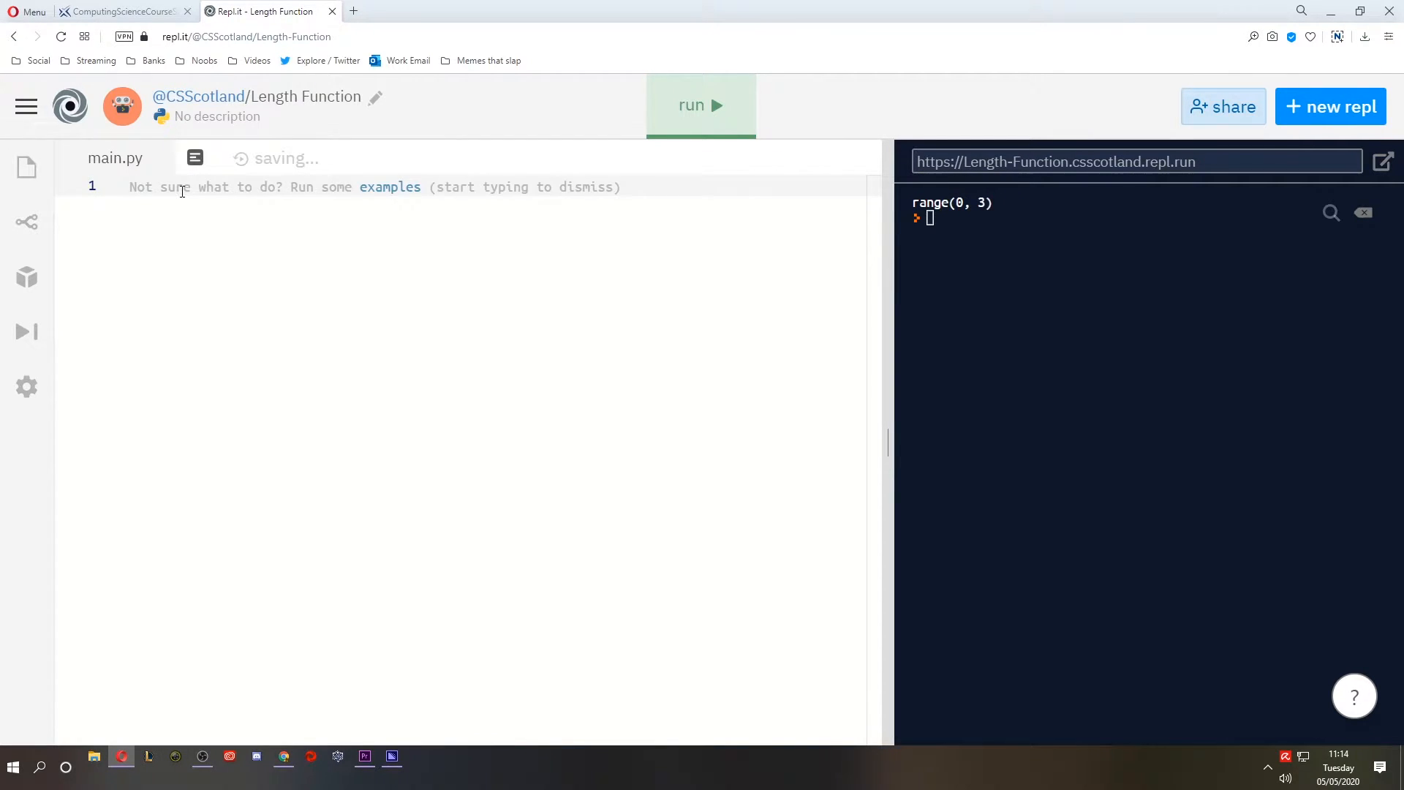
mouse_move(105, 321)
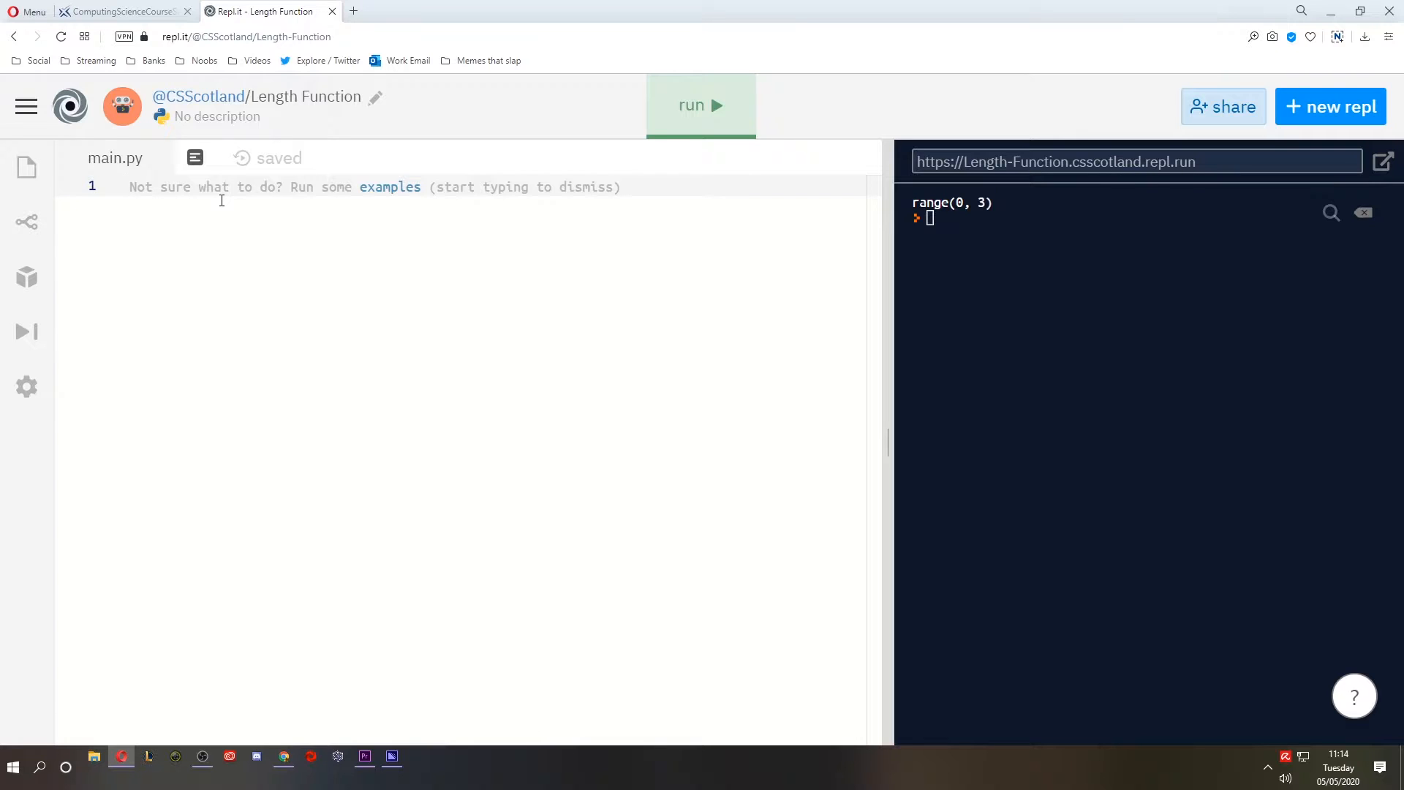
Write a '# length function' comment and an empty len() call on line 3
left_click(701, 106)
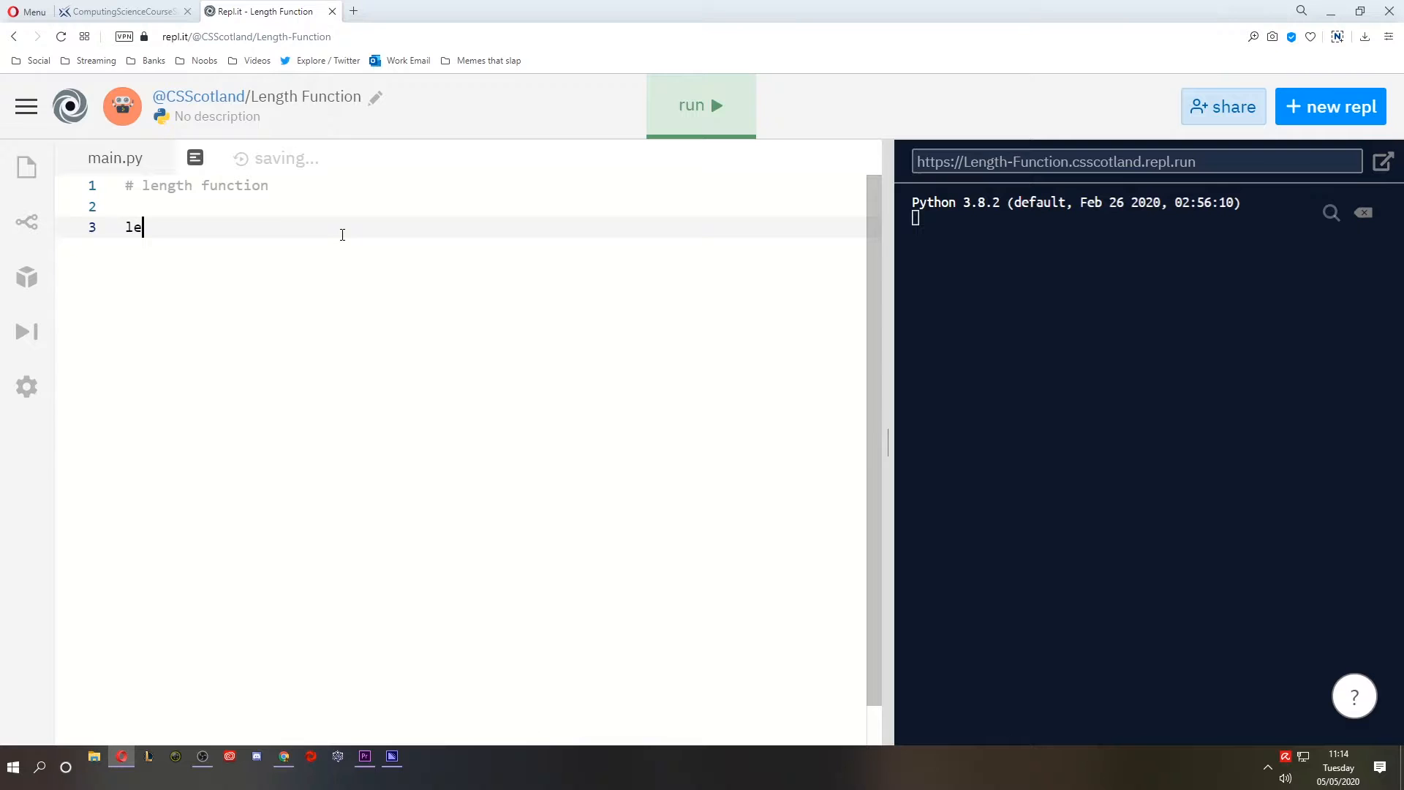
key("Backspace")
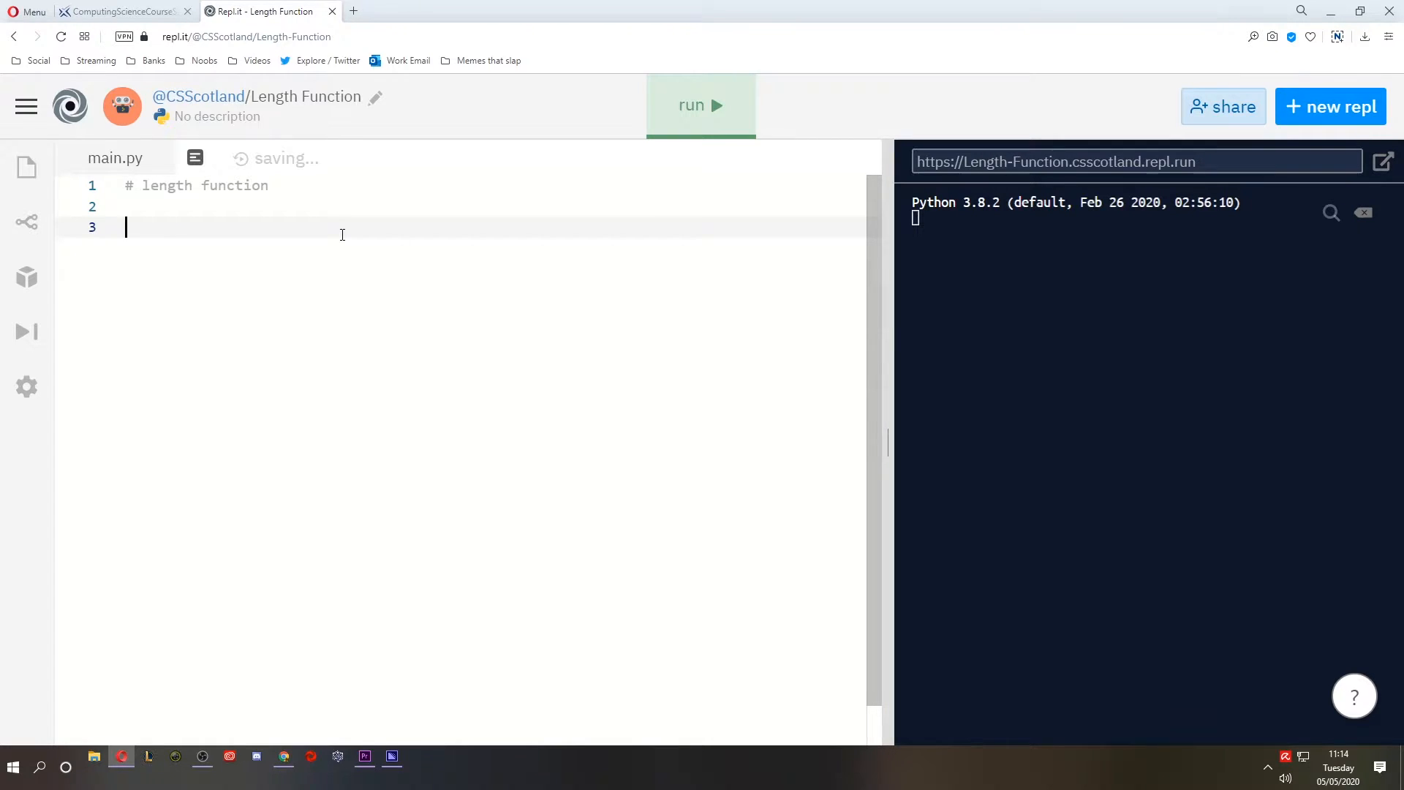
type("length")
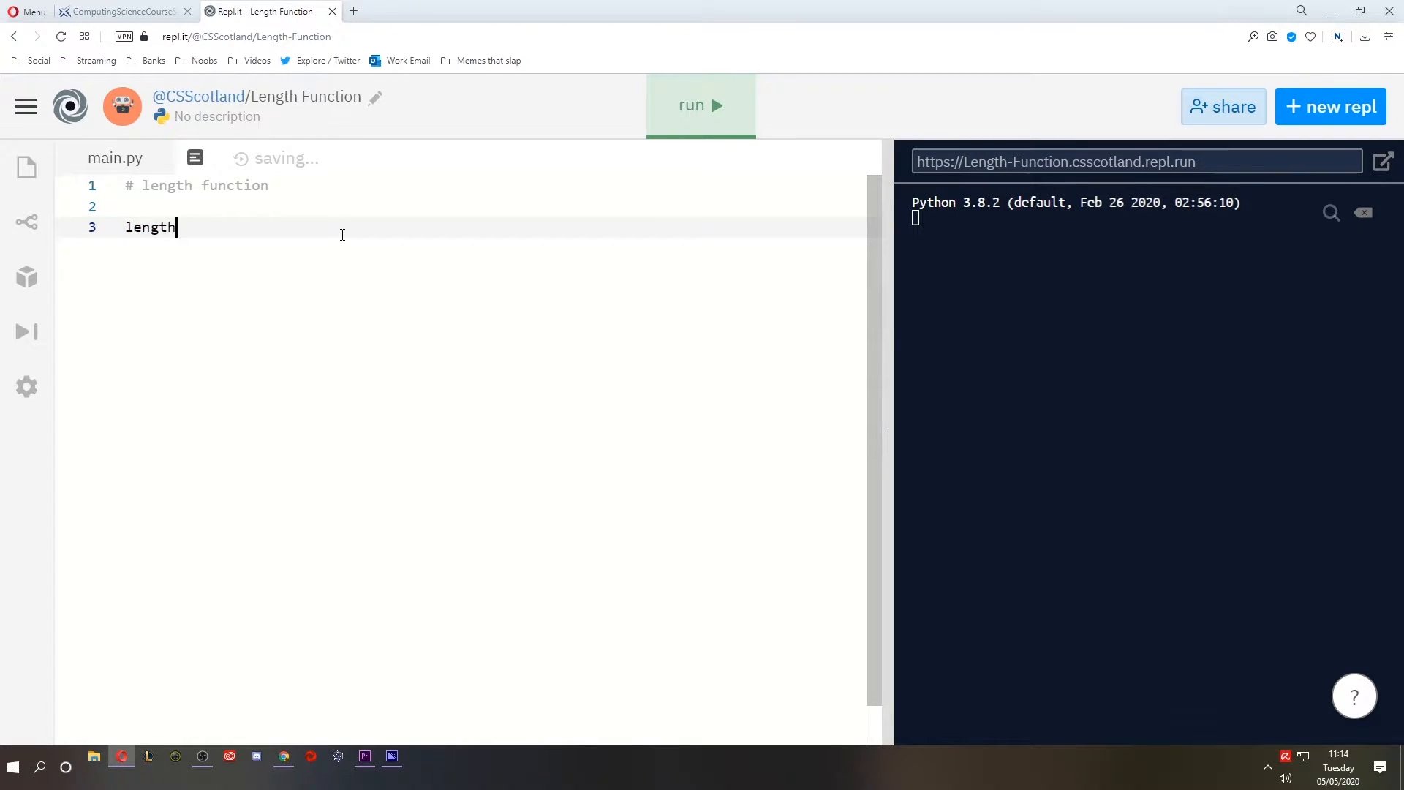
key("BackSpace")
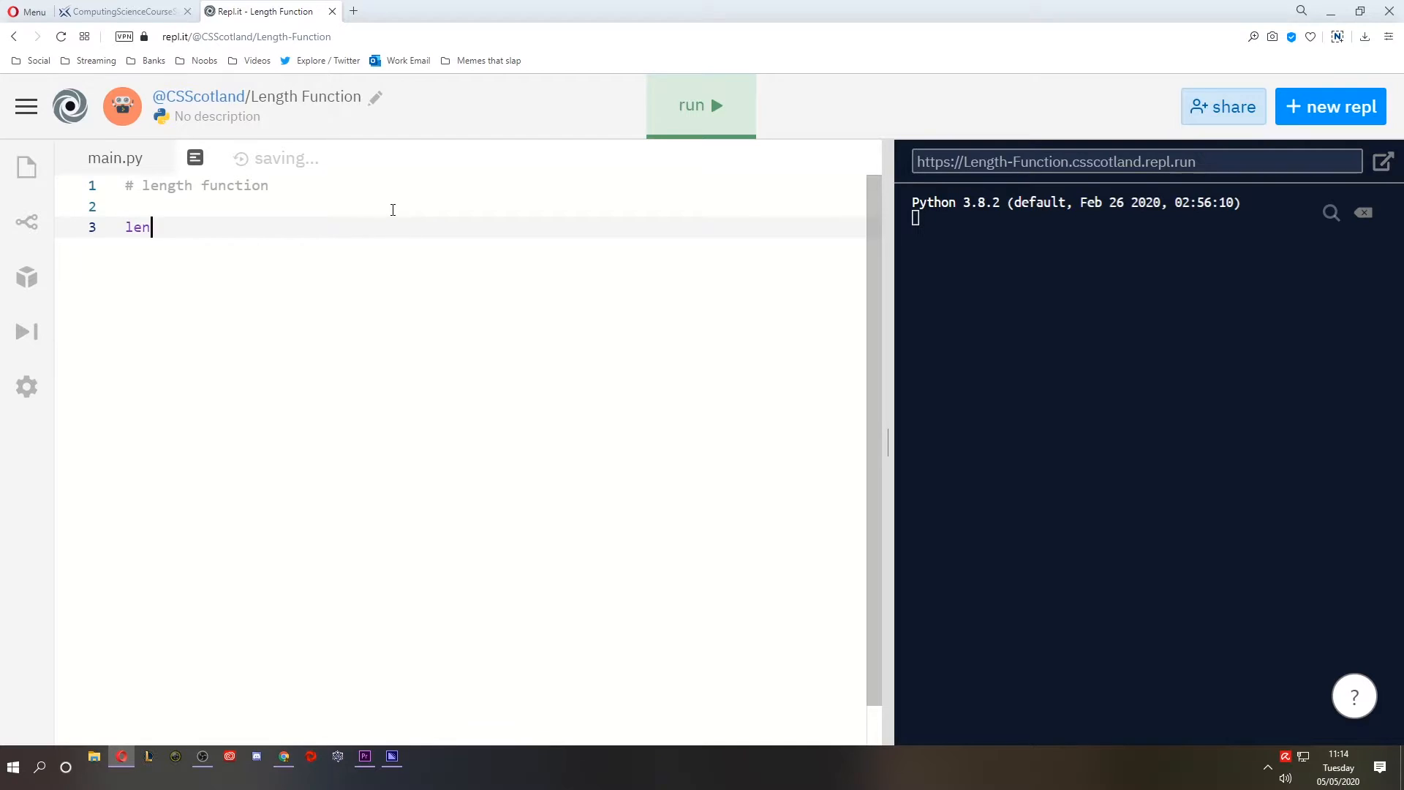
mouse_move(550, 329)
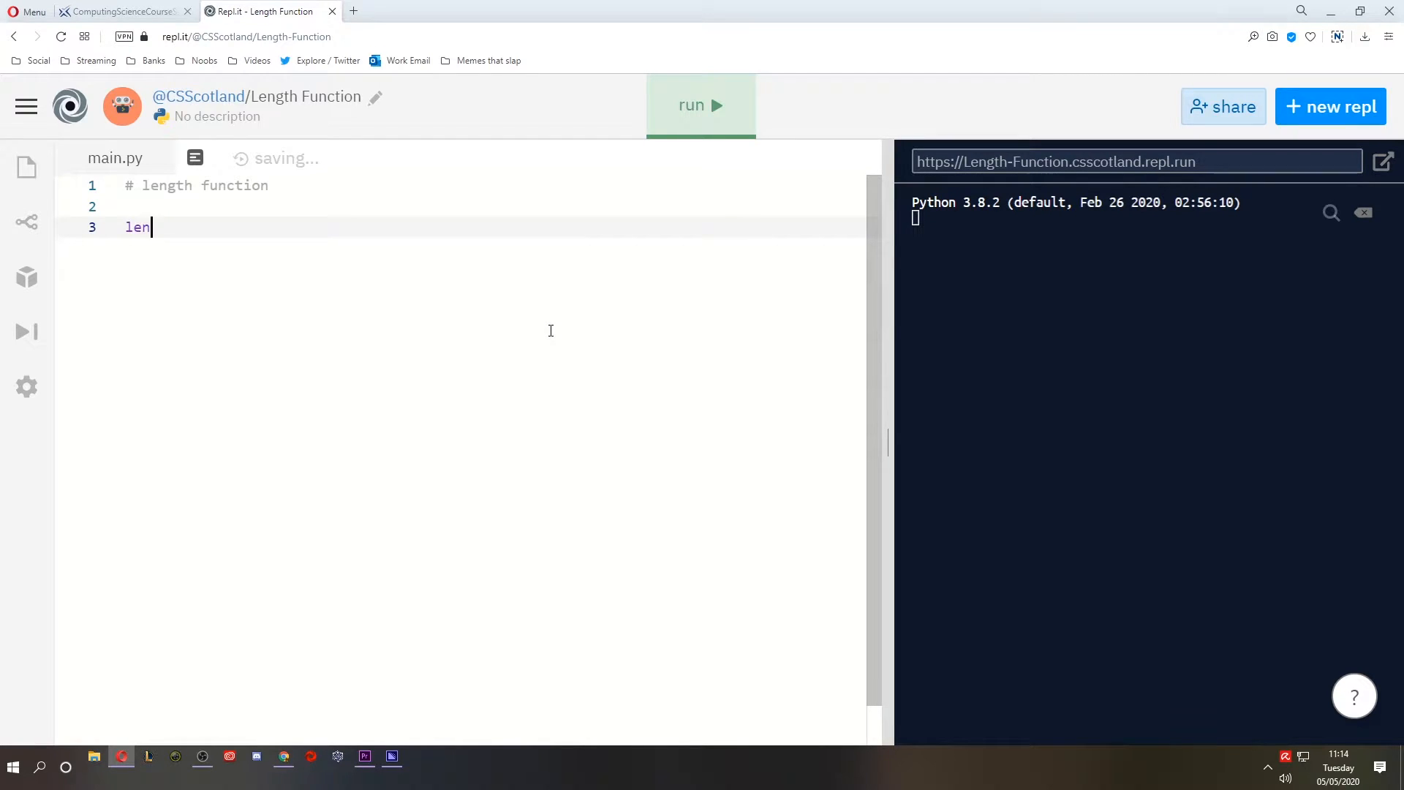
type("()")
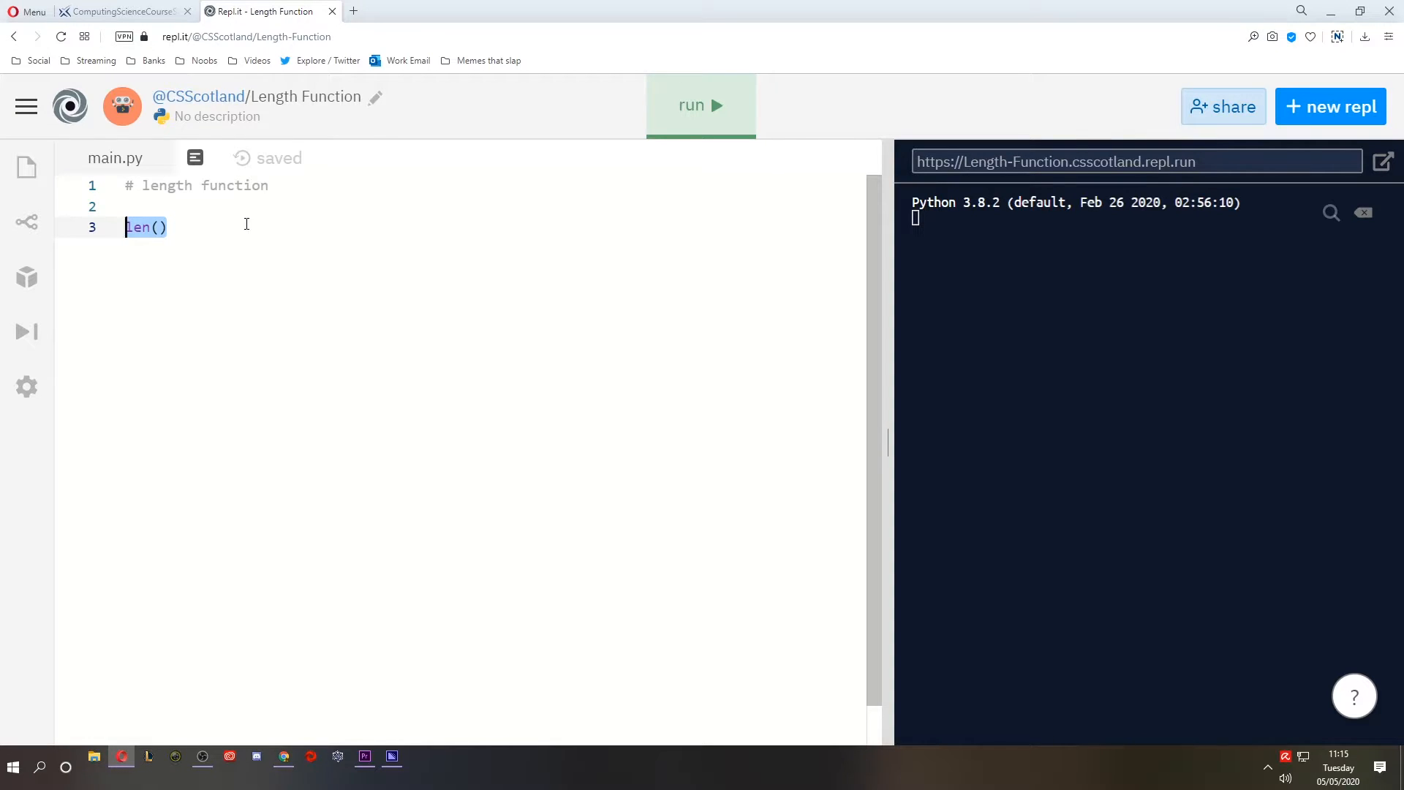
mouse_move(26, 167)
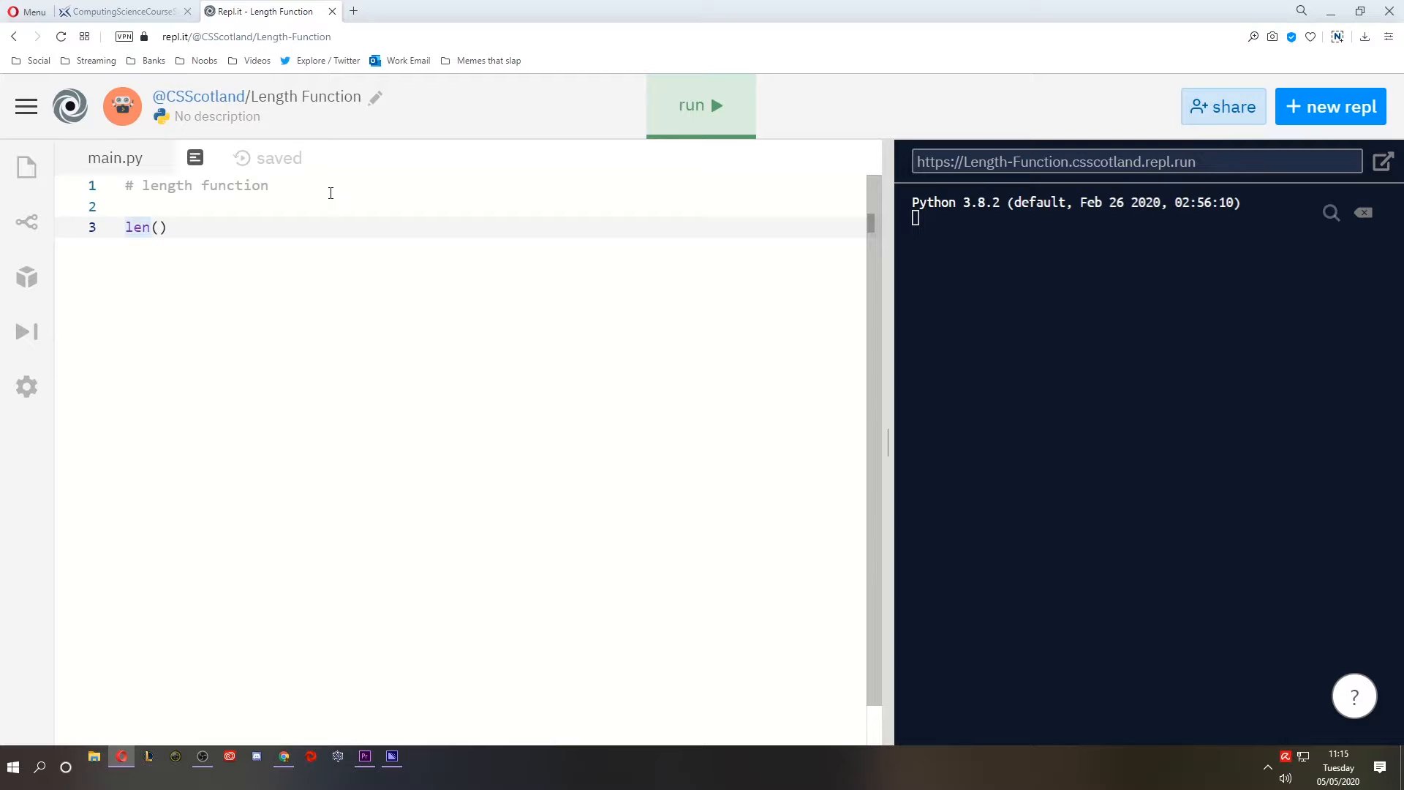
Make line 3 read wordLength = len("Mr Computing")
type("wordLength")
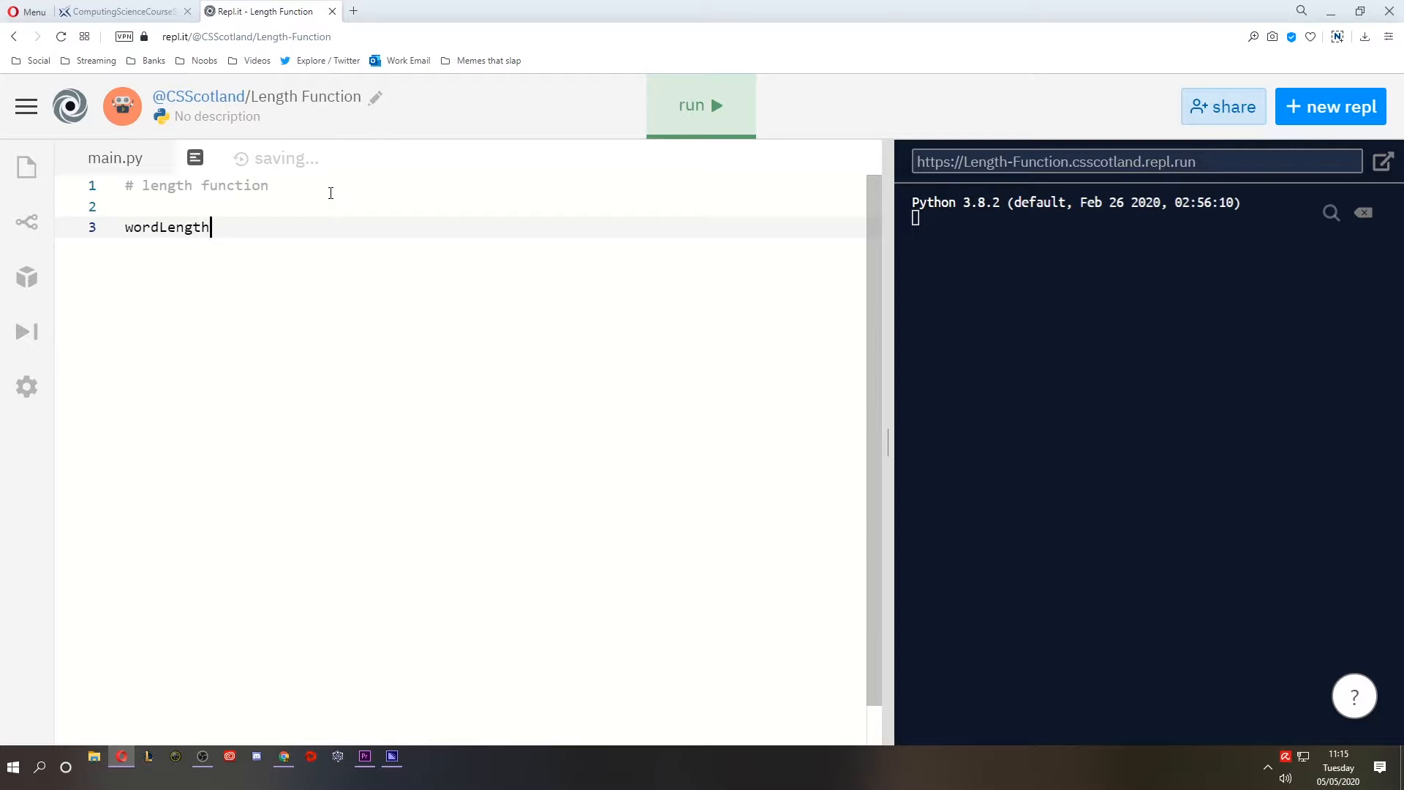
type("= le")
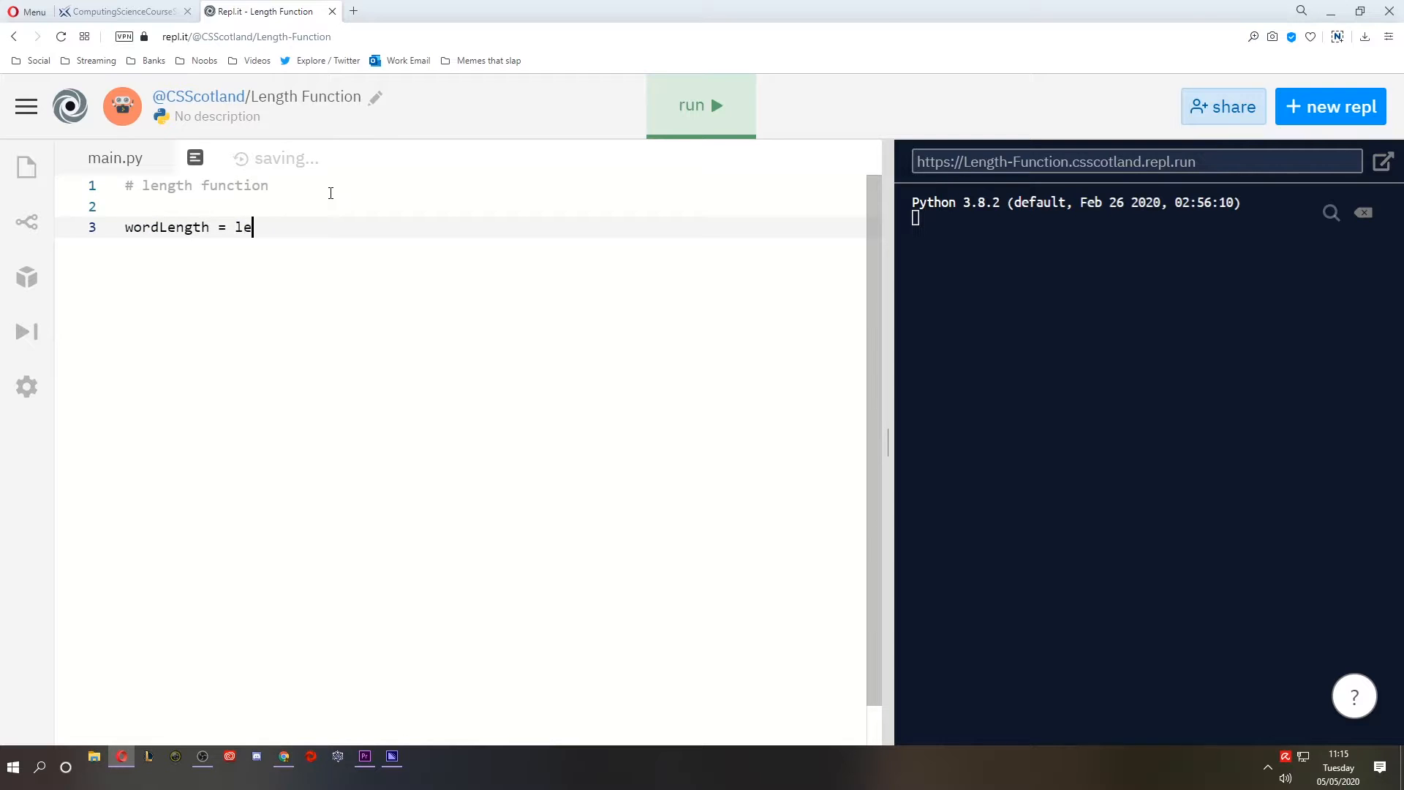
type("n()")
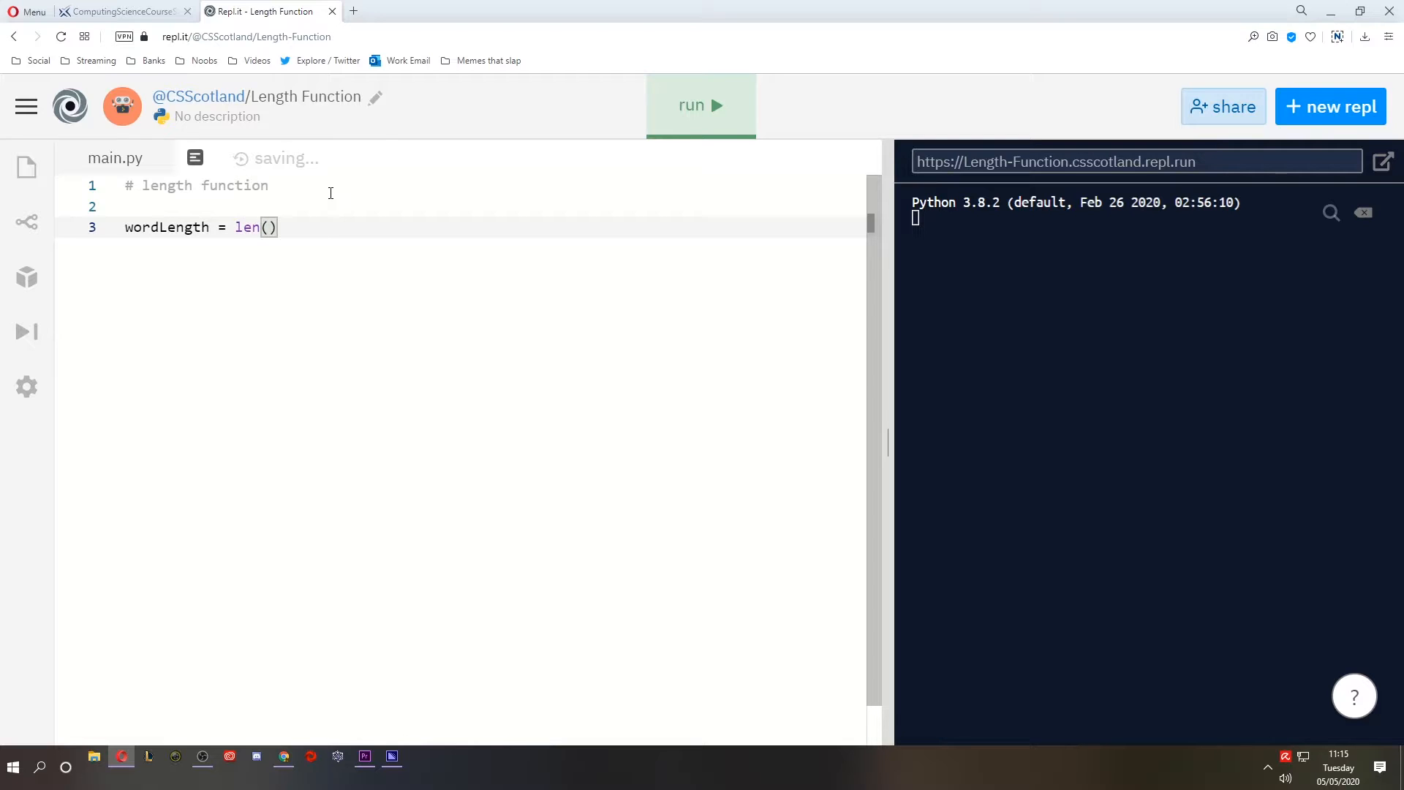
type("\"\"")
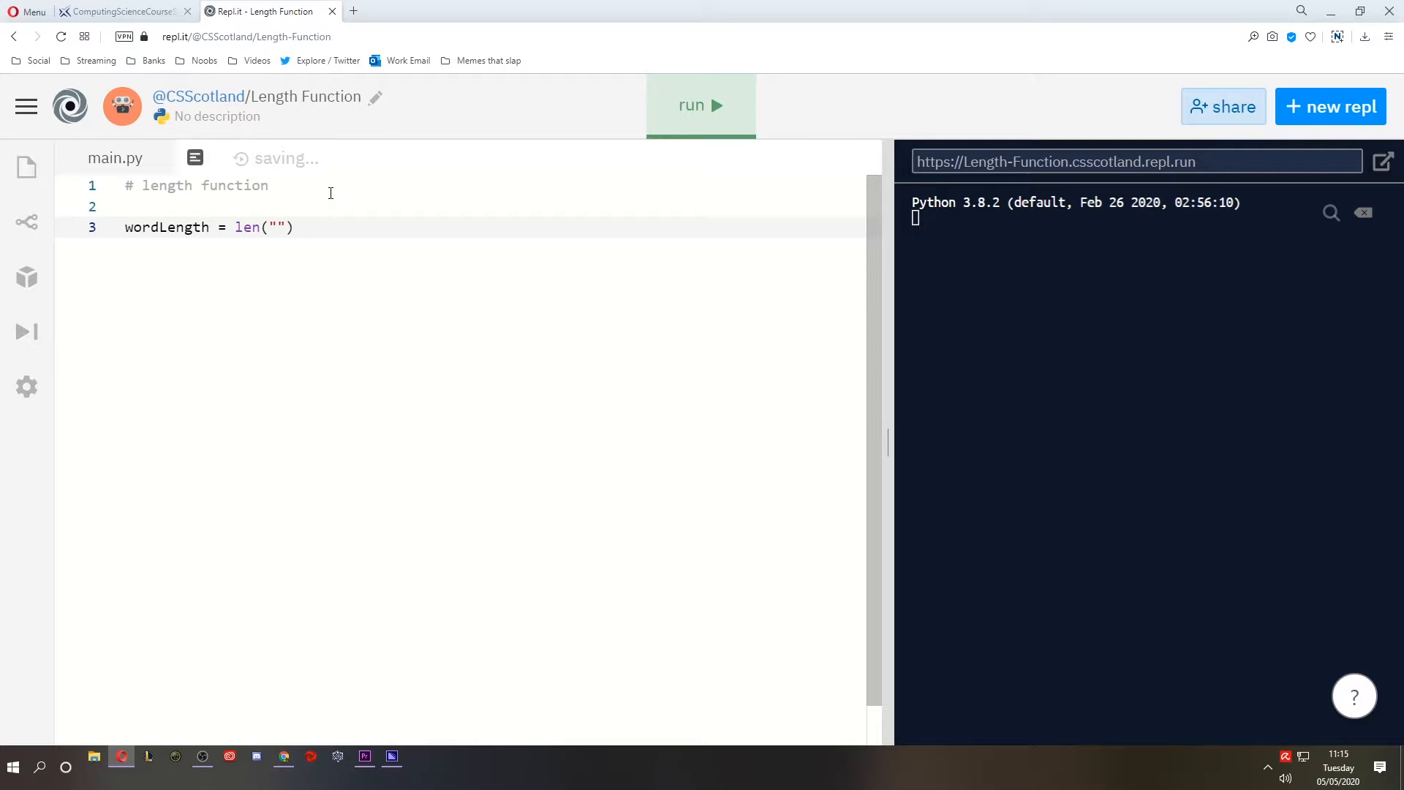
type("Mr Com")
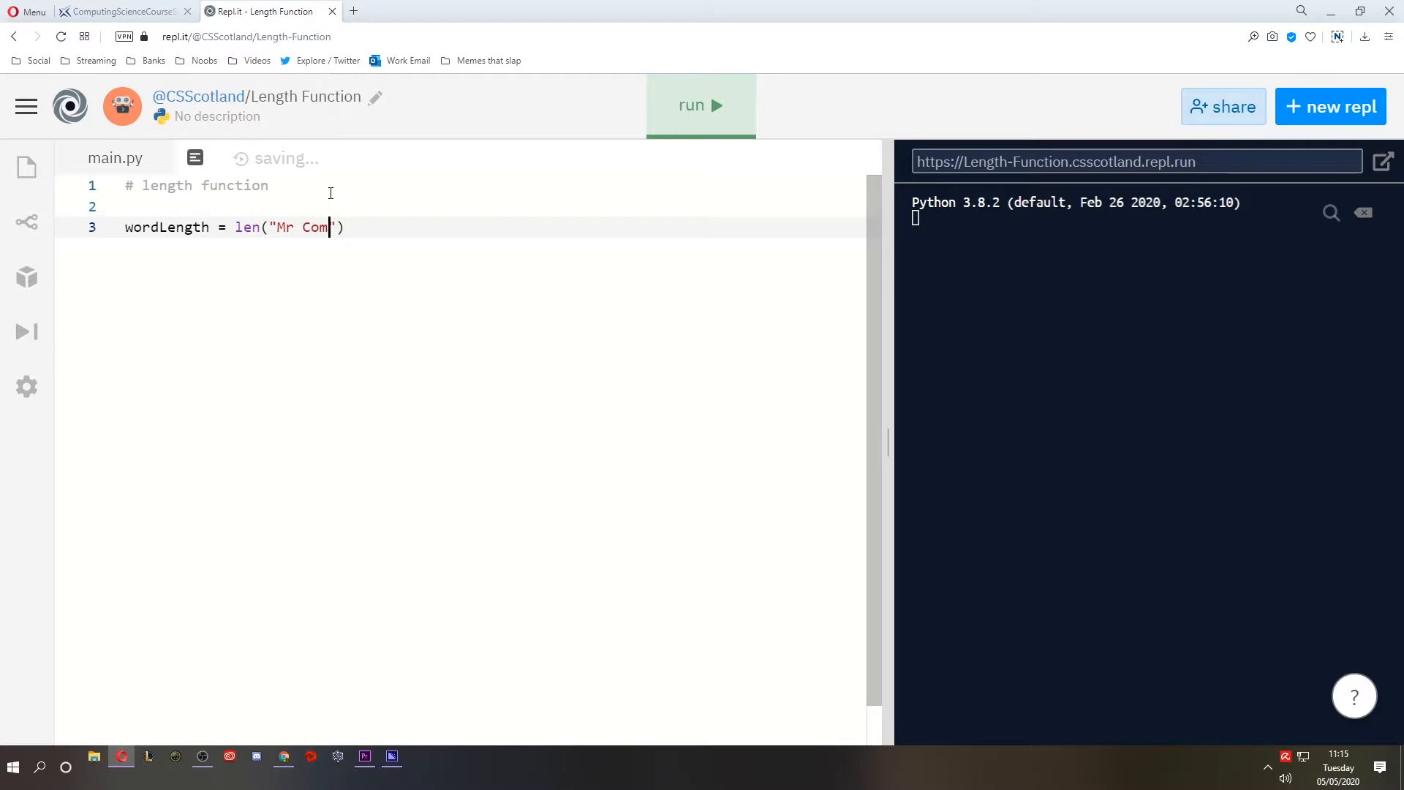
type("puting")
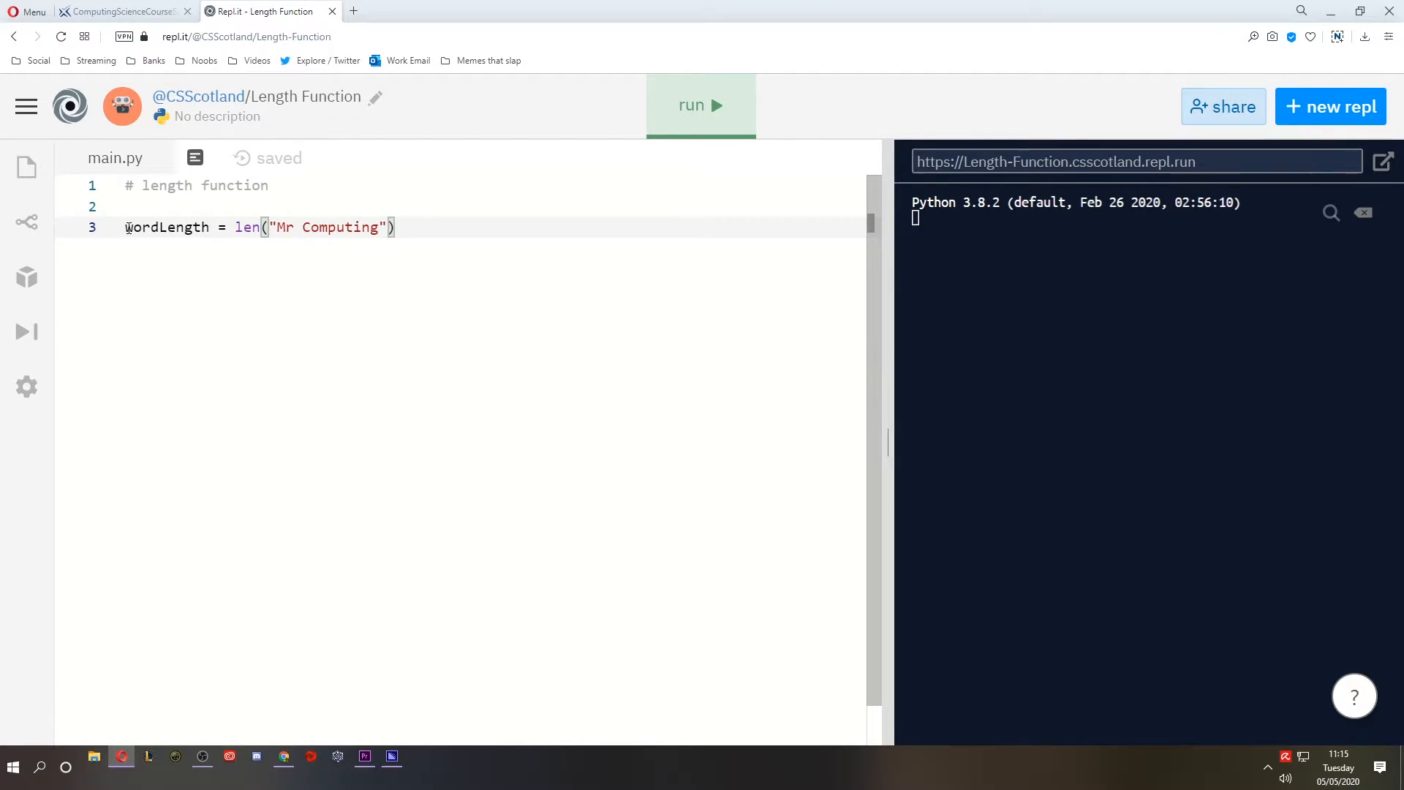
Highlight the wordLength variable and the len function name to point them out
double_click(167, 227)
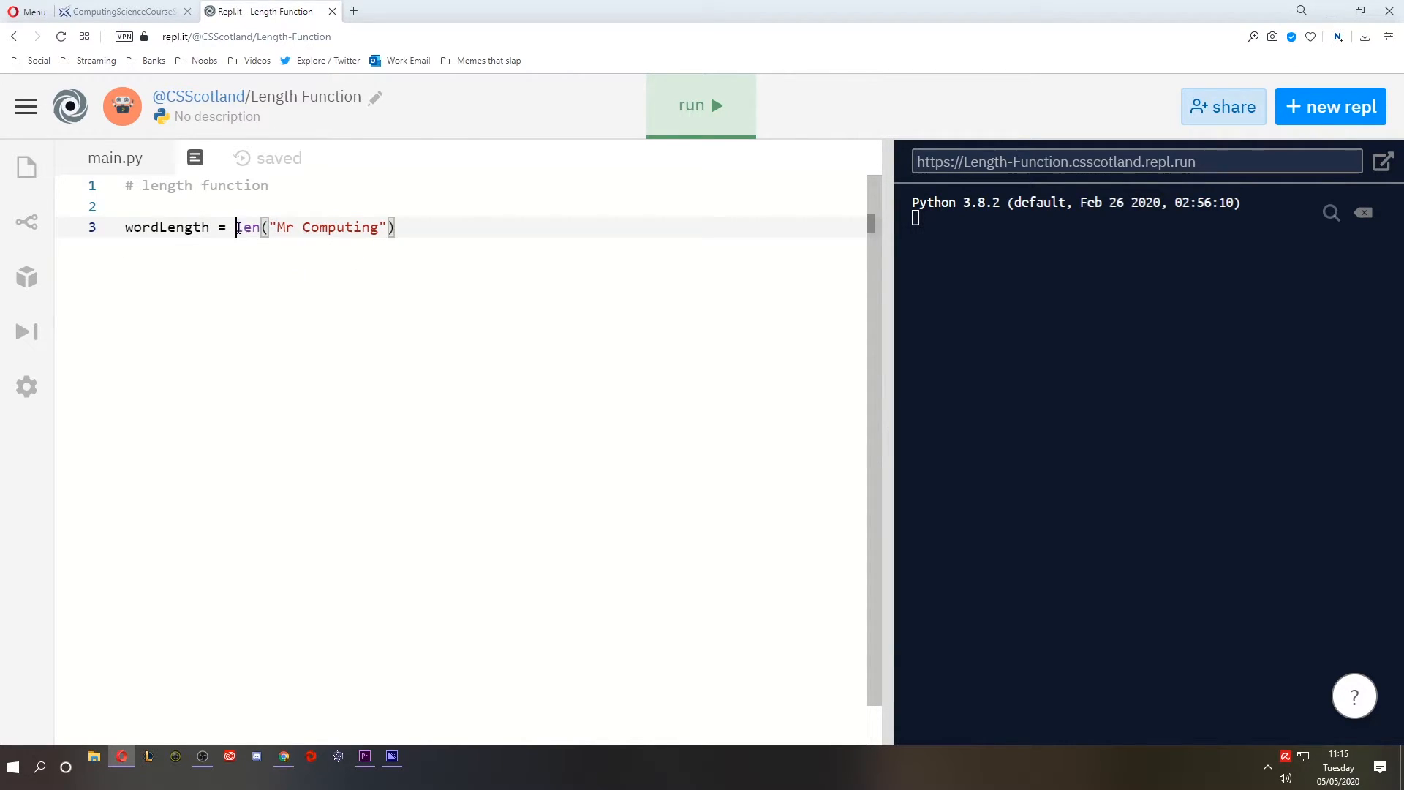
double_click(167, 227)
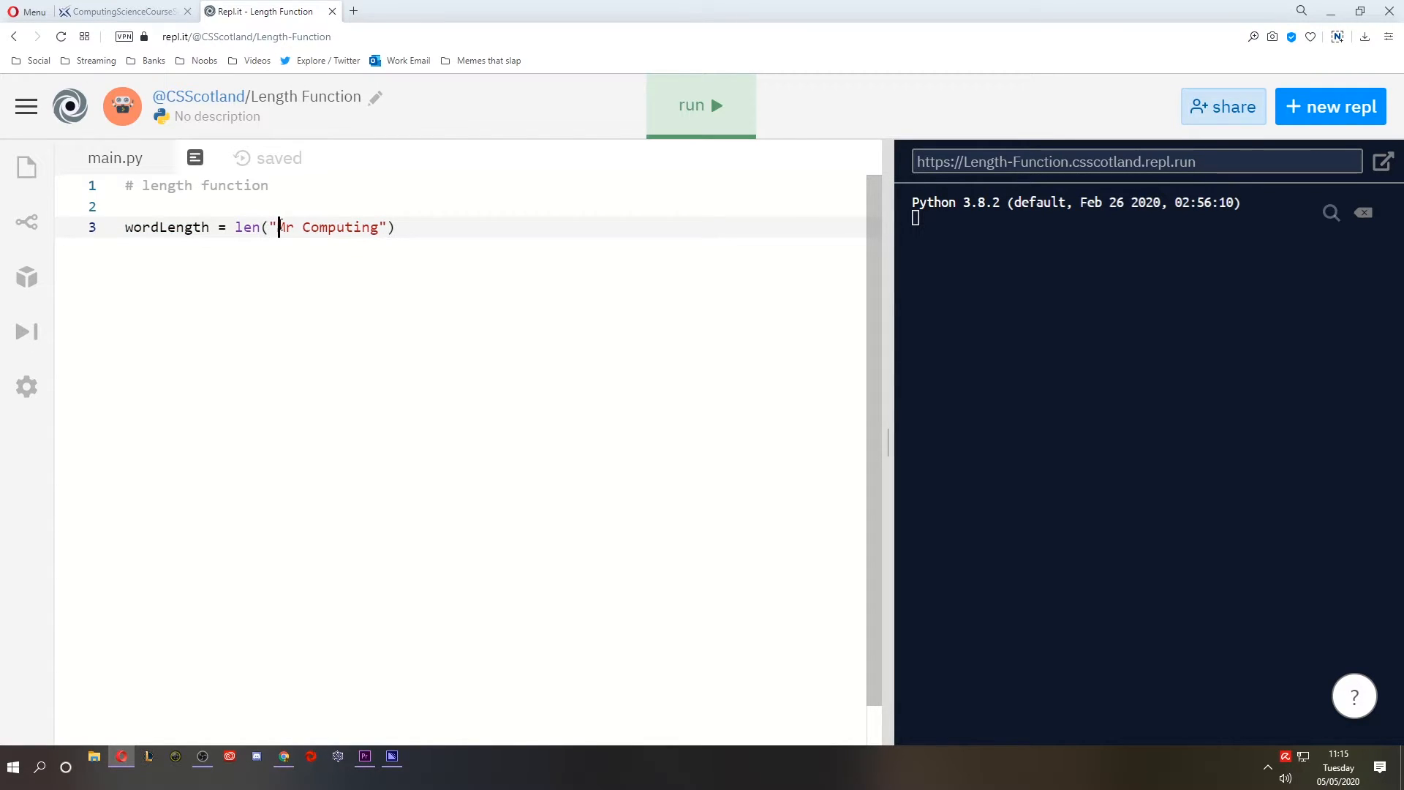
mouse_move(437, 187)
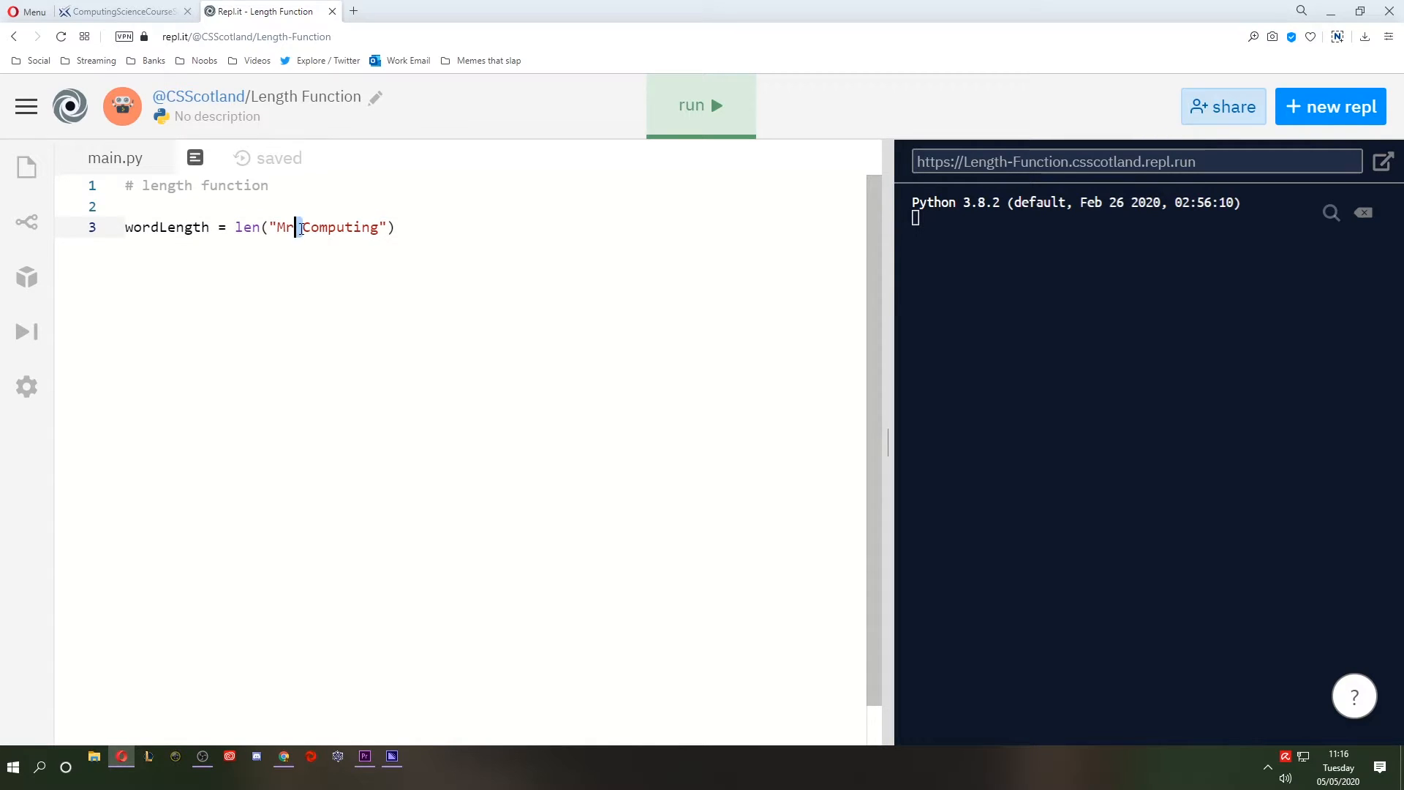
Try random characters in the string, then restore it to "Mr Computing"
type("C57428952")
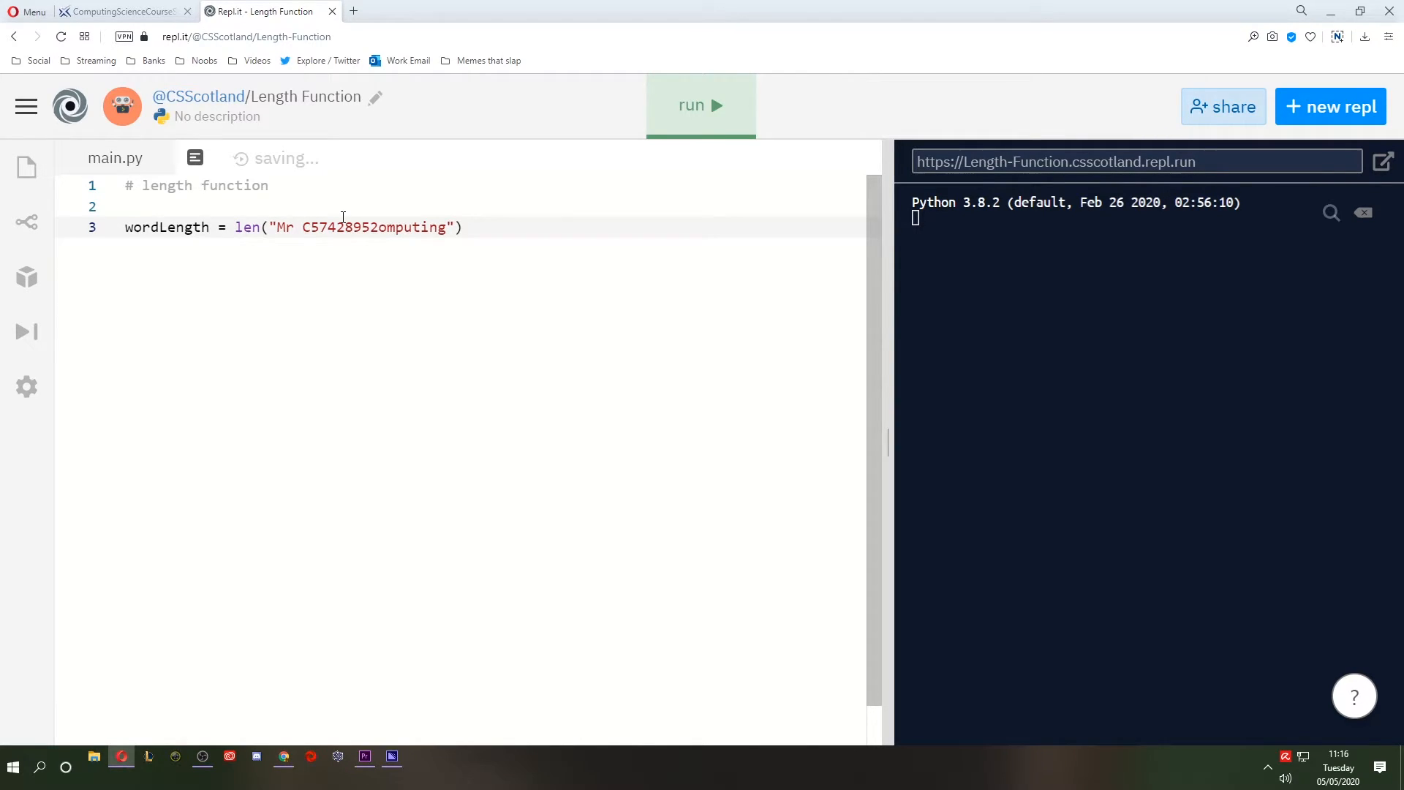
type("_£\"%(\"%&!\"")
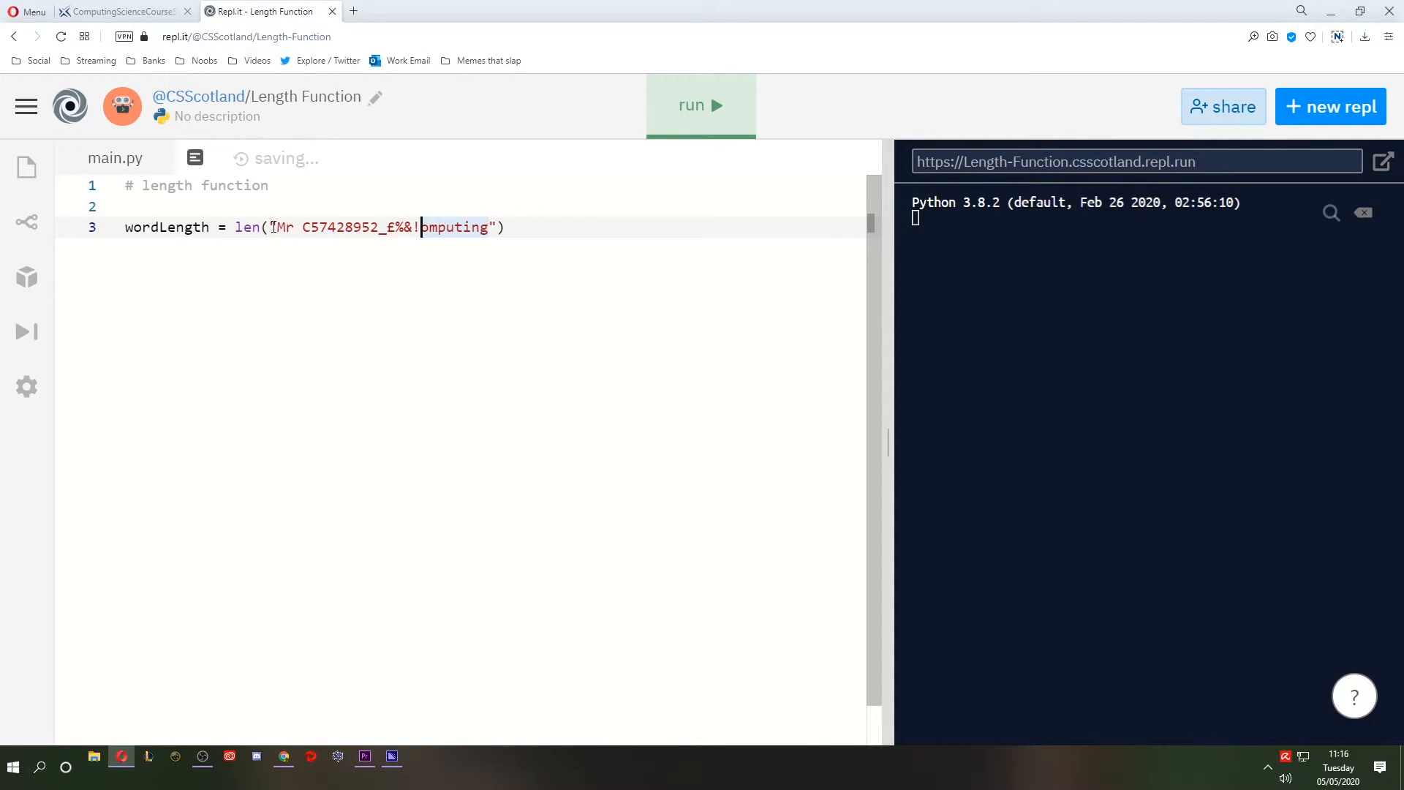
key("Backspace")
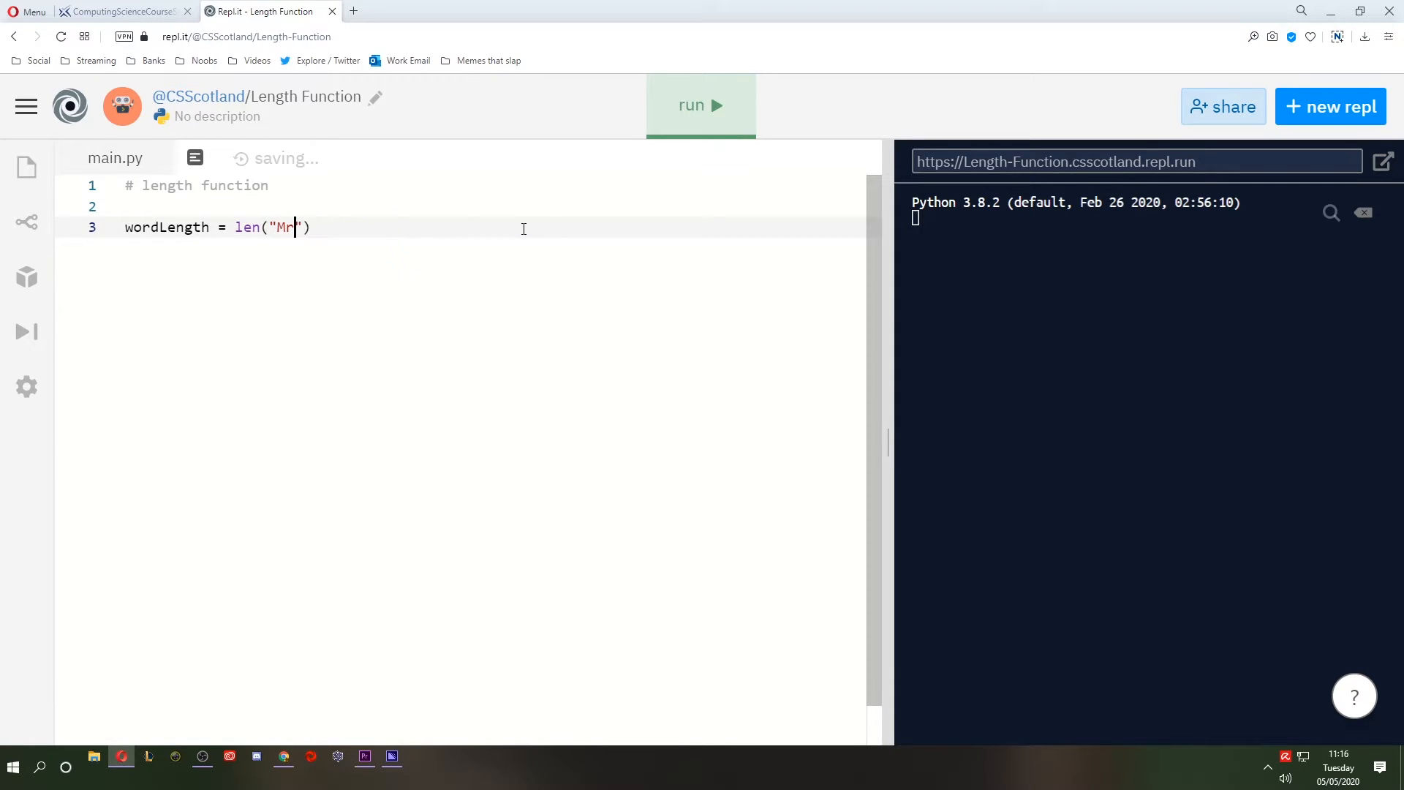
type("Computing\"")
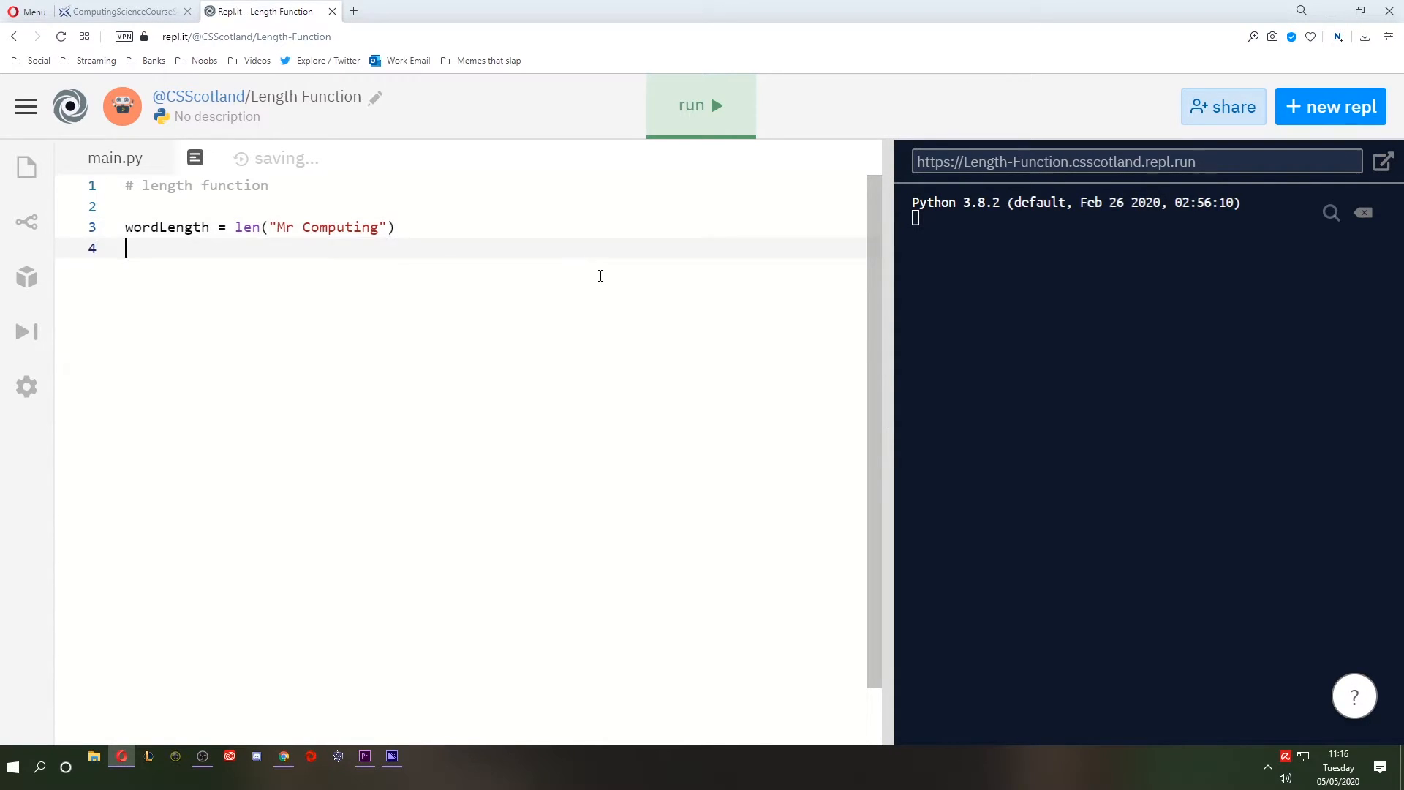
Add print(wordLength), run to see 12, then select all the code for replacement
type("print(wordLe")
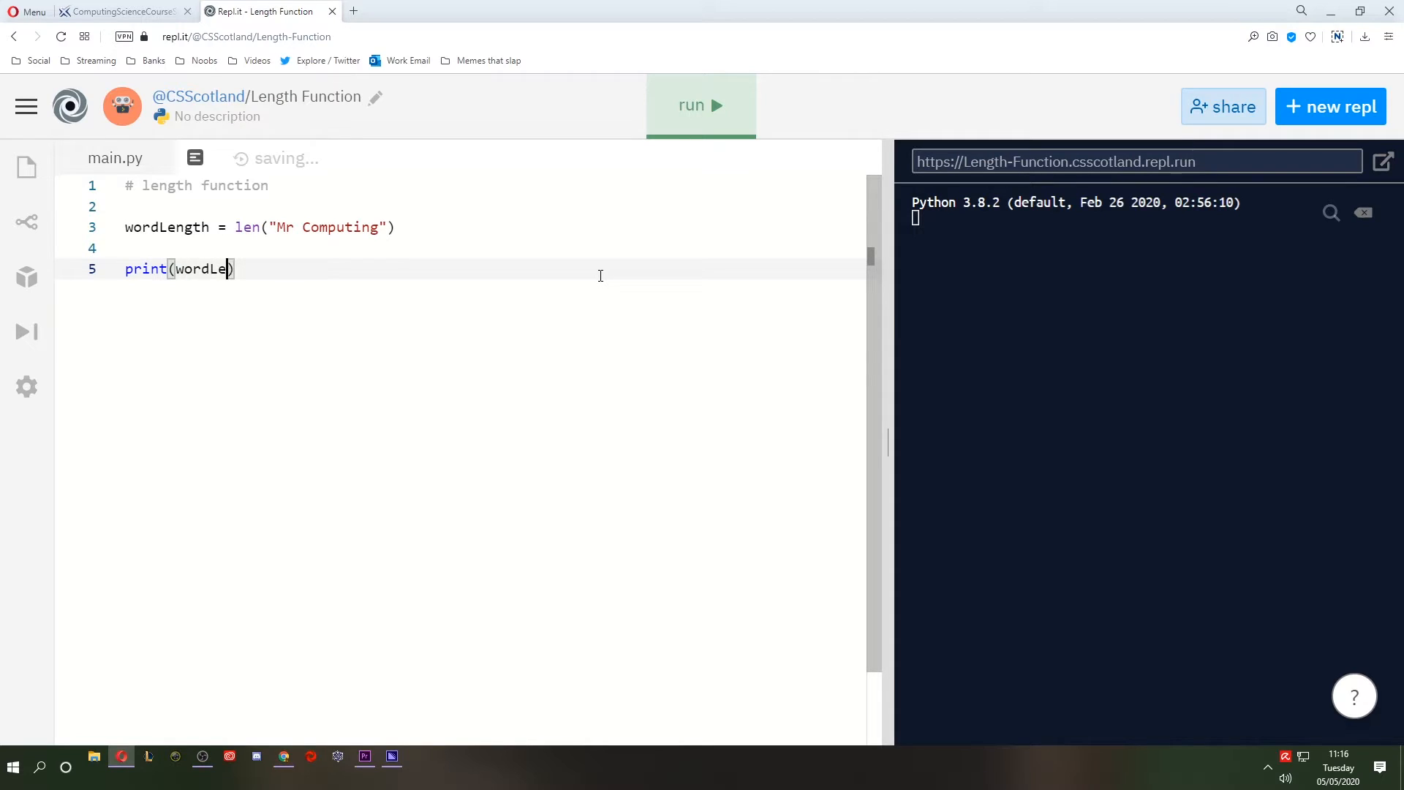
left_click(700, 105)
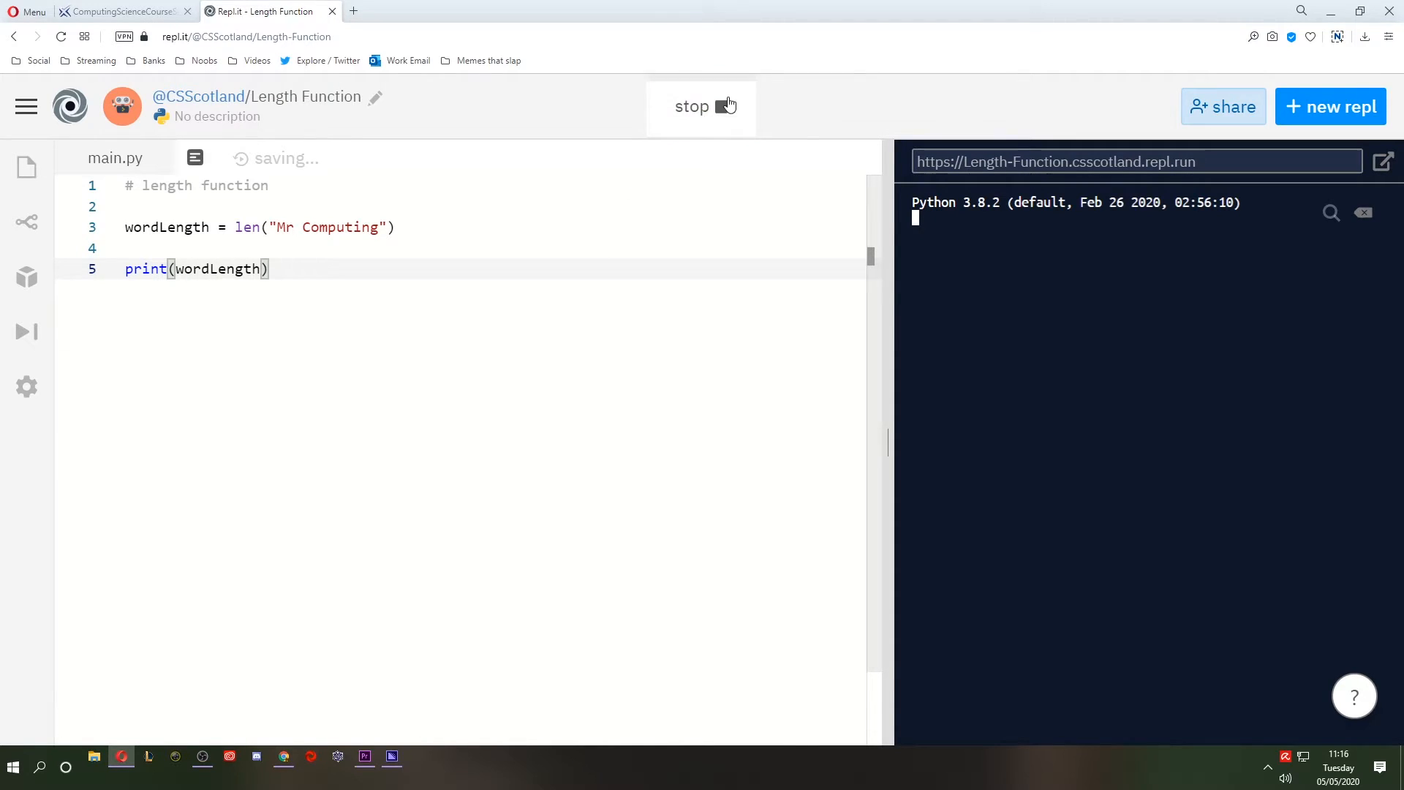
left_click(700, 105)
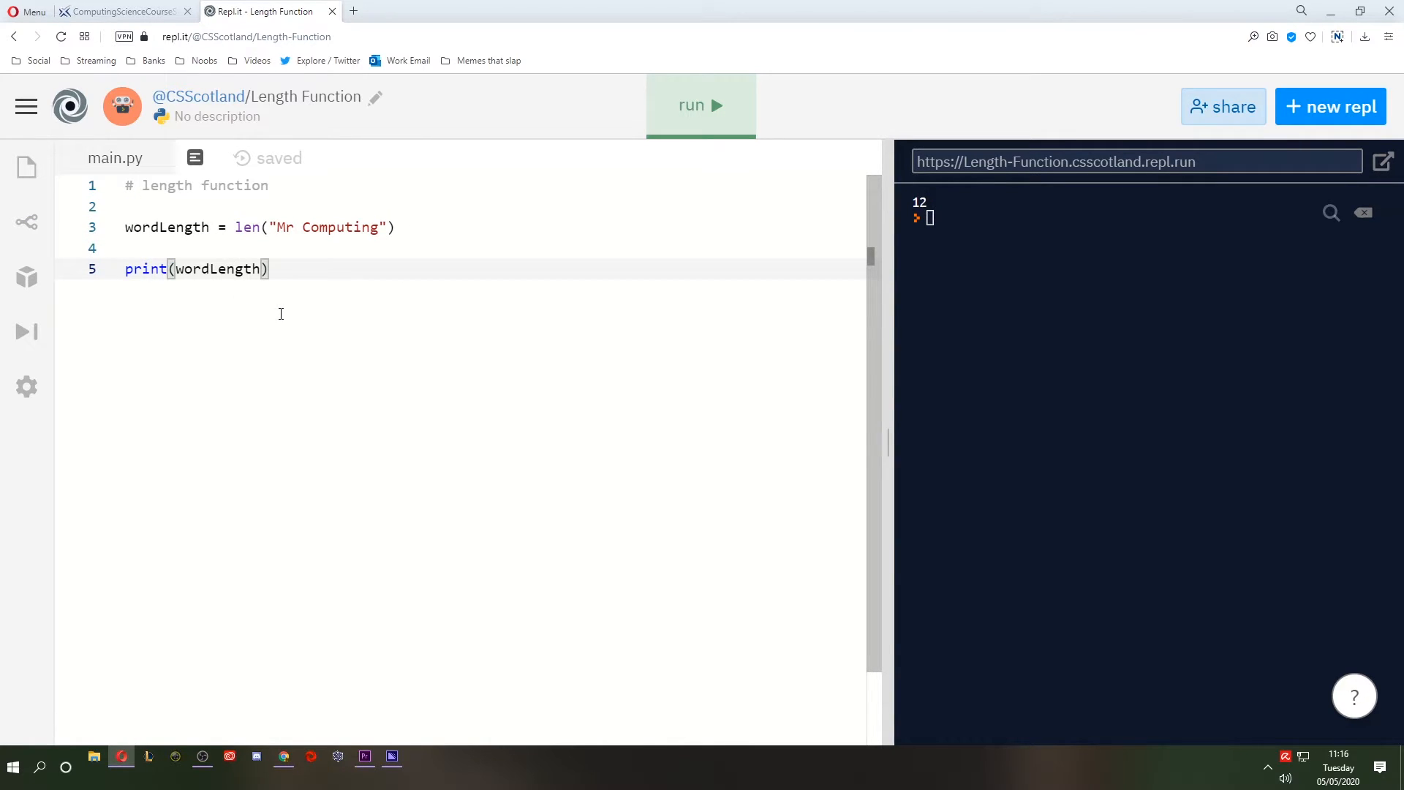
key("ctrl+a")
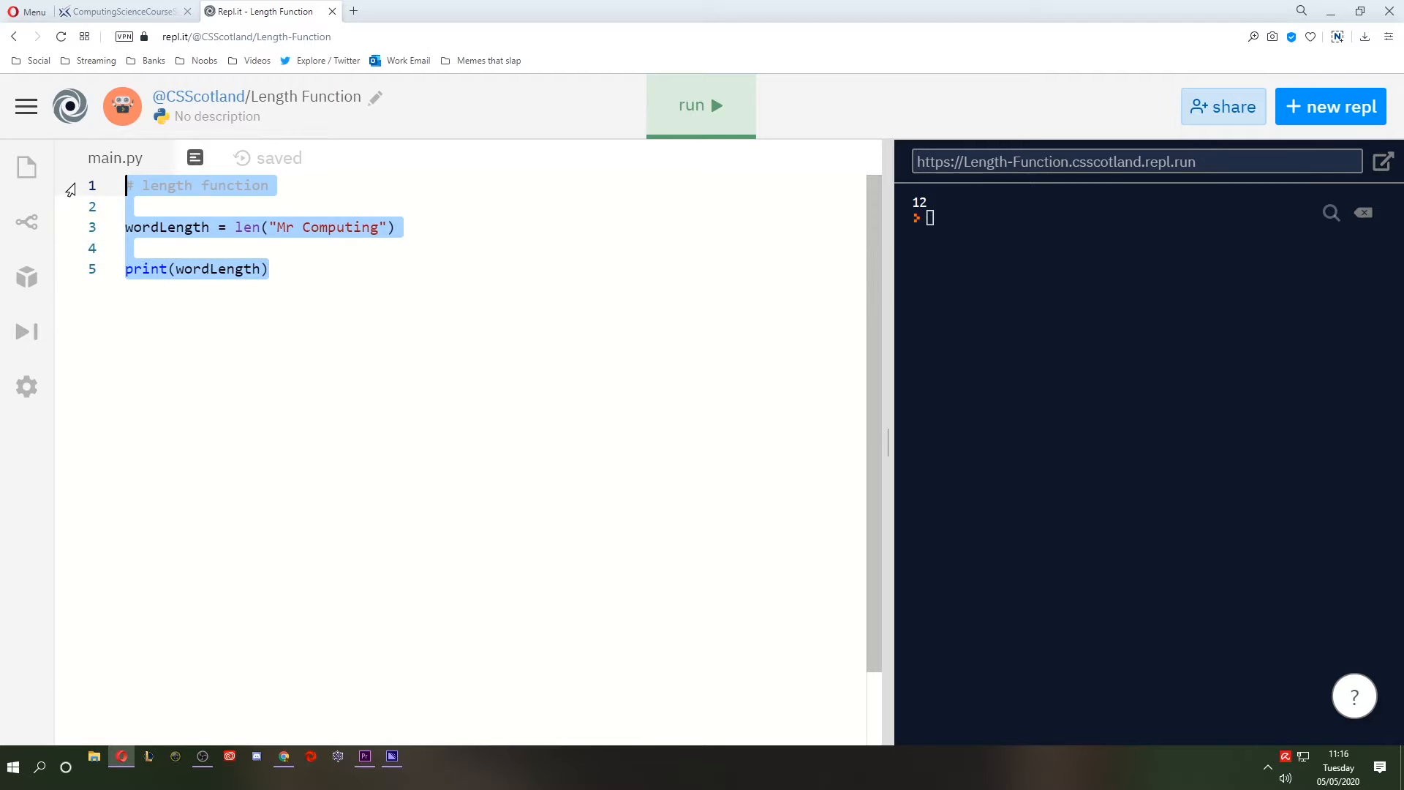
Write a password-reset comment and newPassword = input("Enter your new password: ")
type("# creat")
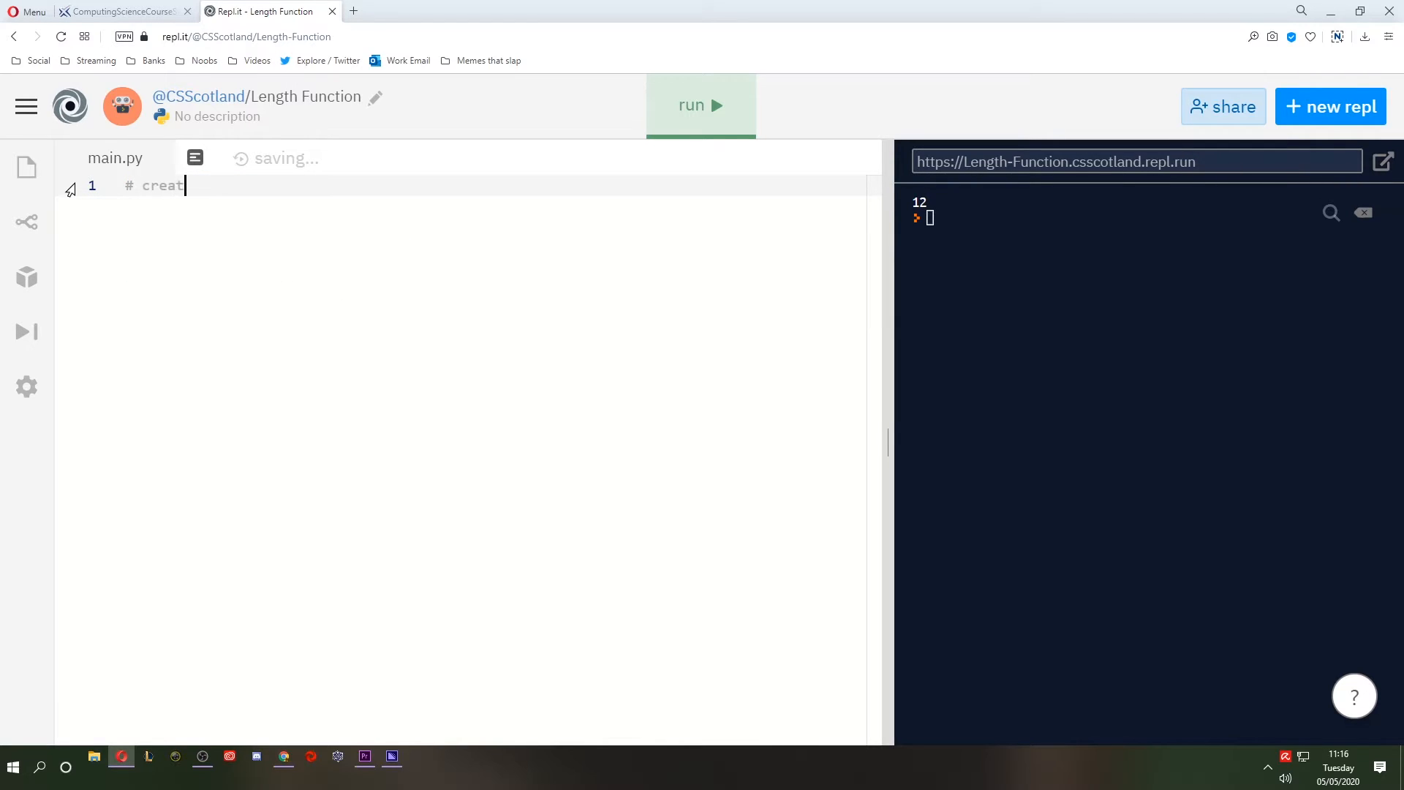
type("ing a program to")
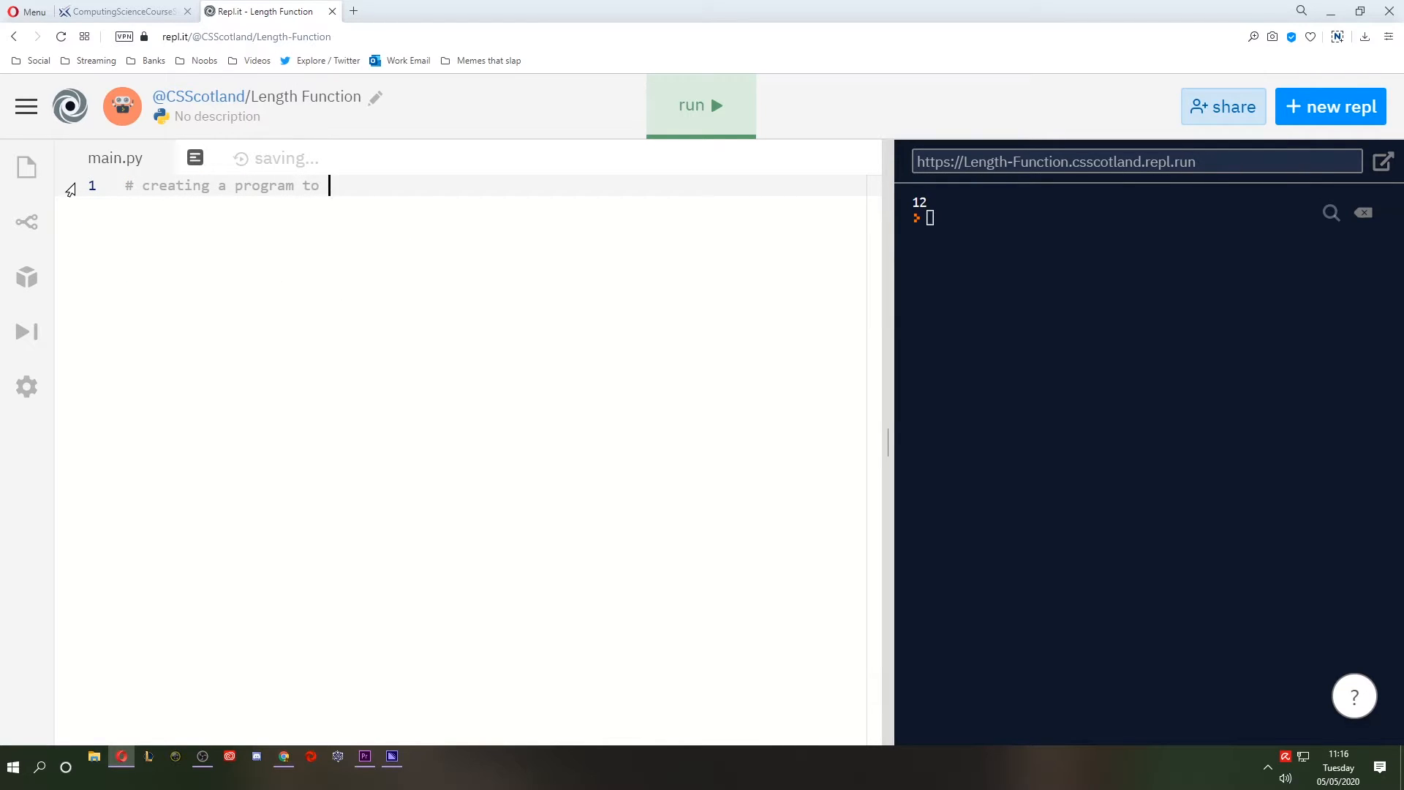
type("reset")
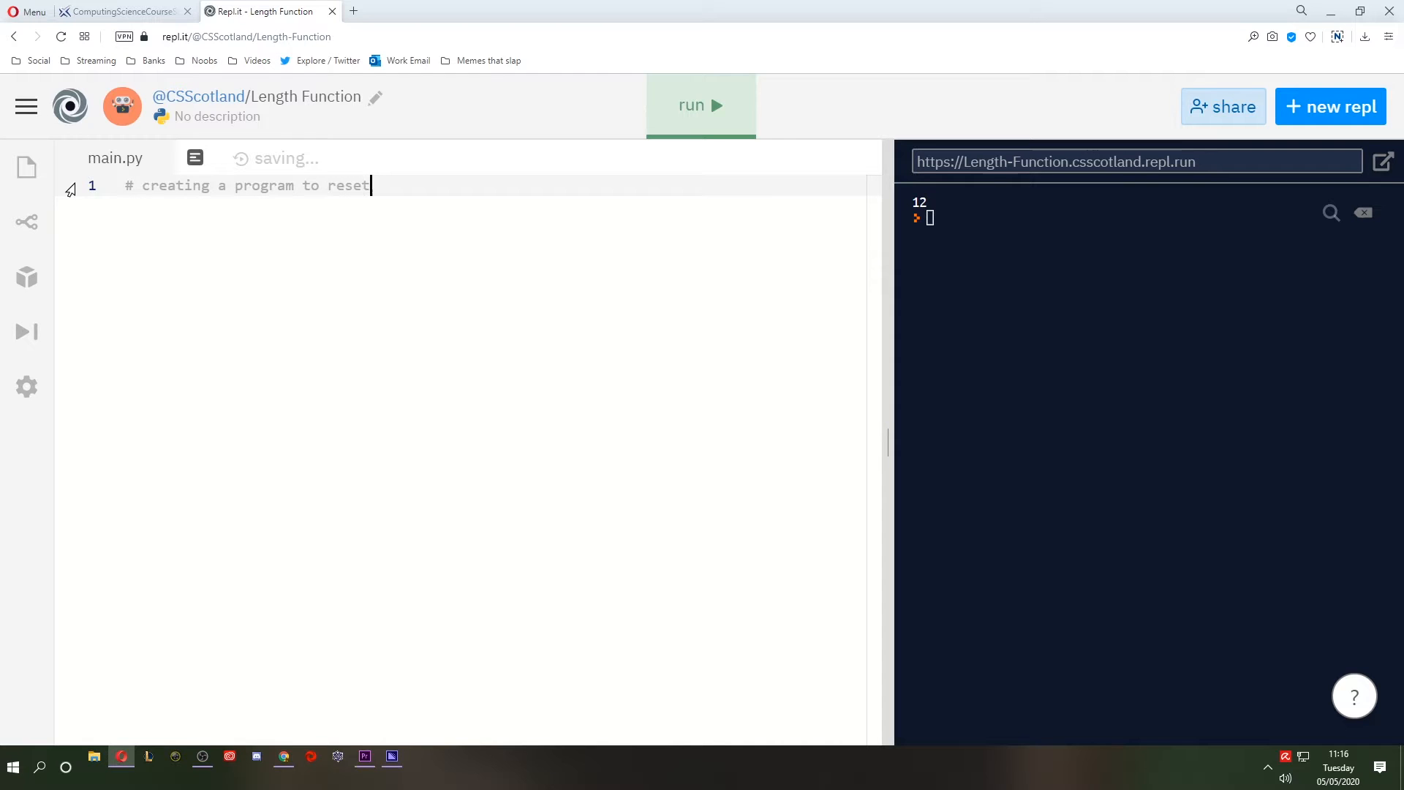
type("your password")
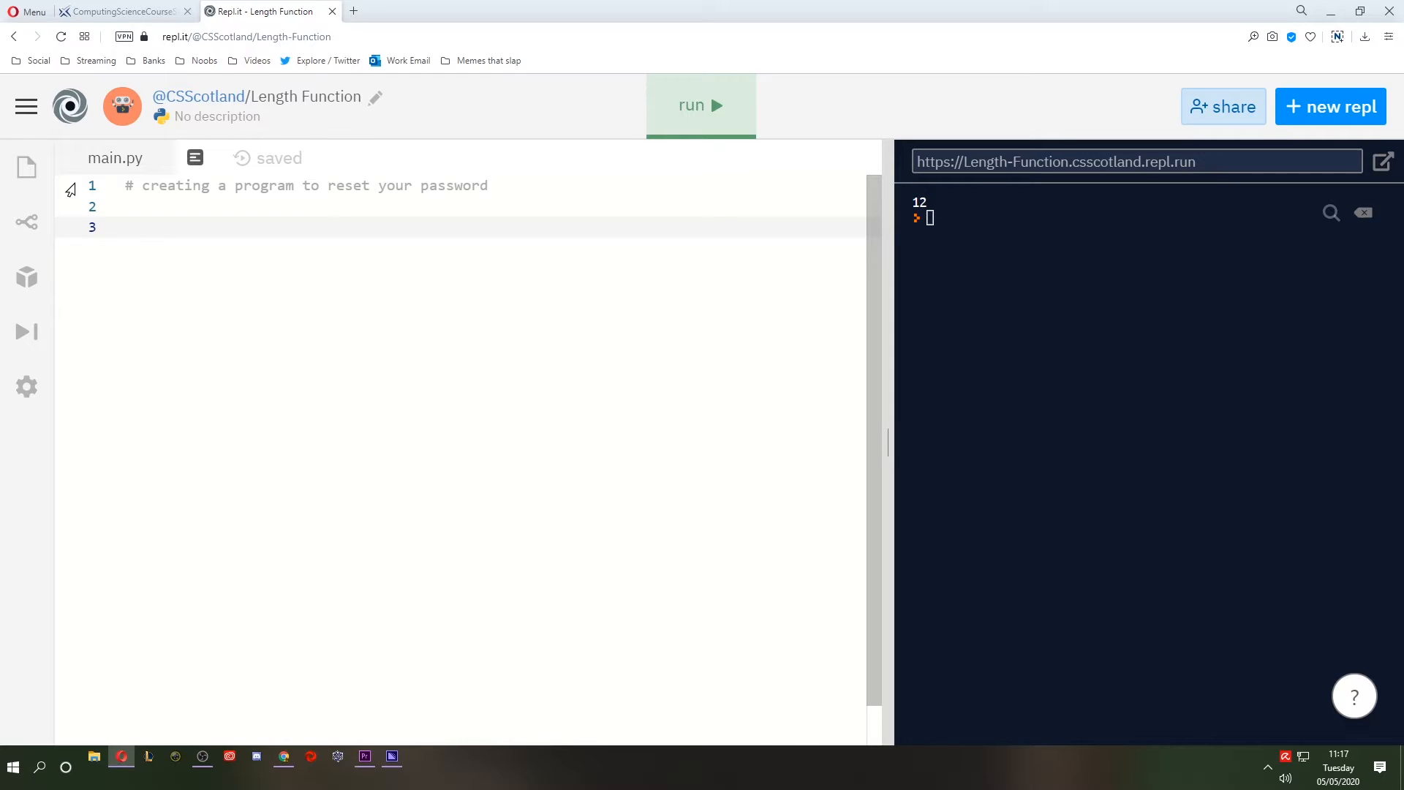
type("newPassw")
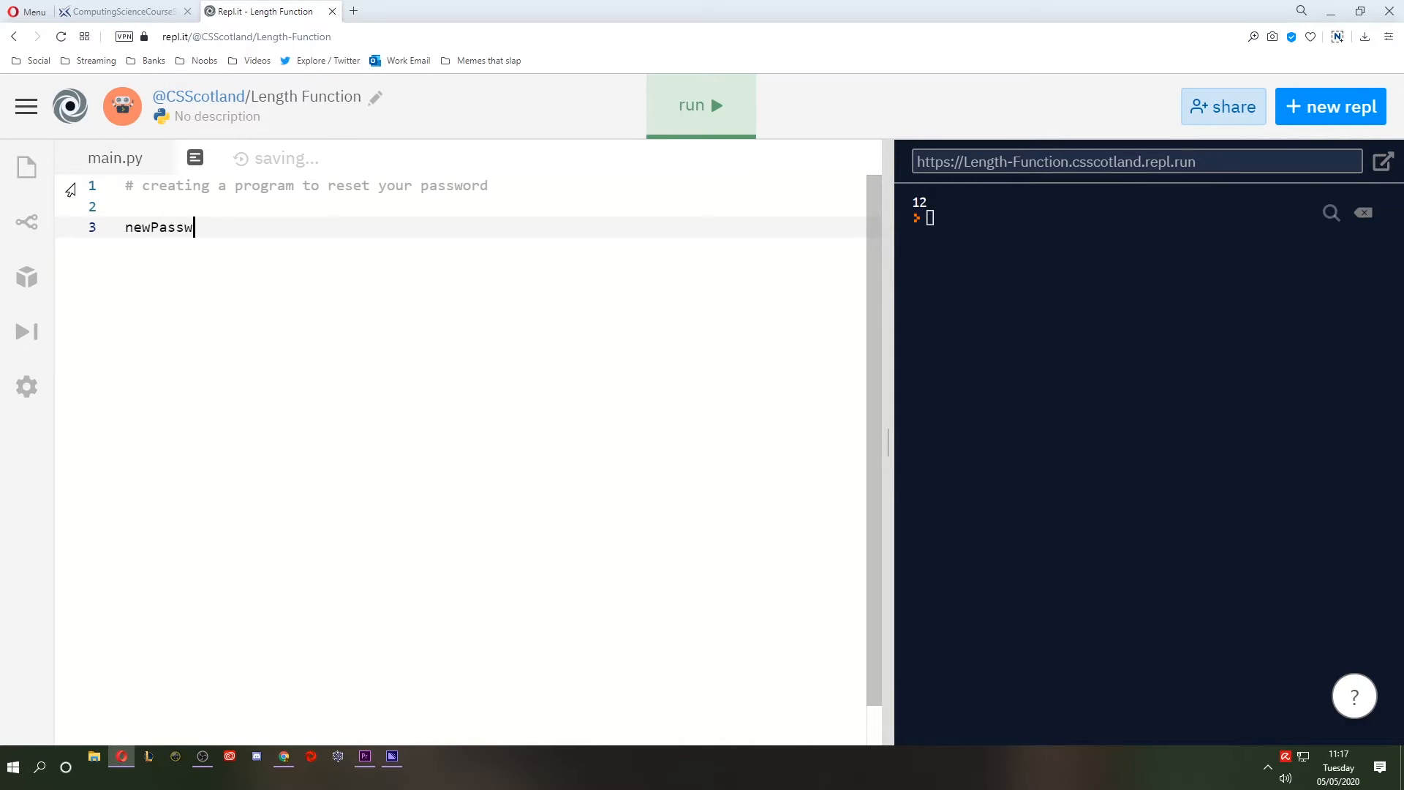
type("ord = input()")
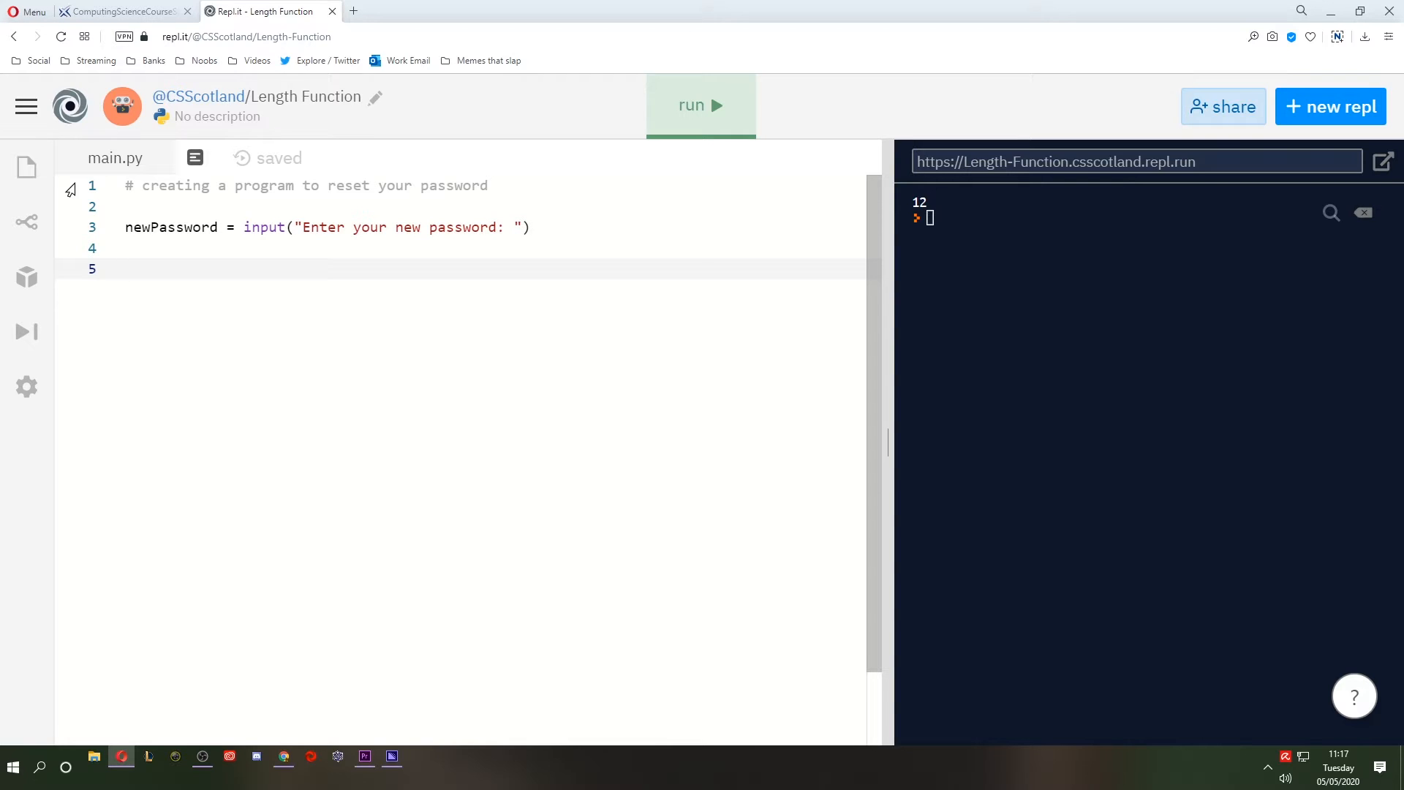
Add the loop header while len(newPassword) < 6: and start its body
type("while 1")
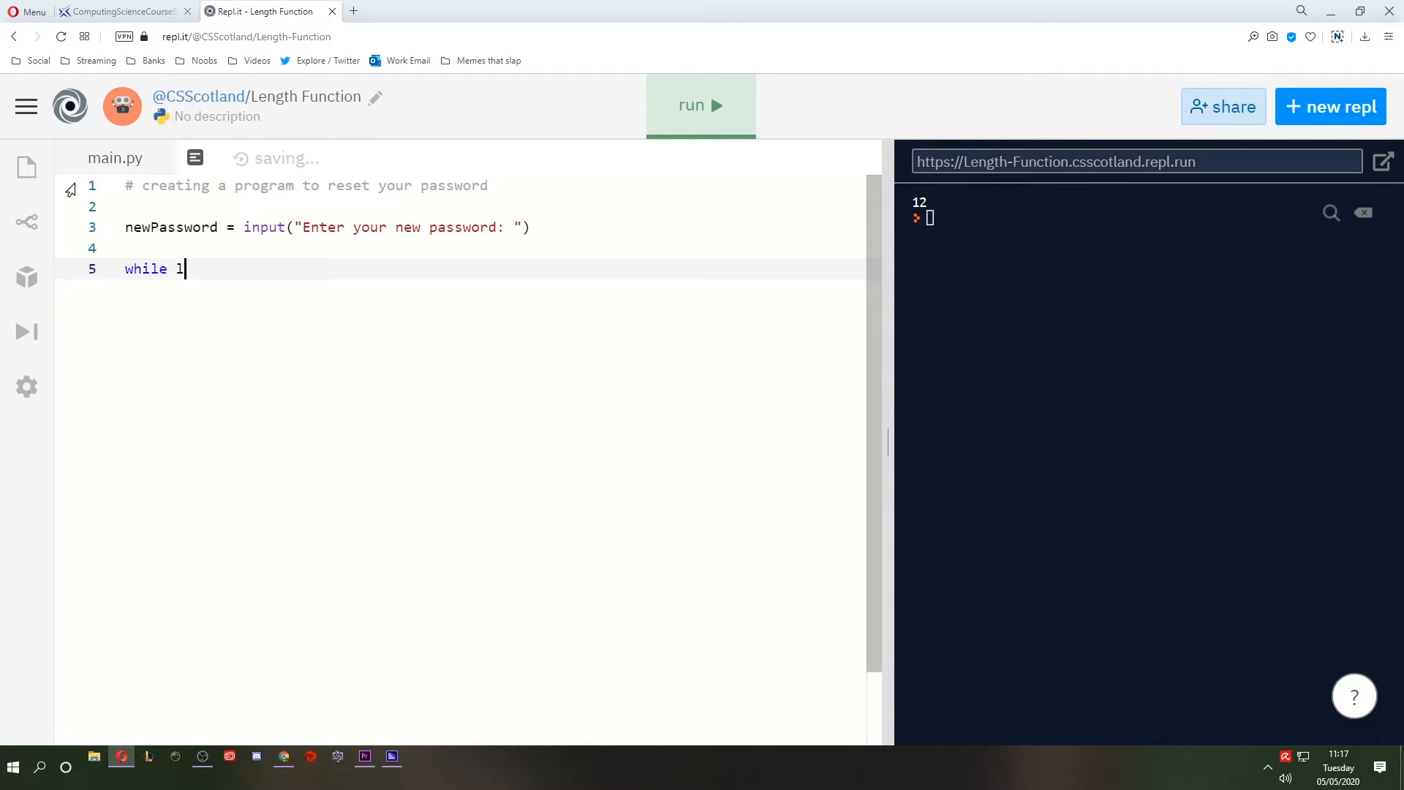
type("en(")
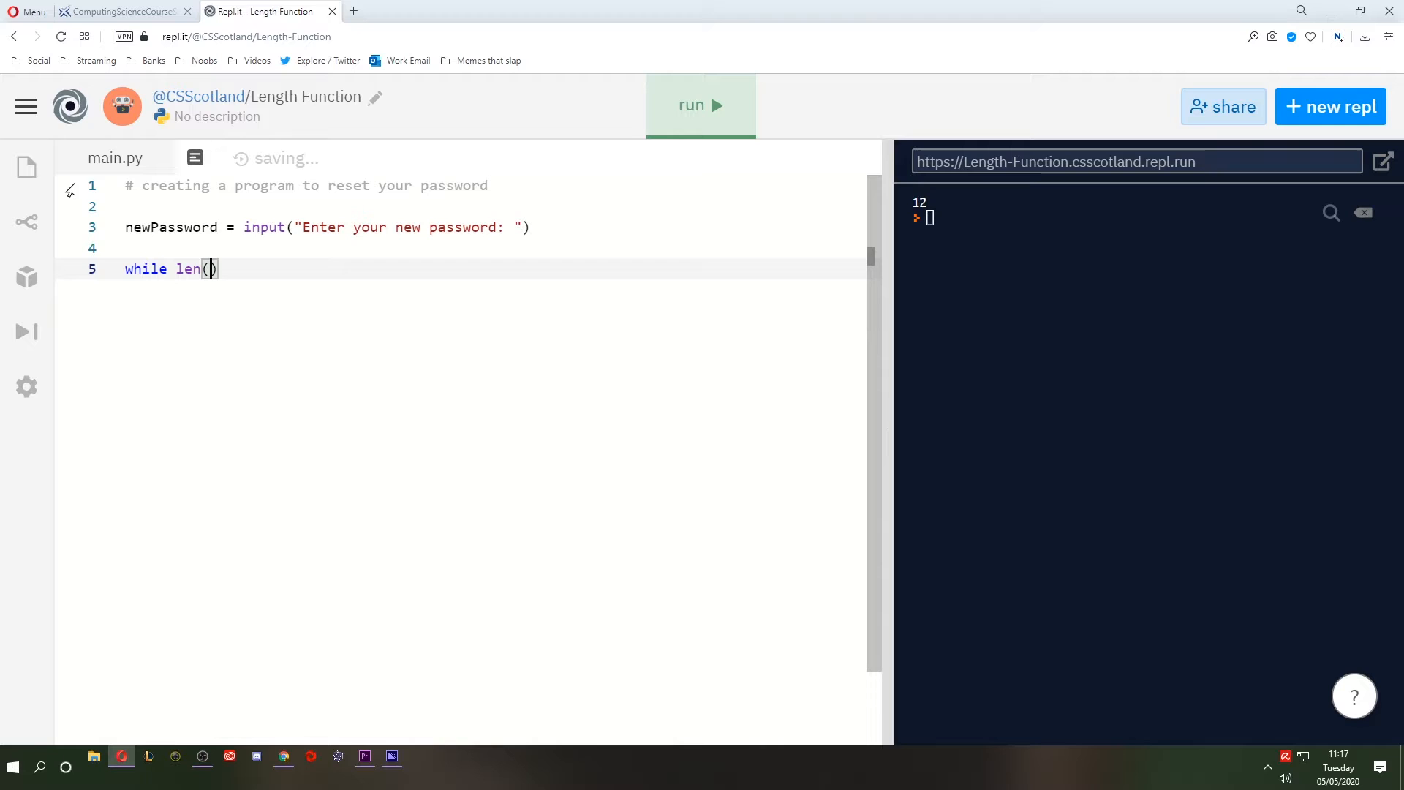
type("newPassword)")
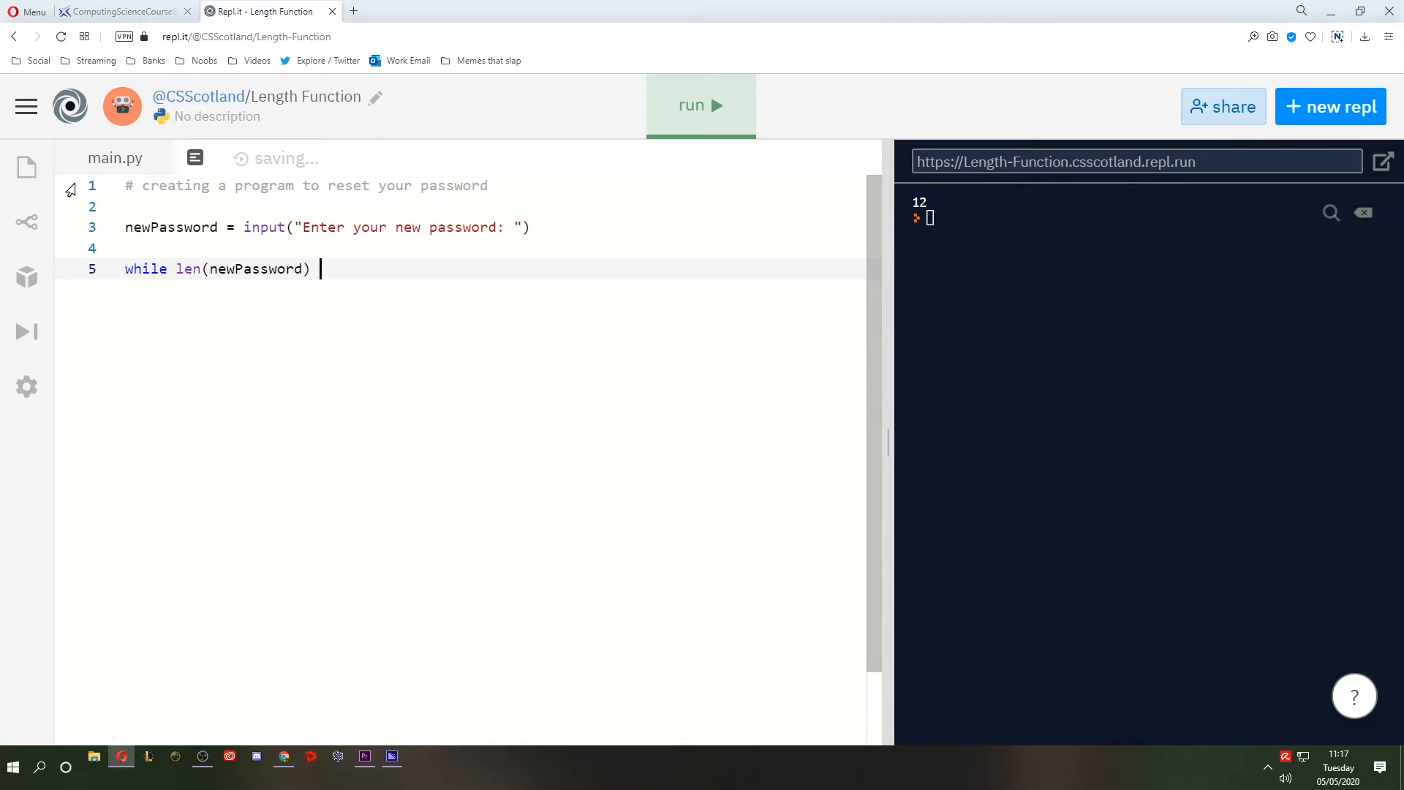
type("< 6:")
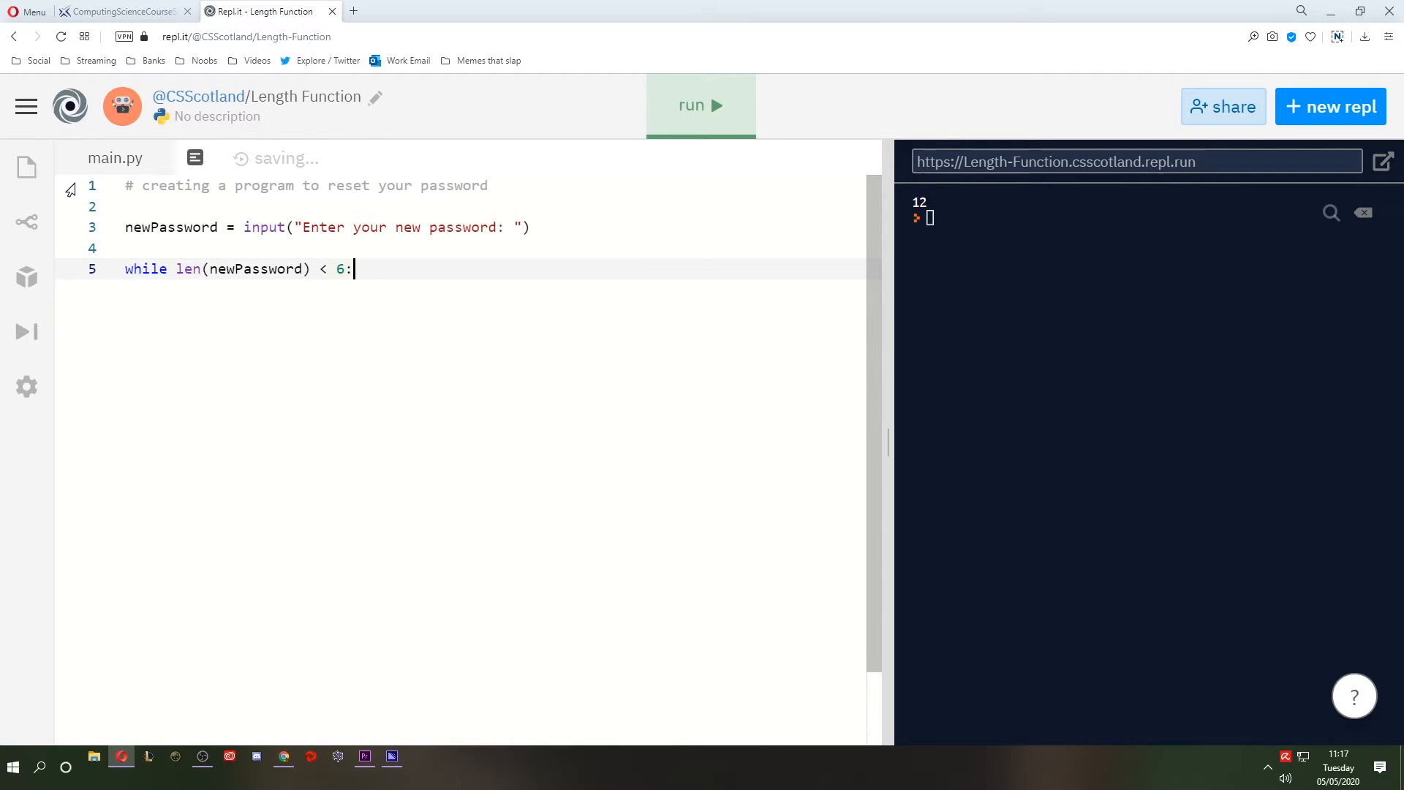
key("Return")
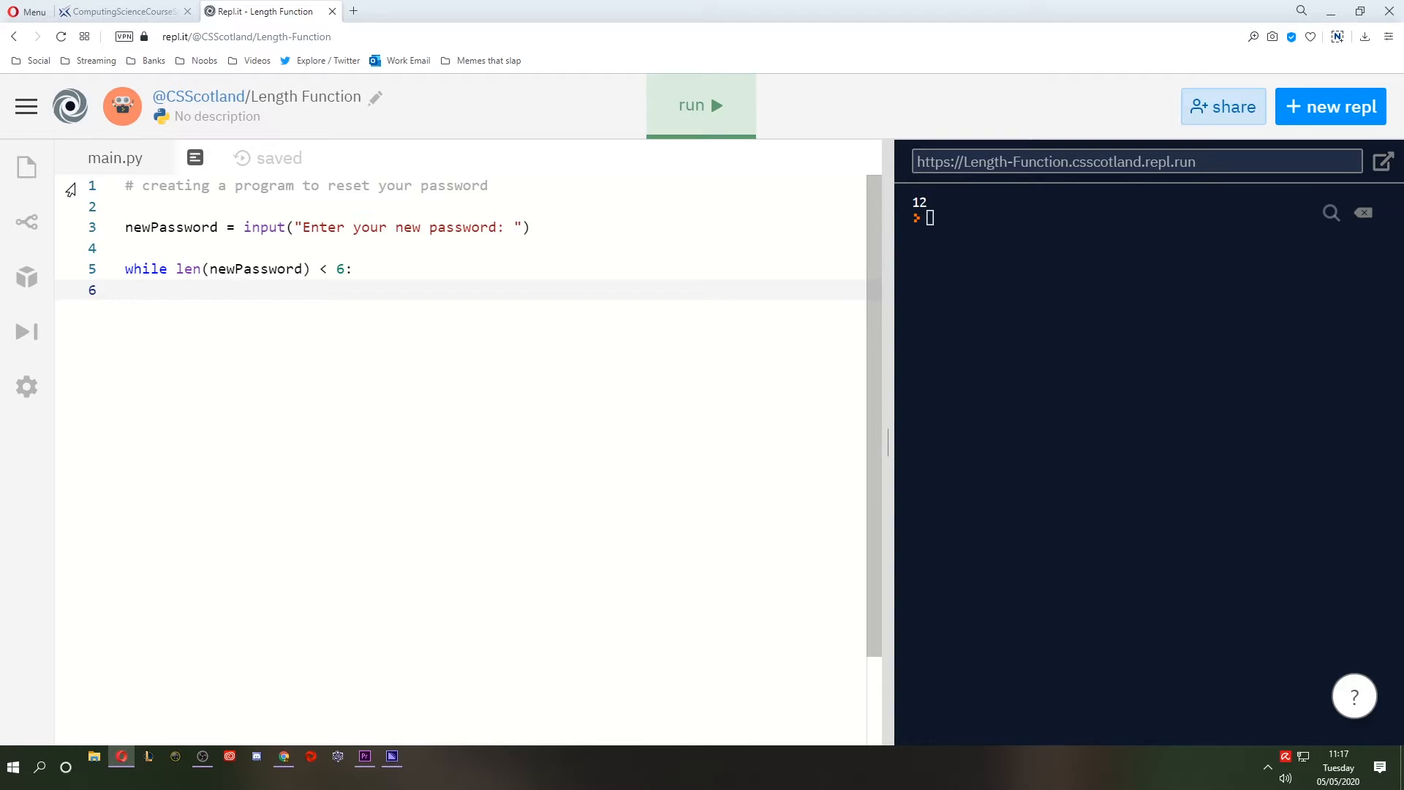
Re-ask with "Try again, new passwords must be at least 6 characters: " and begin a print() after the loop
type("newPassword")
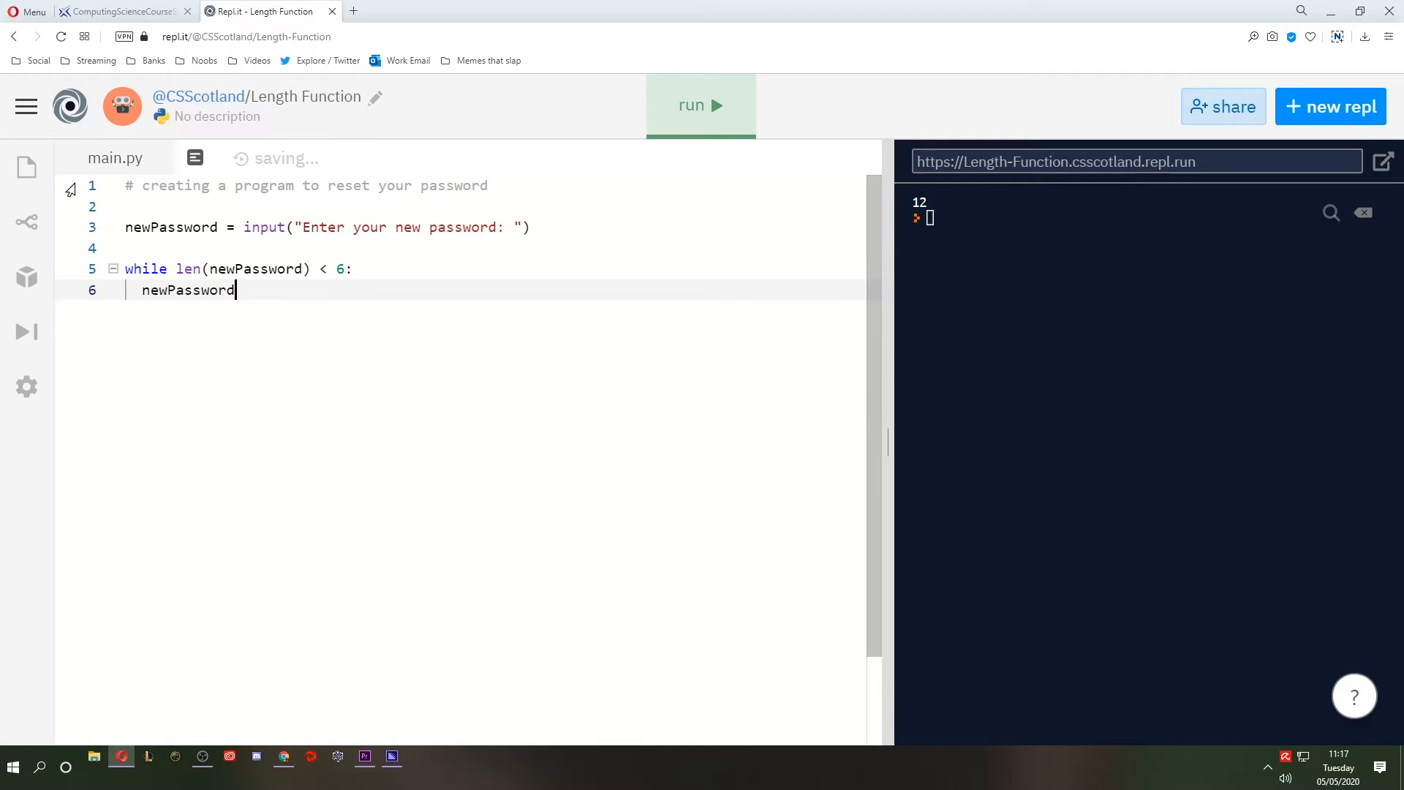
type("= inpuit")
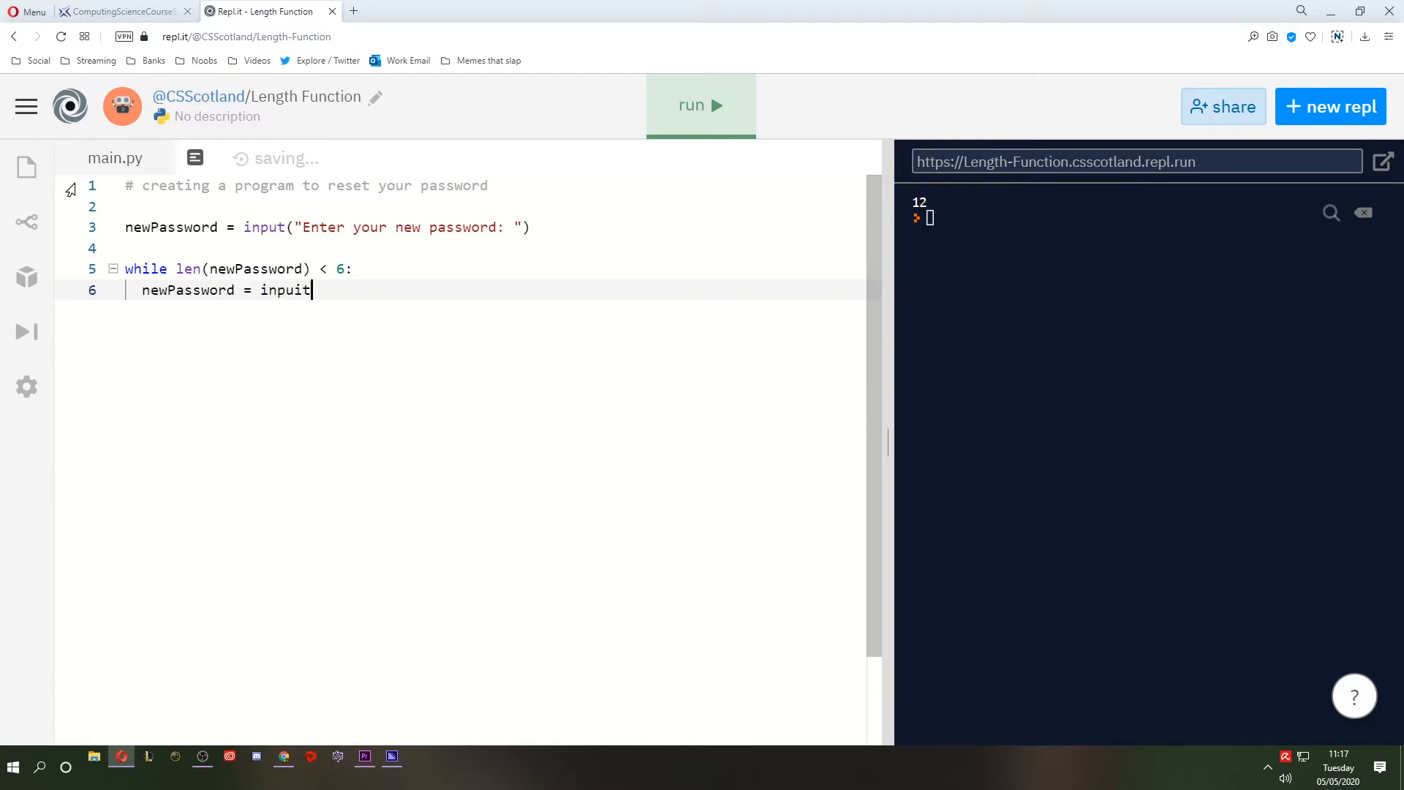
type("(\"Tryt\"")
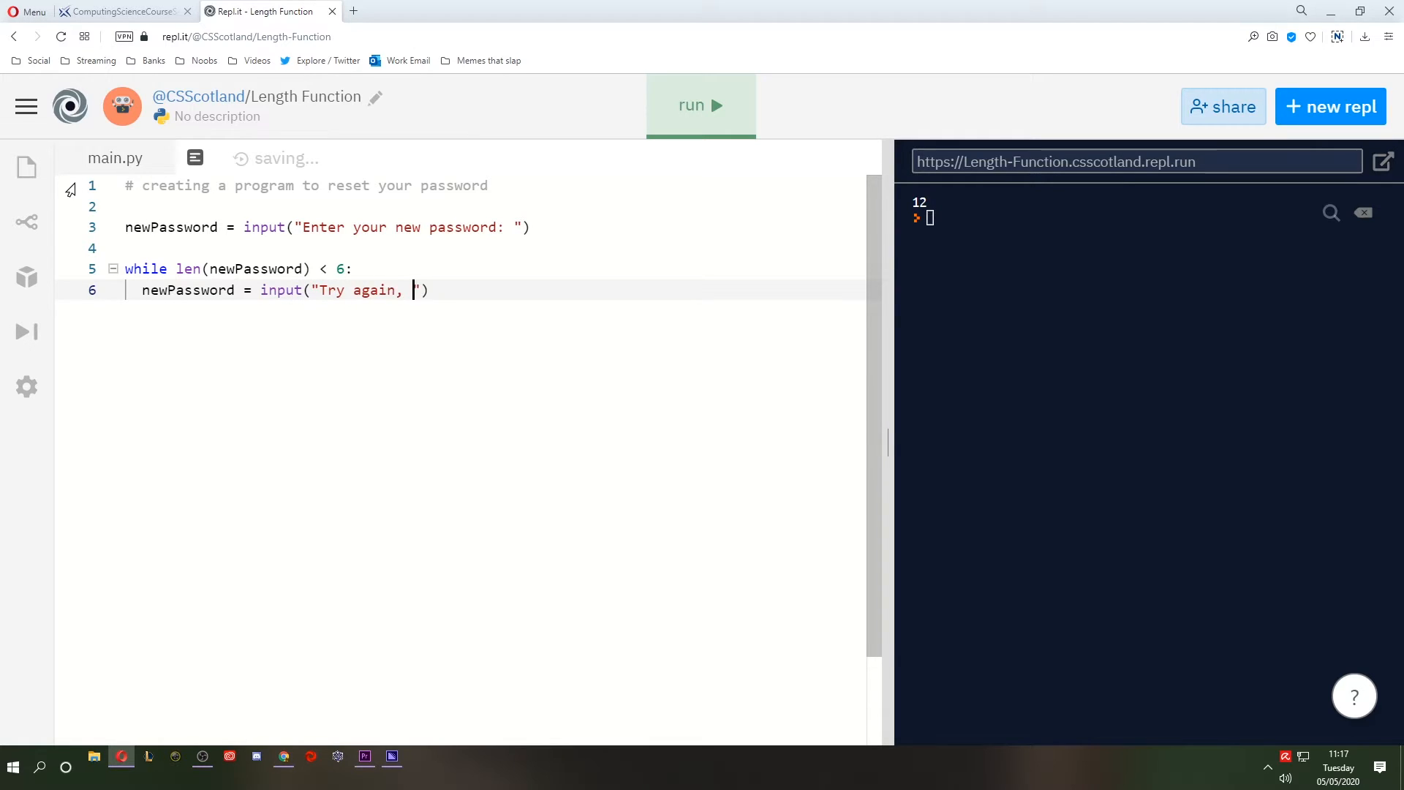
type("new password")
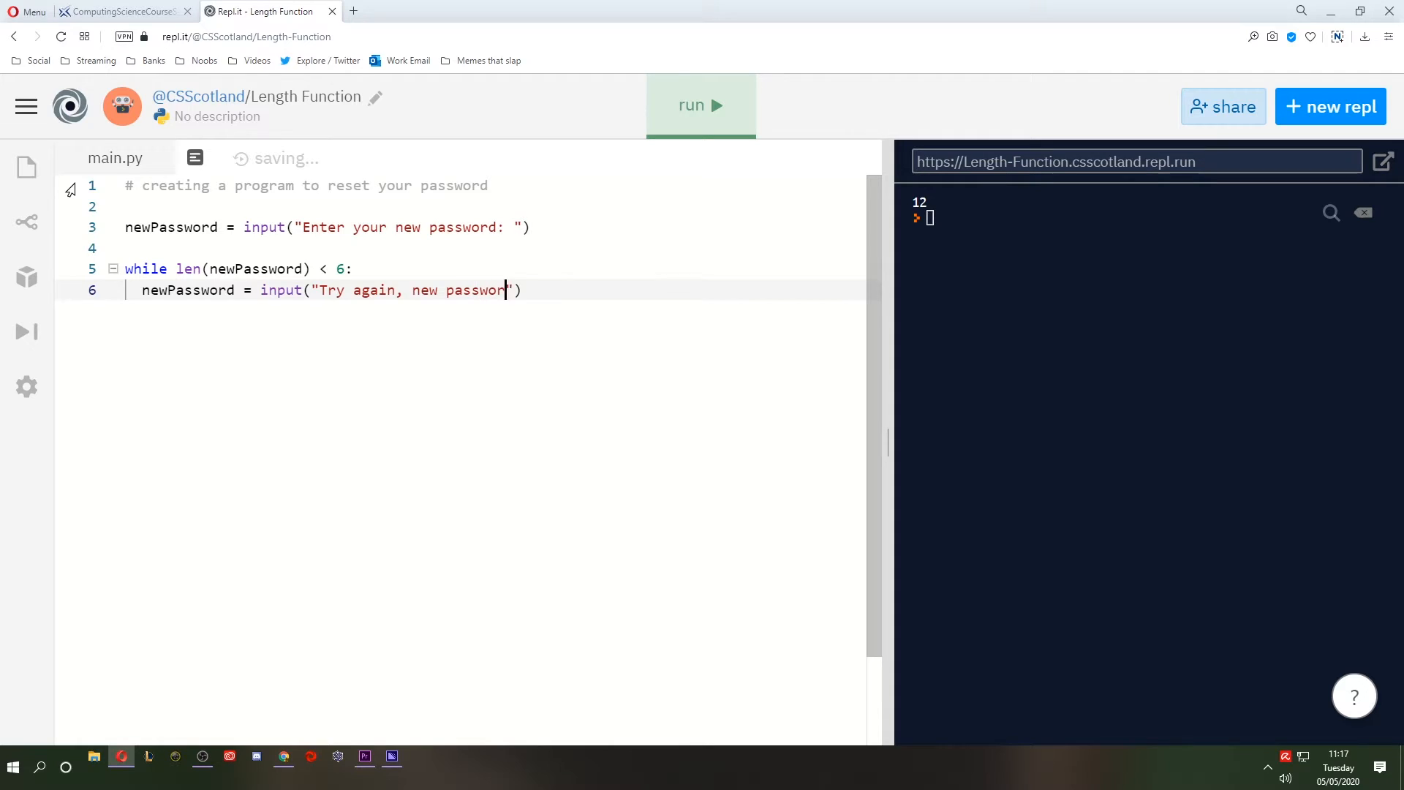
type("s must be at least")
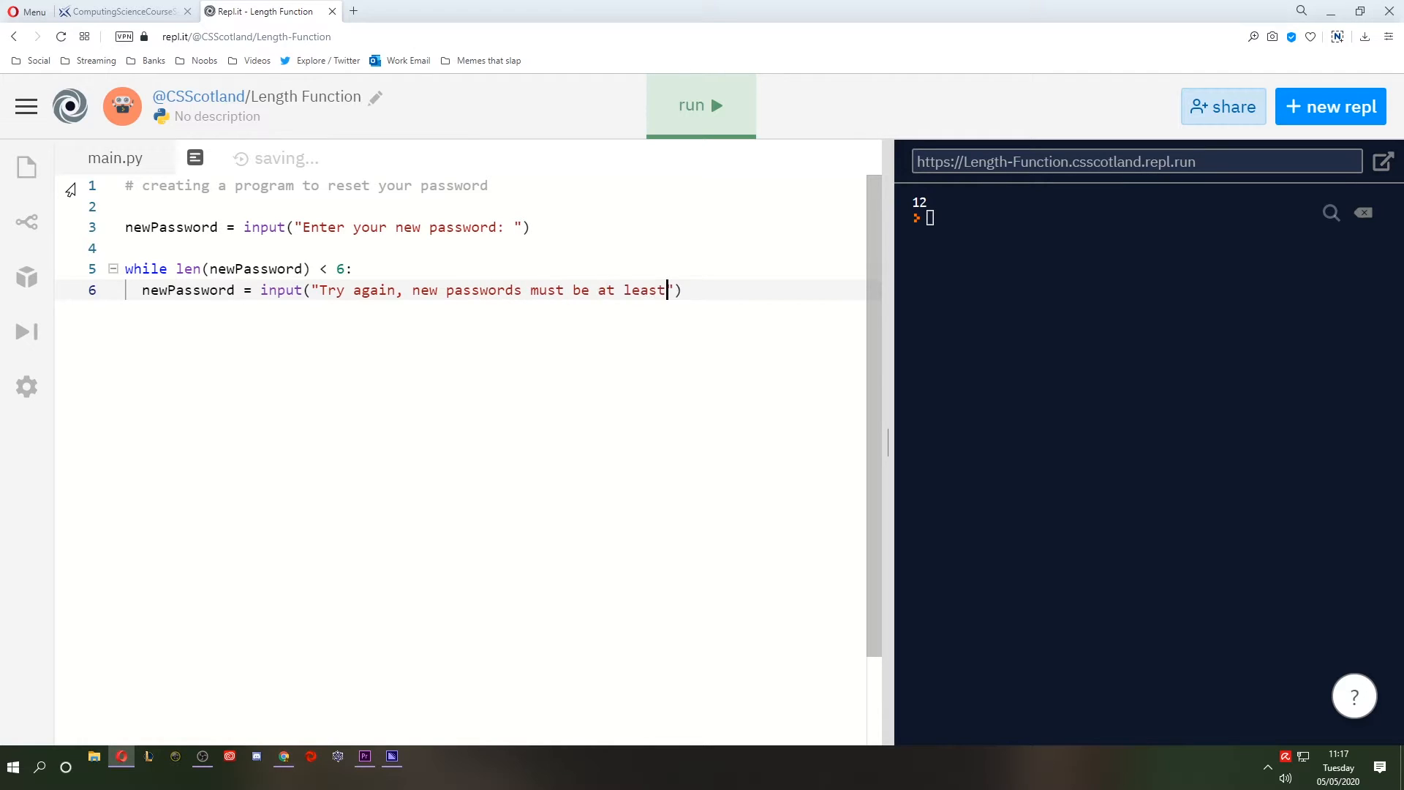
type("6 charac")
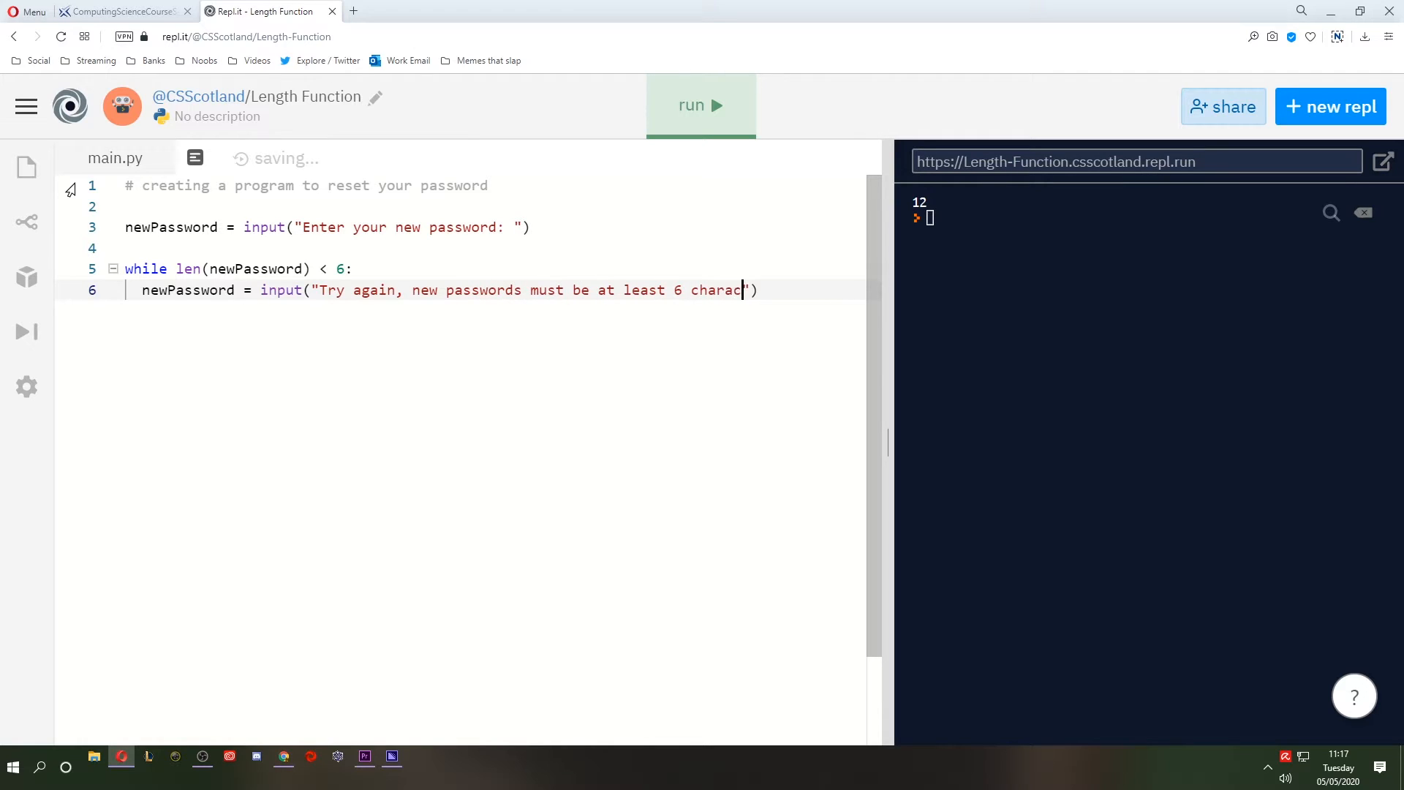
type("ters: \")")
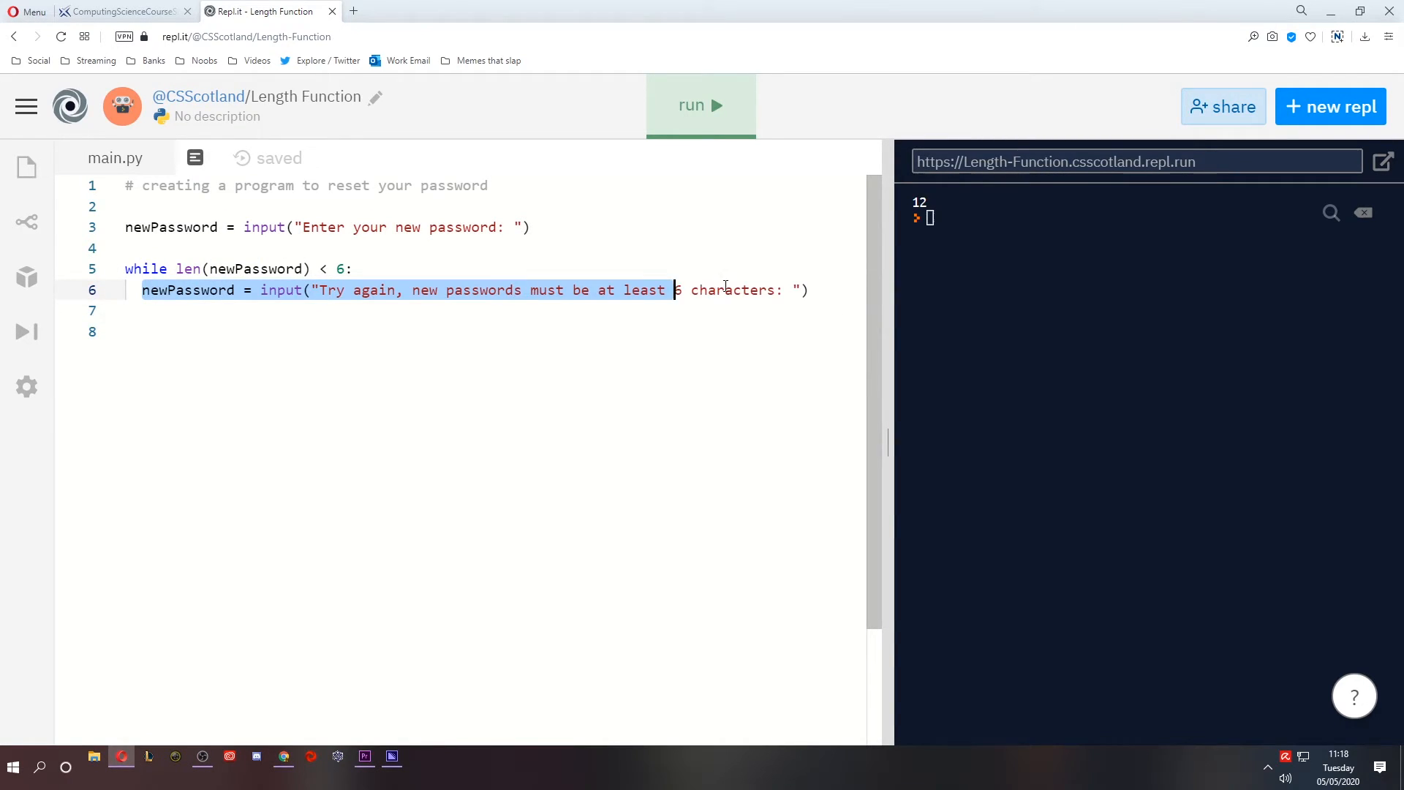
left_click(167, 269)
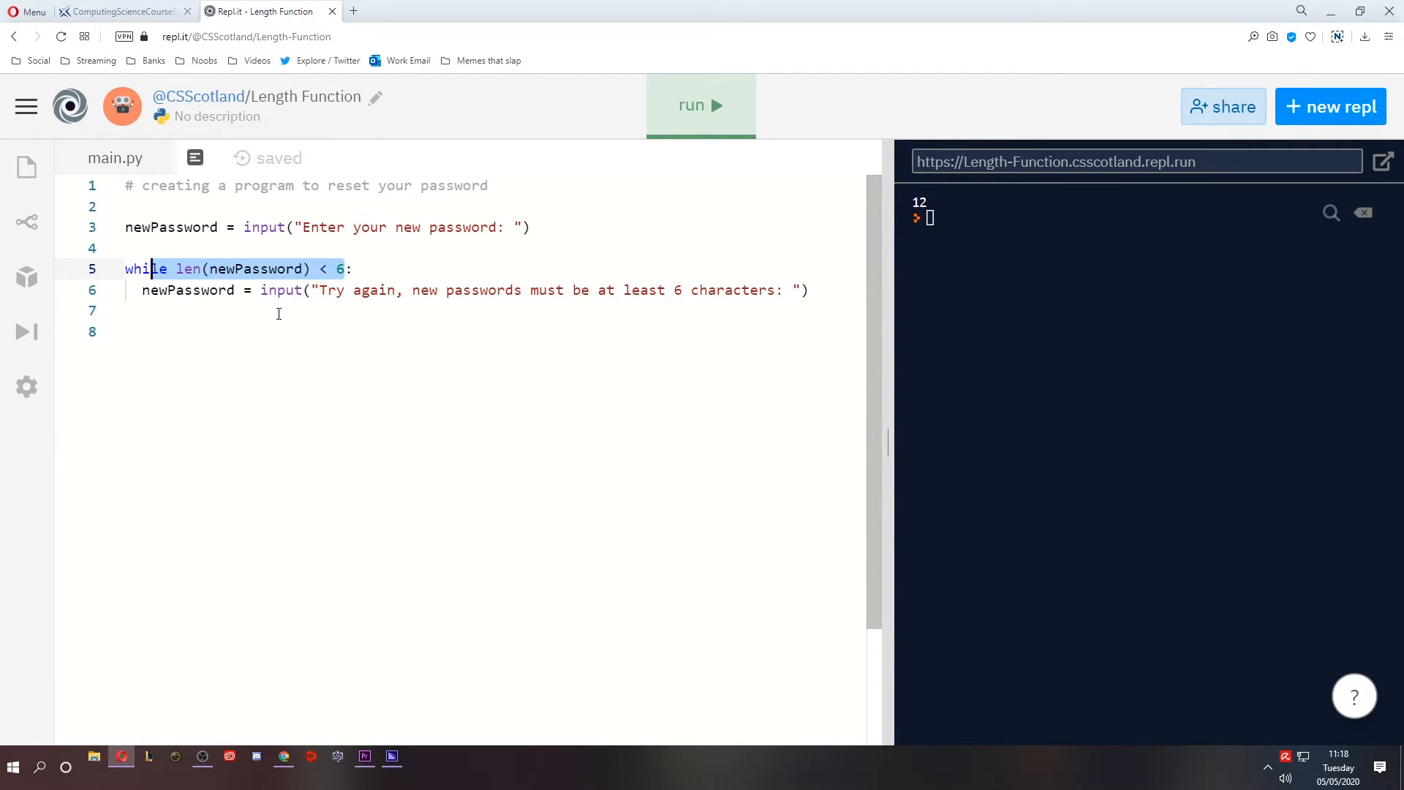
type("print()")
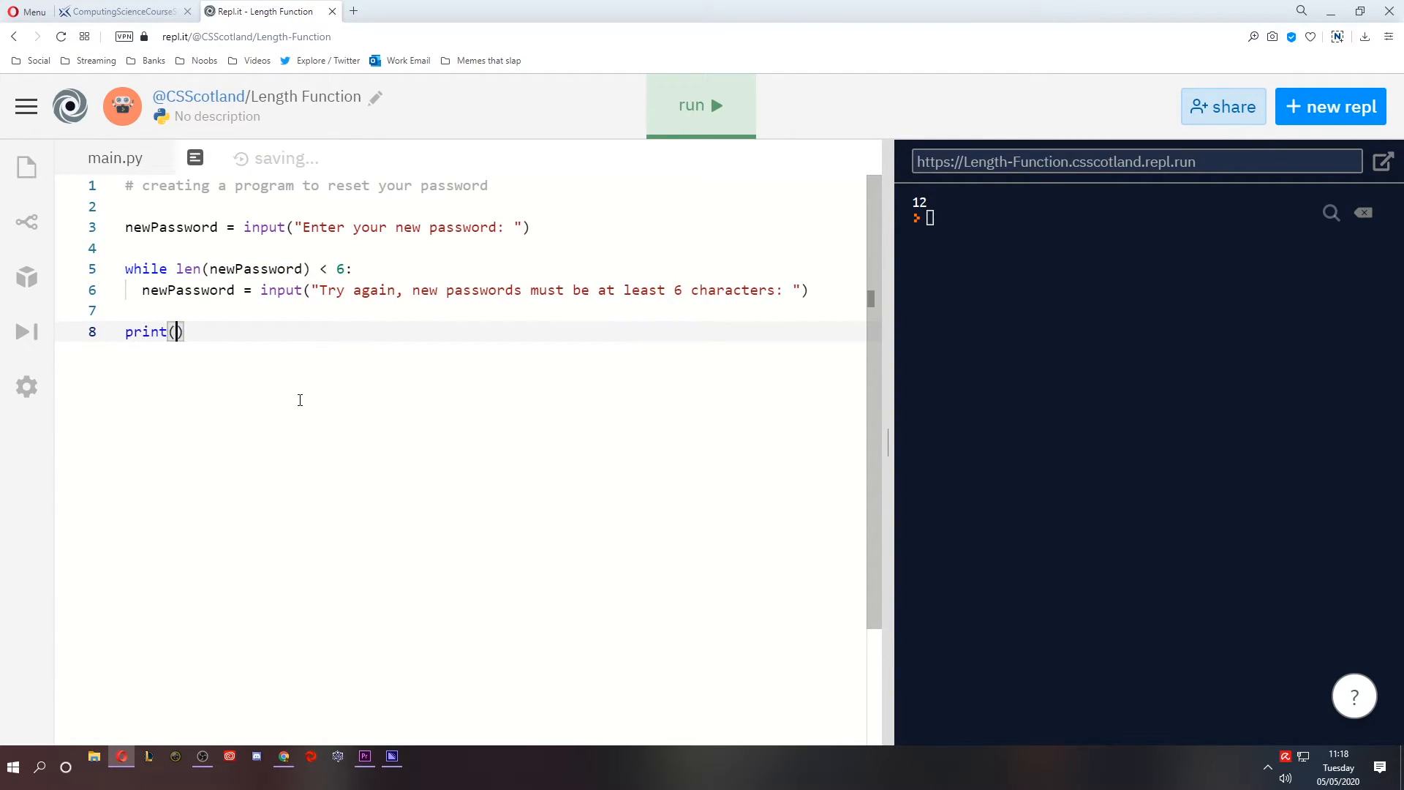
Print "Success, your new password has been accepted" on line 8
type("\"Success, \"")
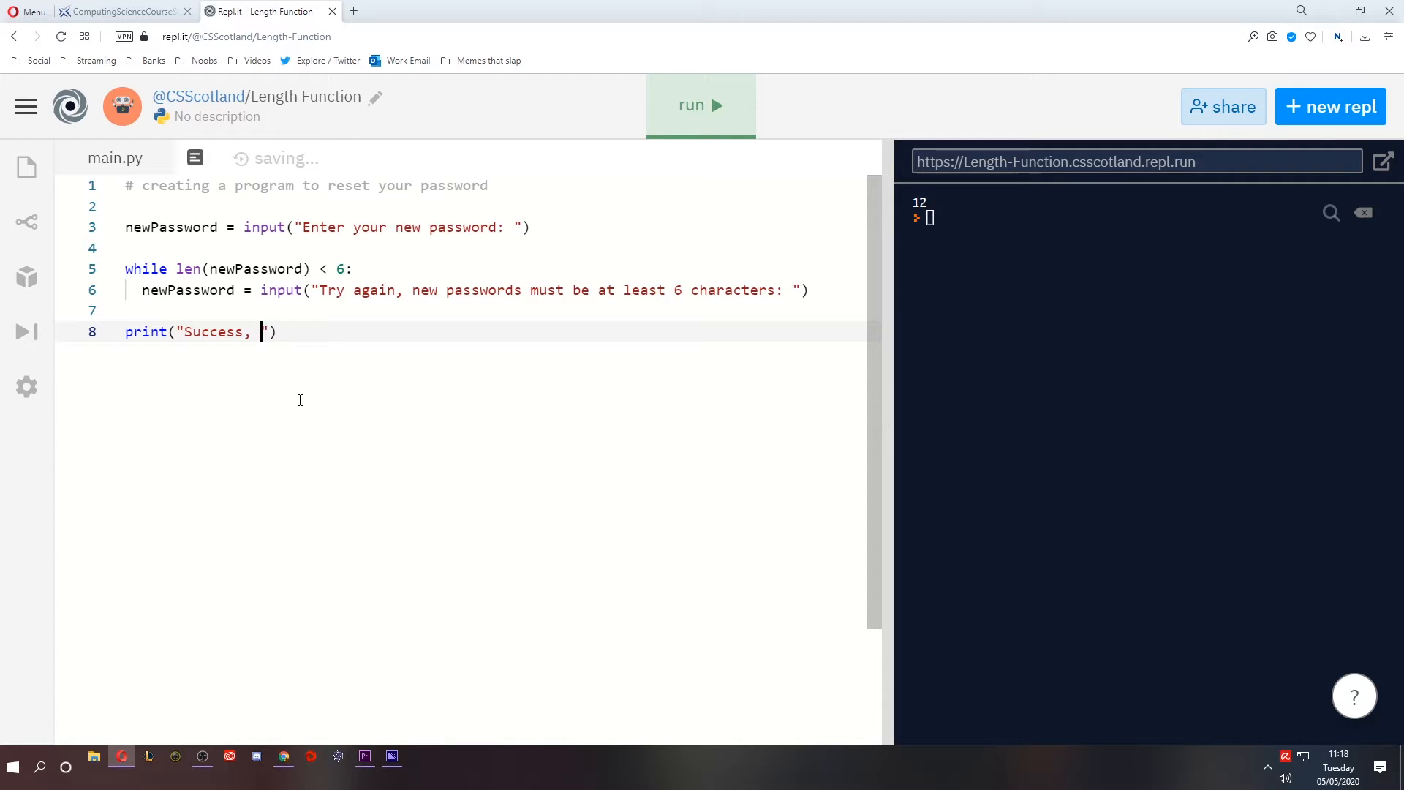
type("your new password has")
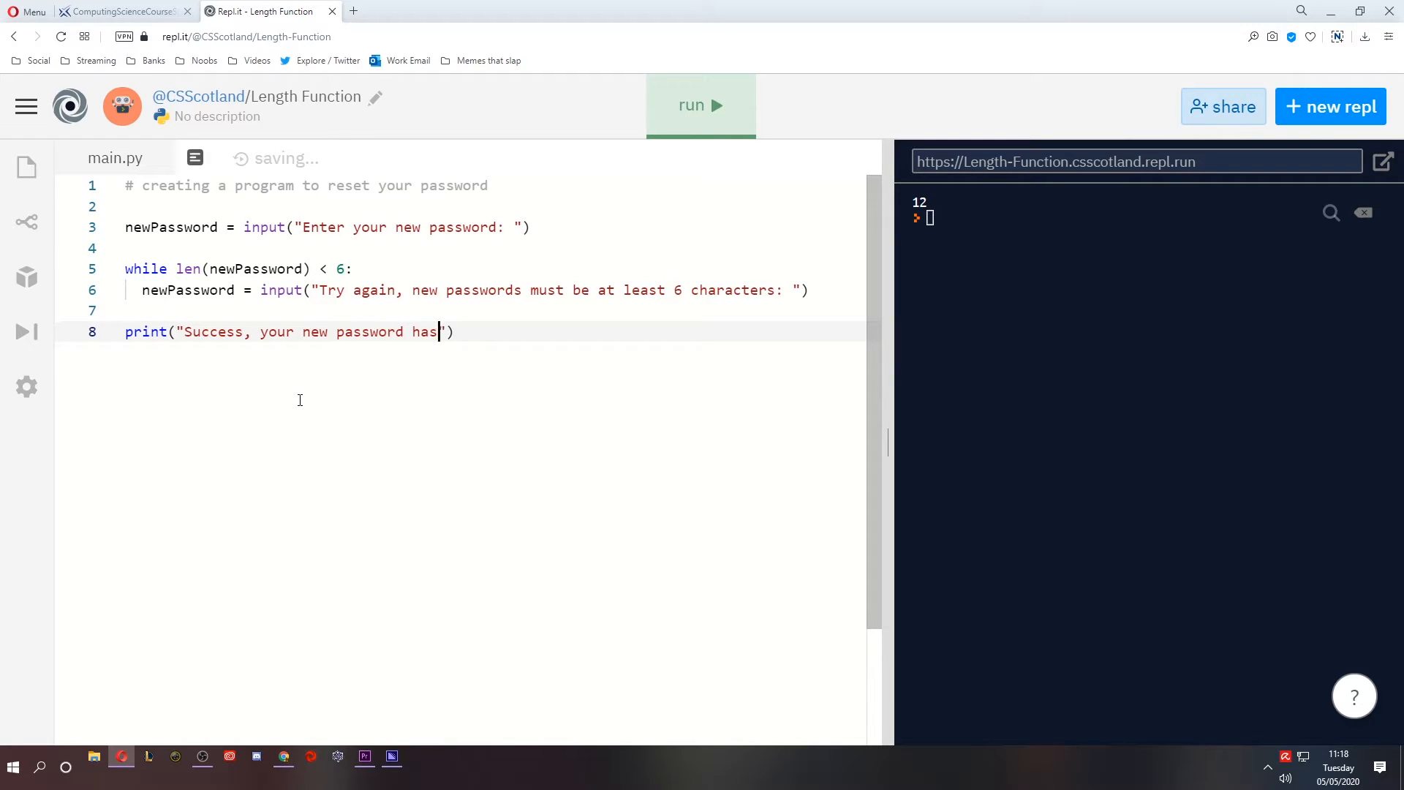
type("been accepted")
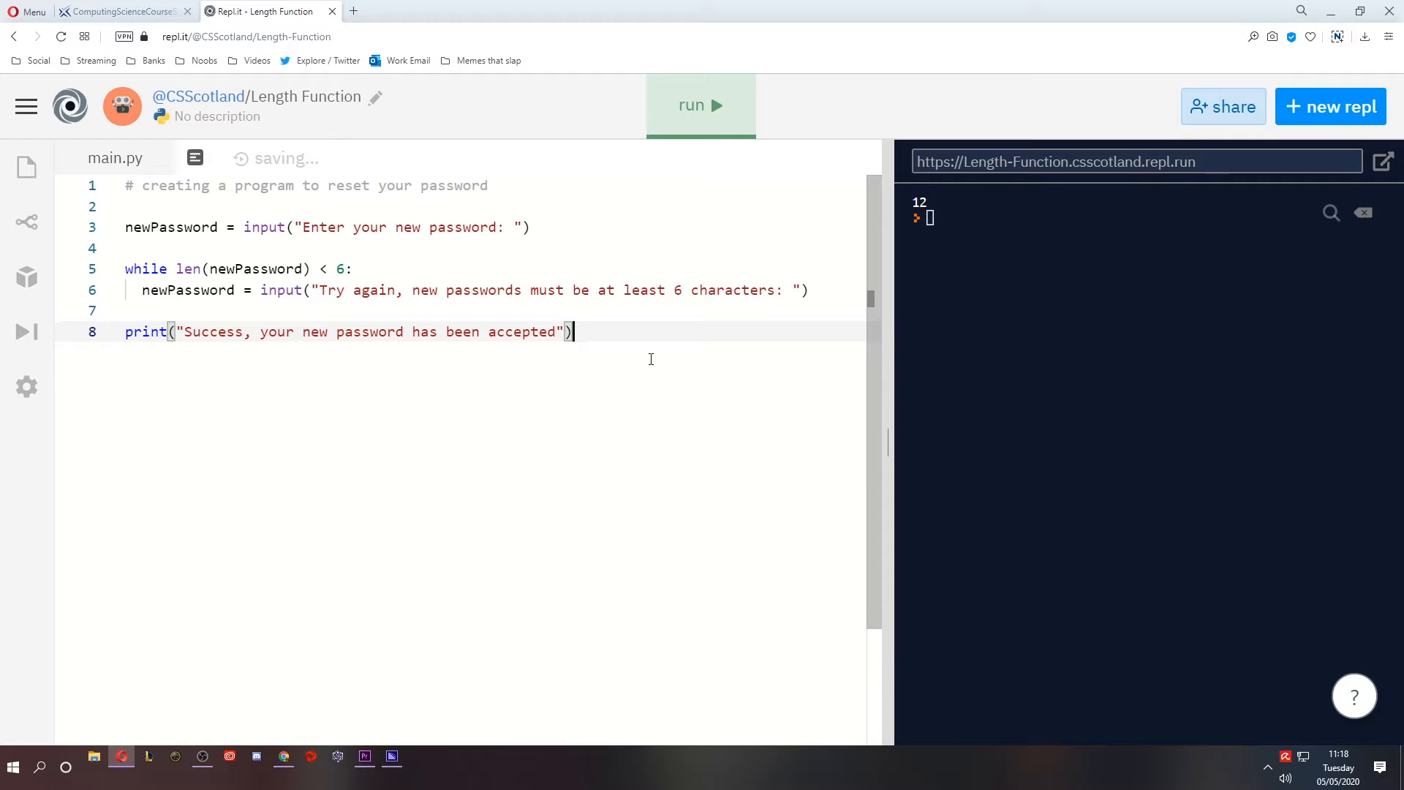
Run the program and enter the too-short passwords Comp, Pass and 12345
left_click(701, 105)
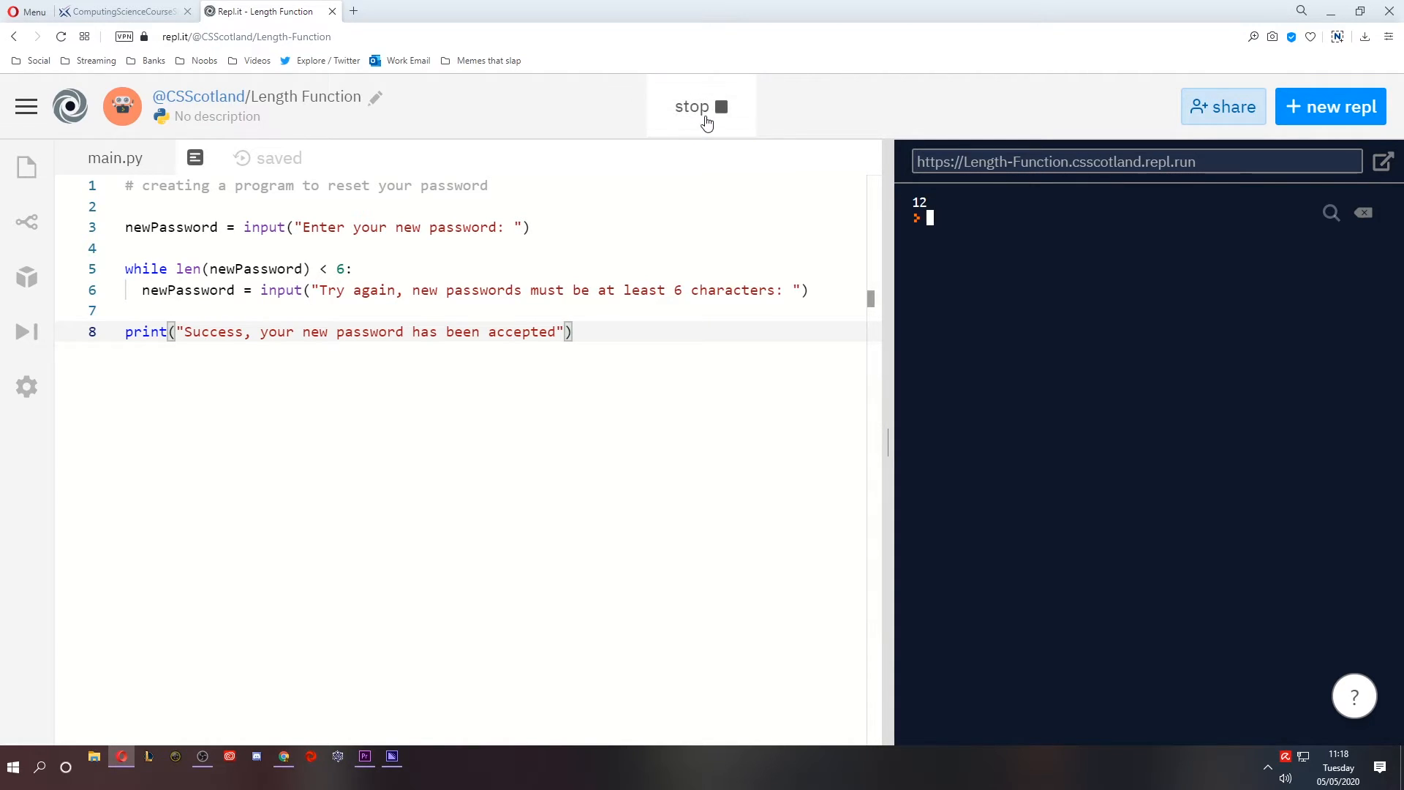
left_click(700, 105)
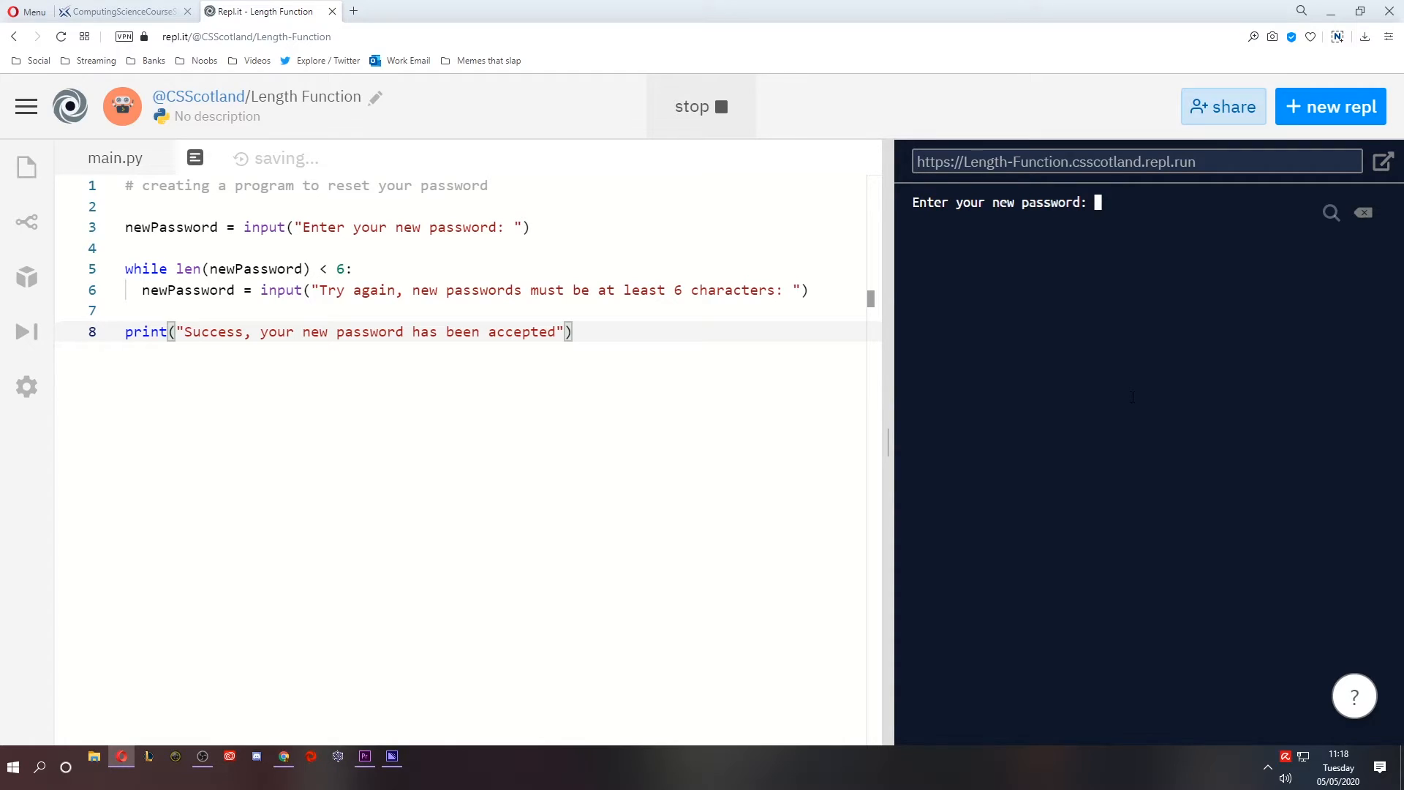
key("Return")
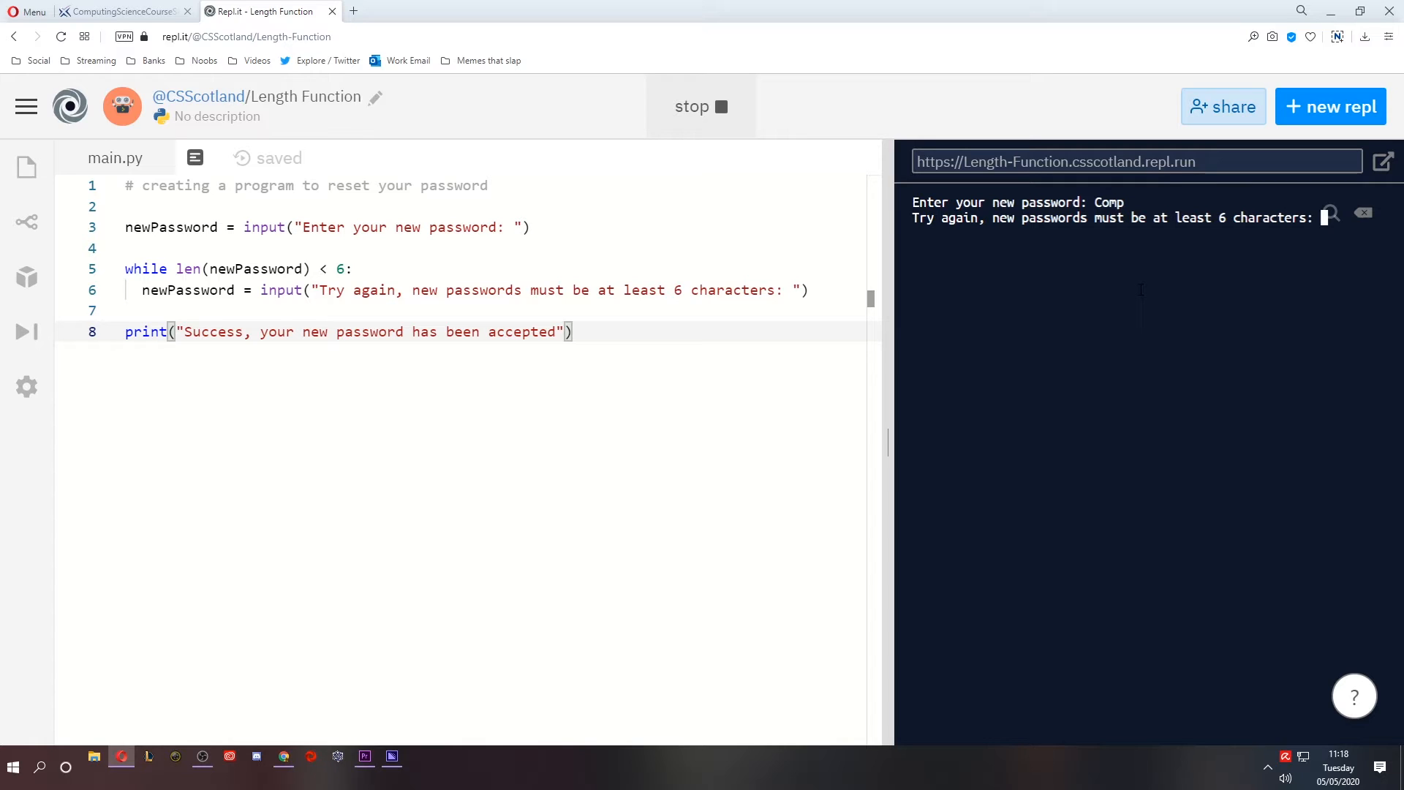
type("Pass")
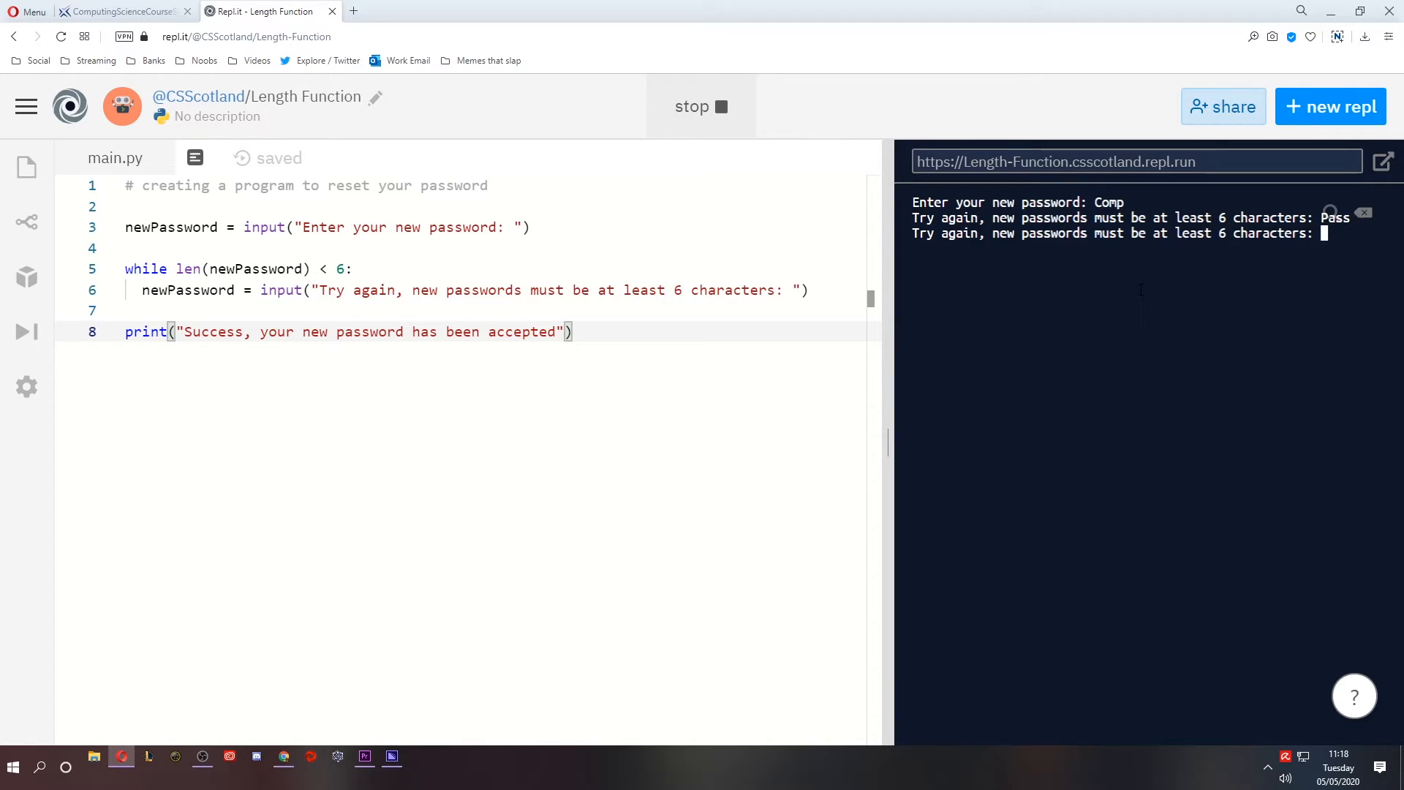
type("12345")
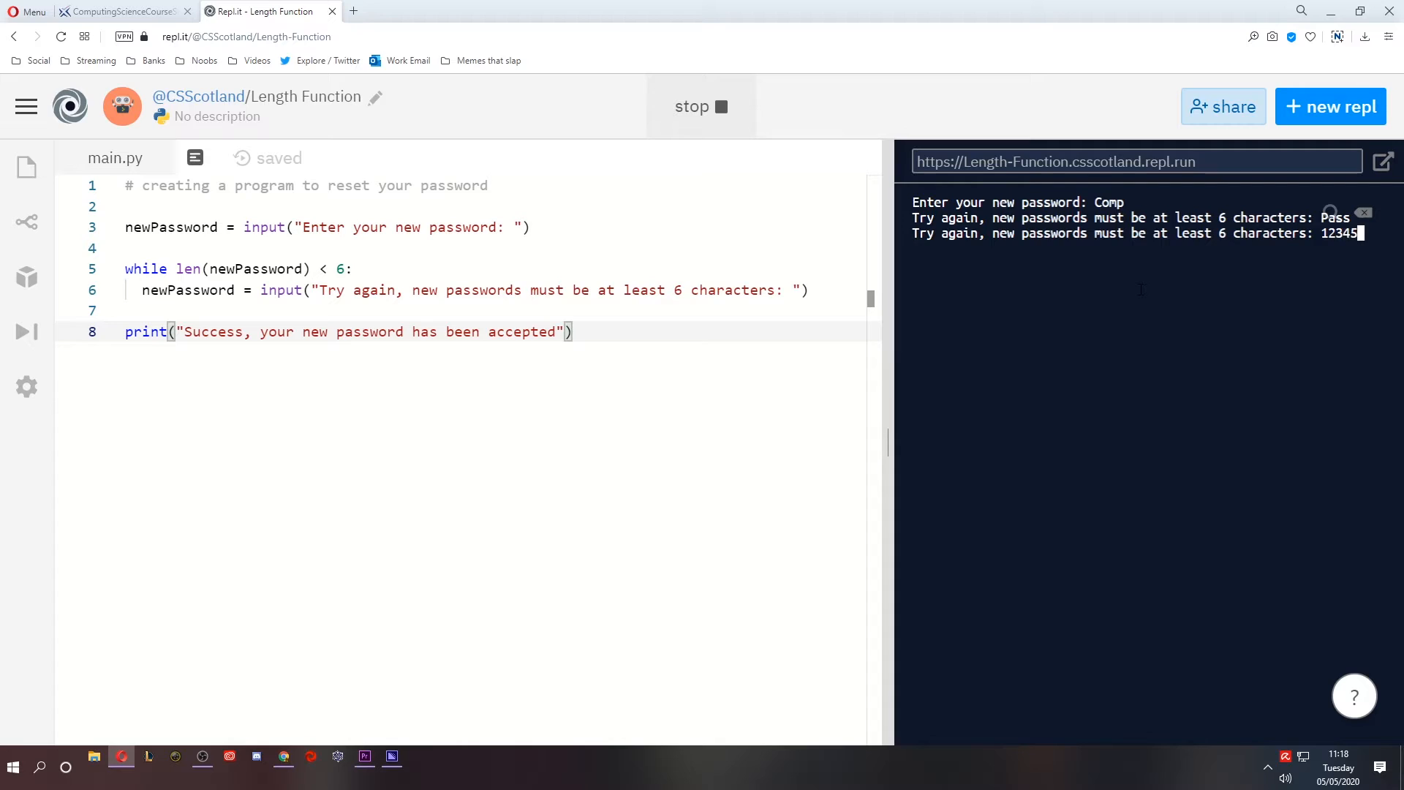
key("Return")
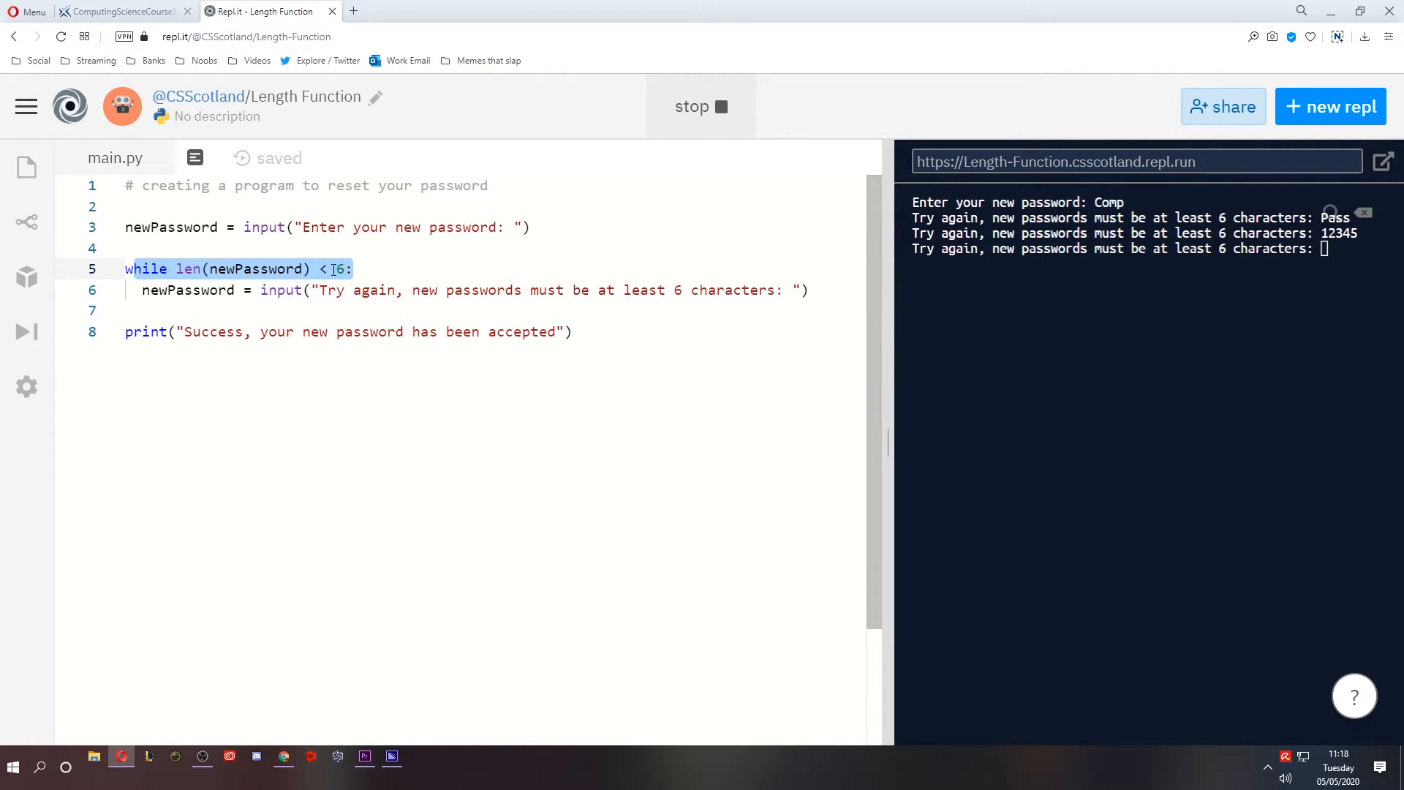
Point out the loop's length condition, then enter Computing to get the success message
left_click(297, 290)
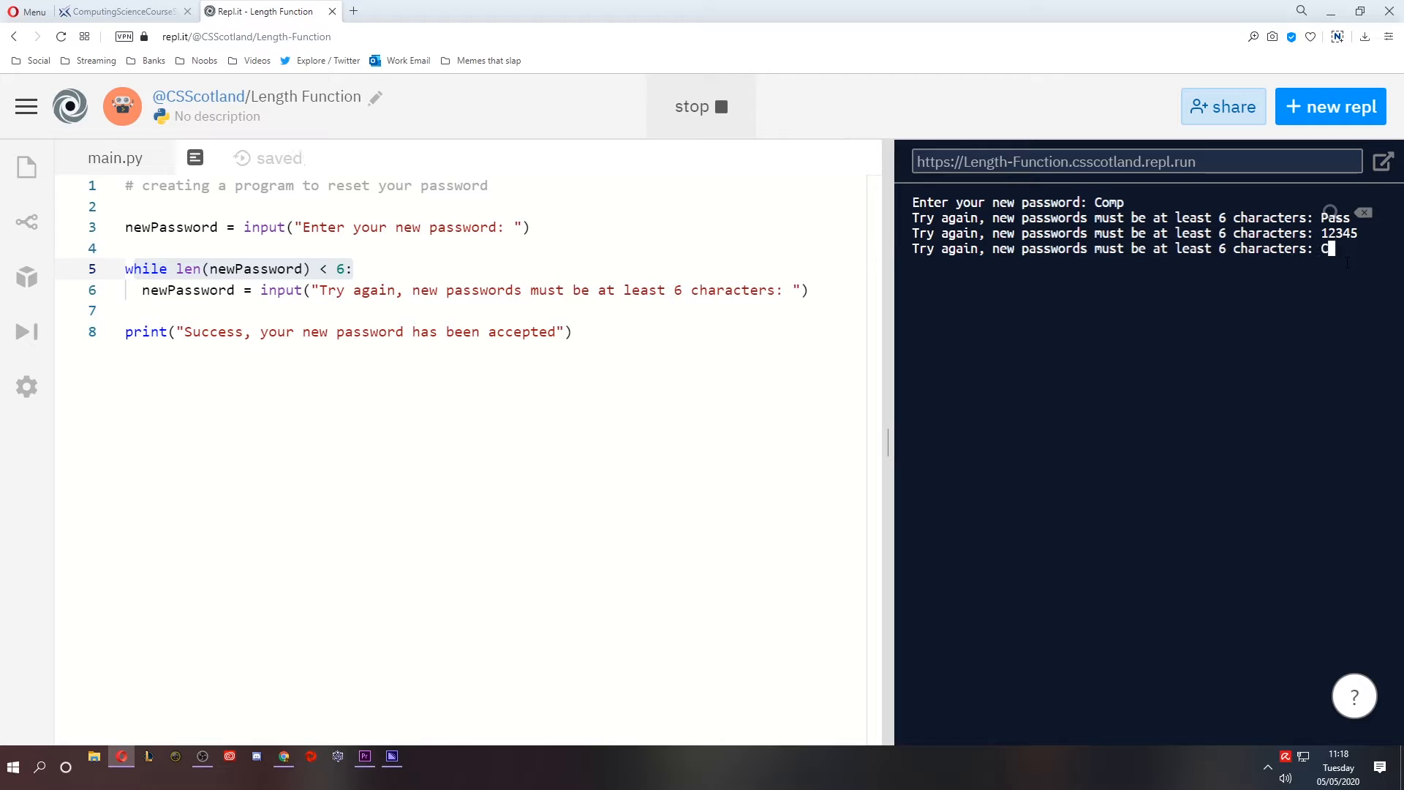
key("Return")
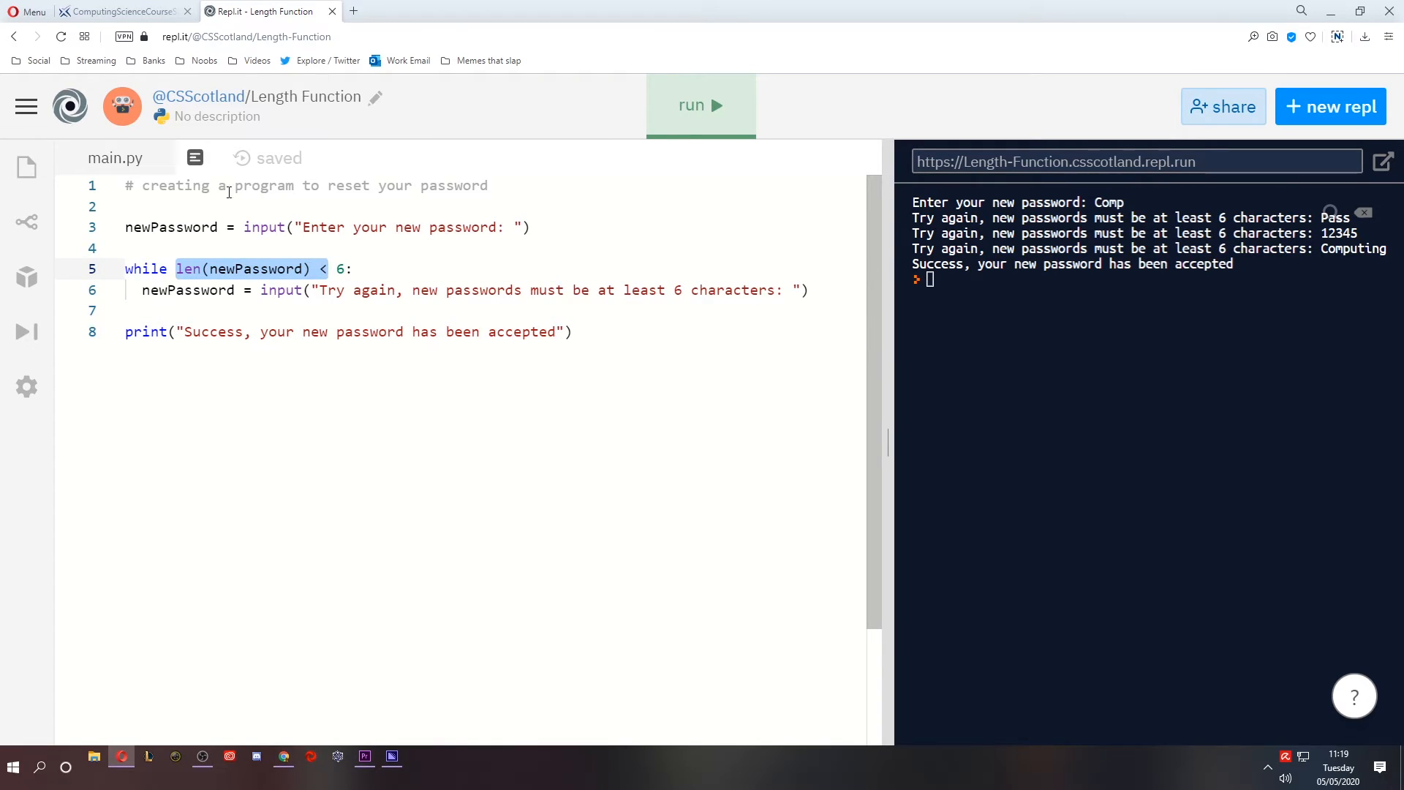
left_click(363, 269)
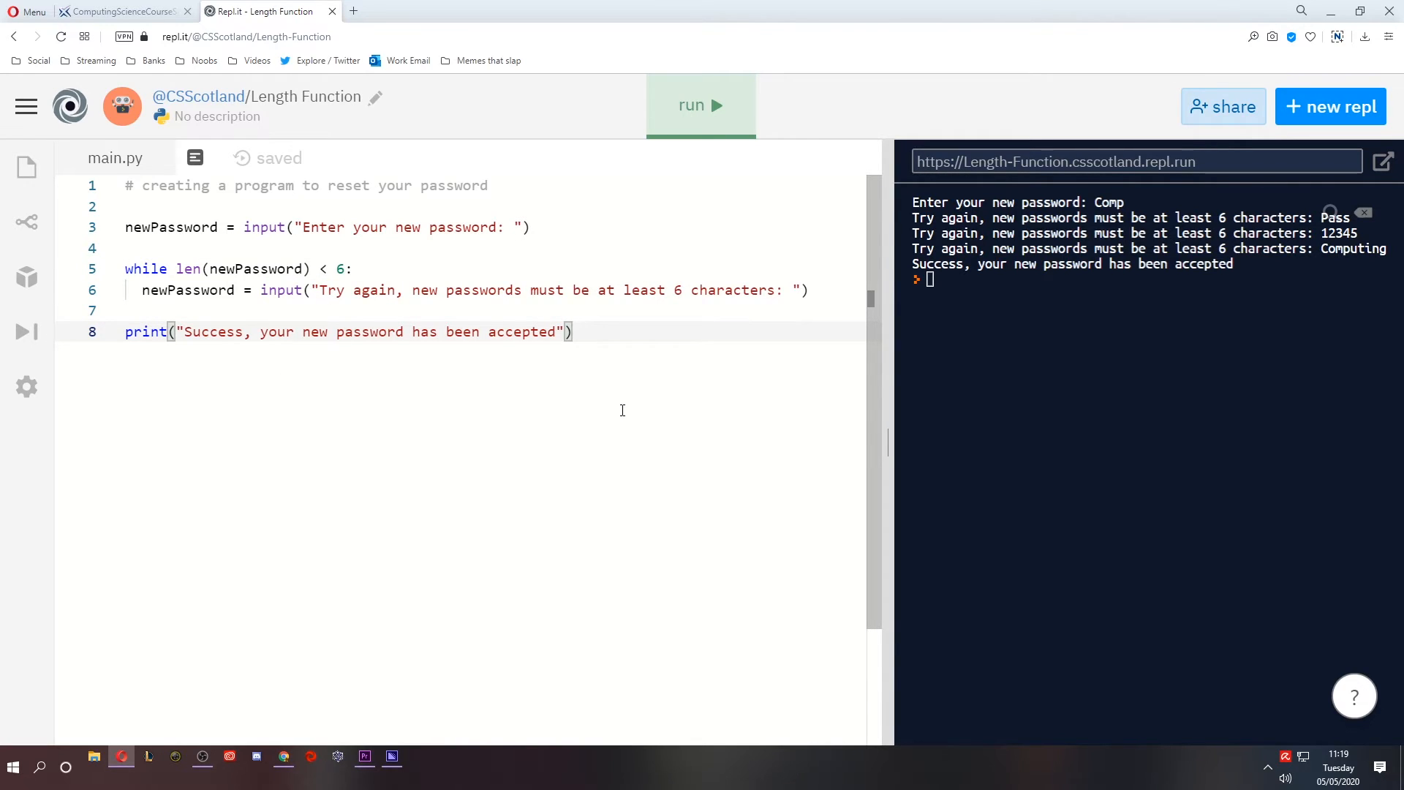
mouse_move(189, 270)
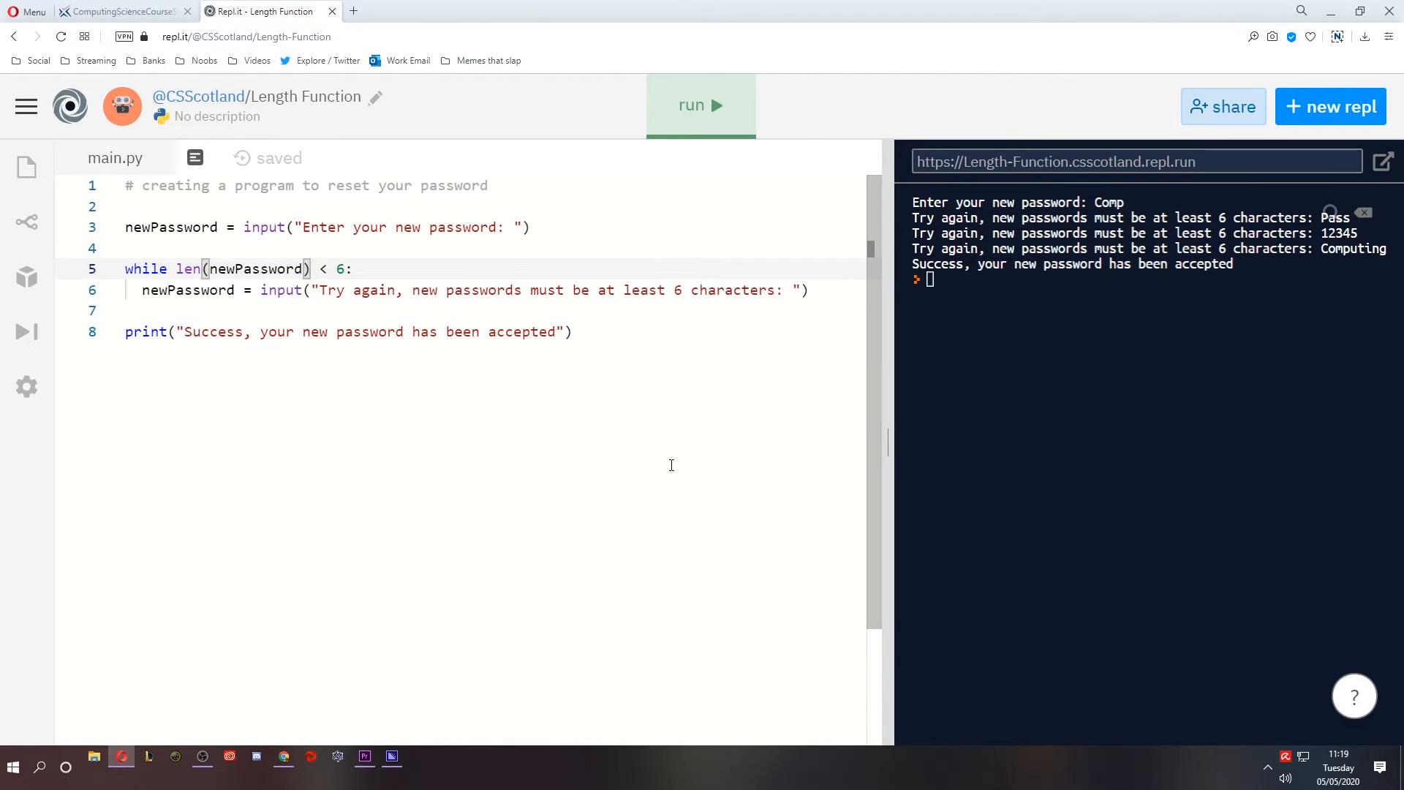
left_click(332, 270)
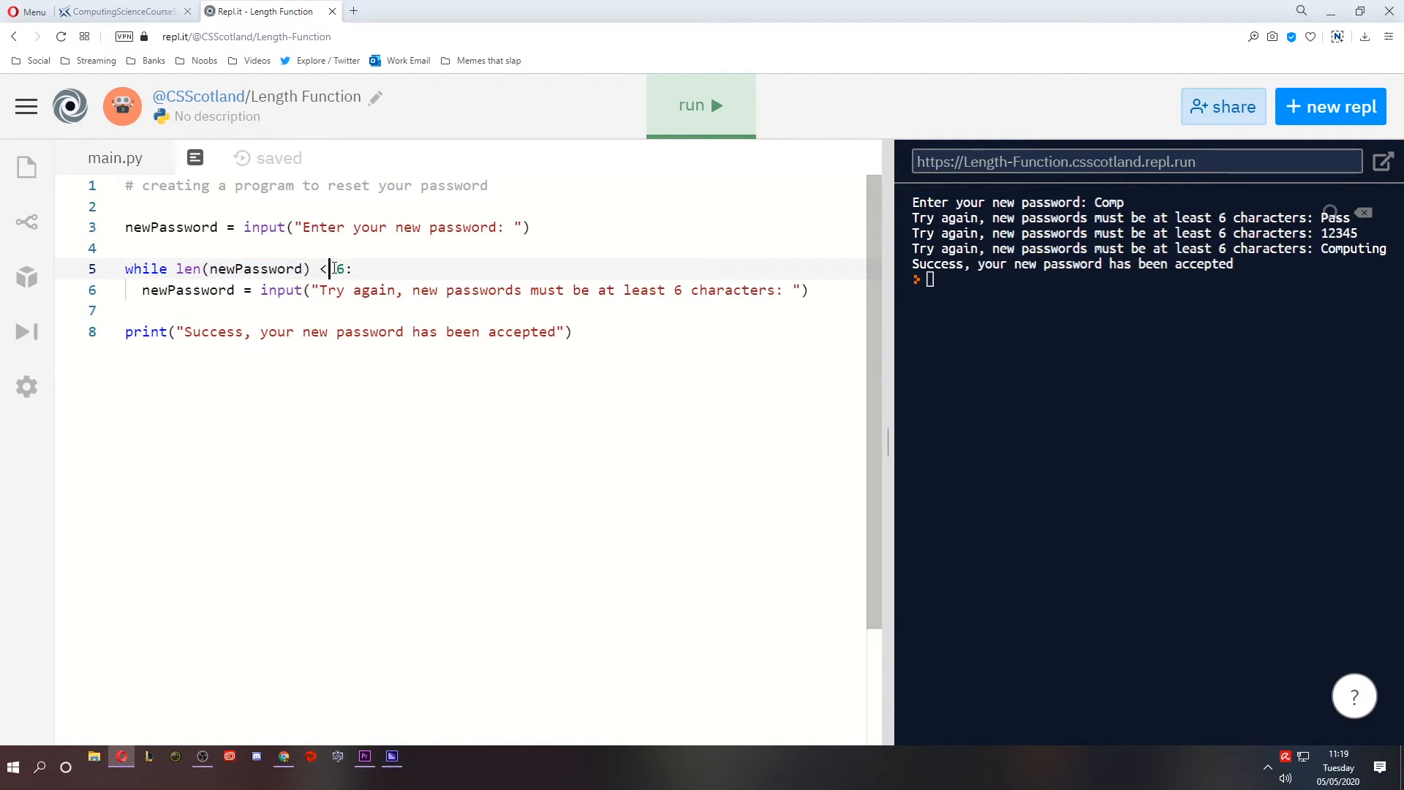
double_click(242, 269)
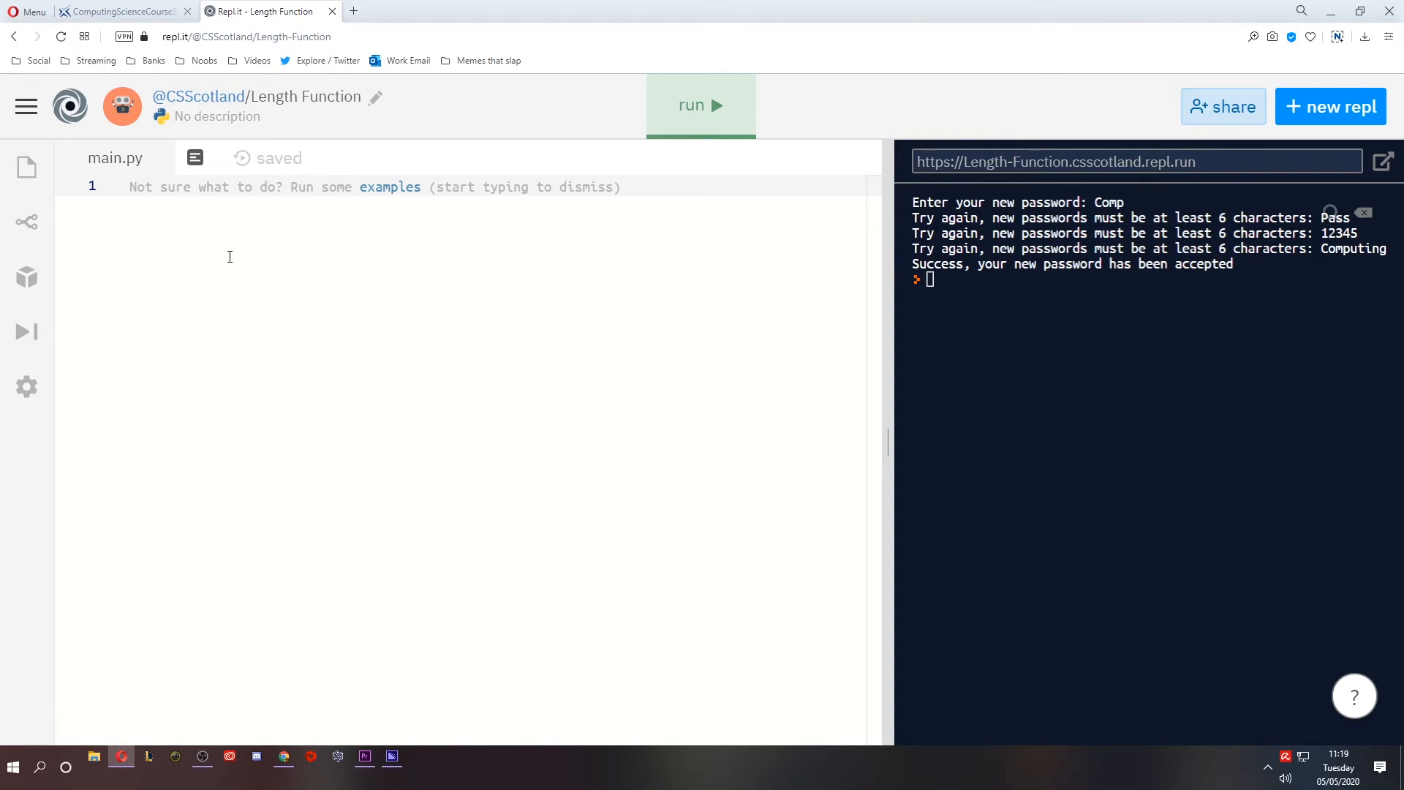
Read a word with input() and add the header for x in range(len(word)):
type("word = input(\"Enter a word:")
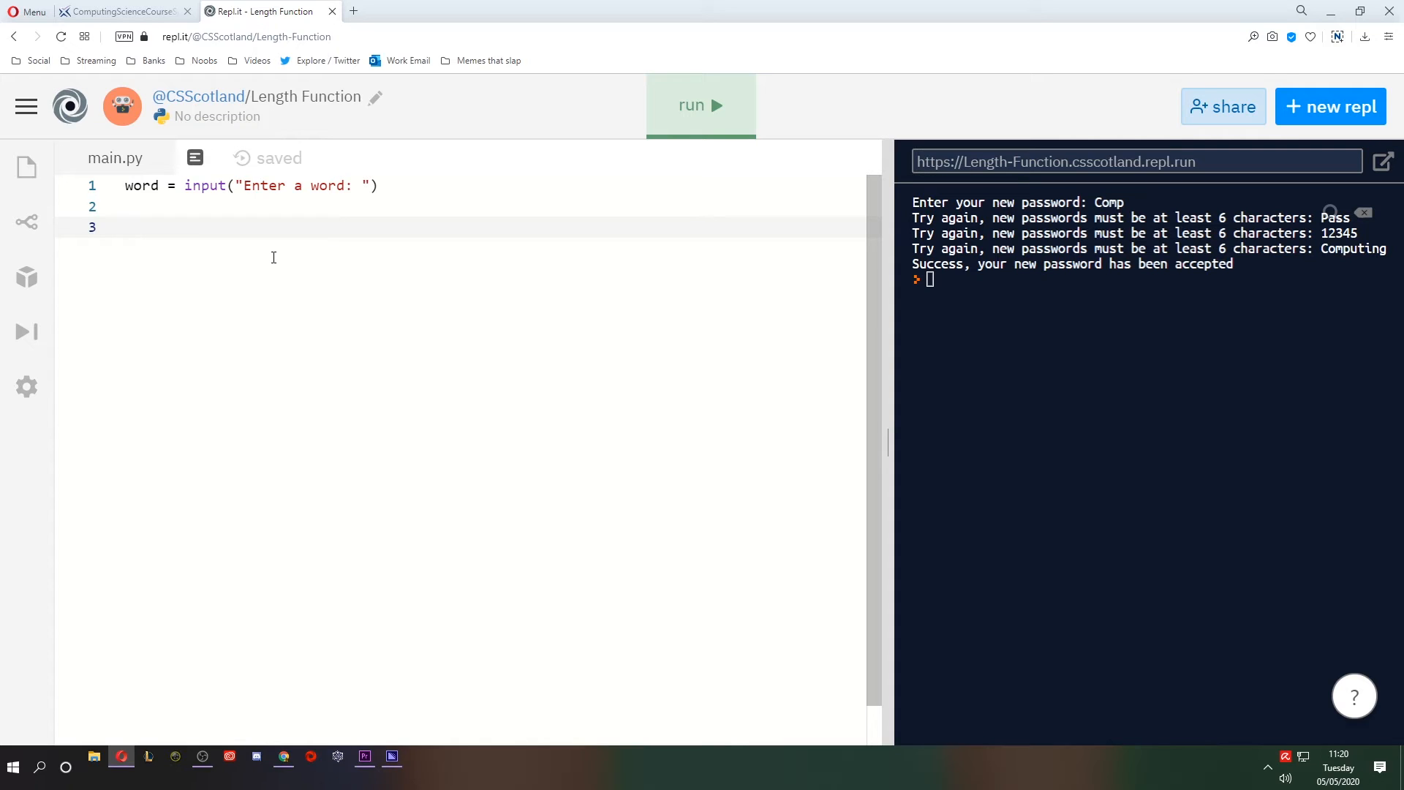
mouse_move(153, 295)
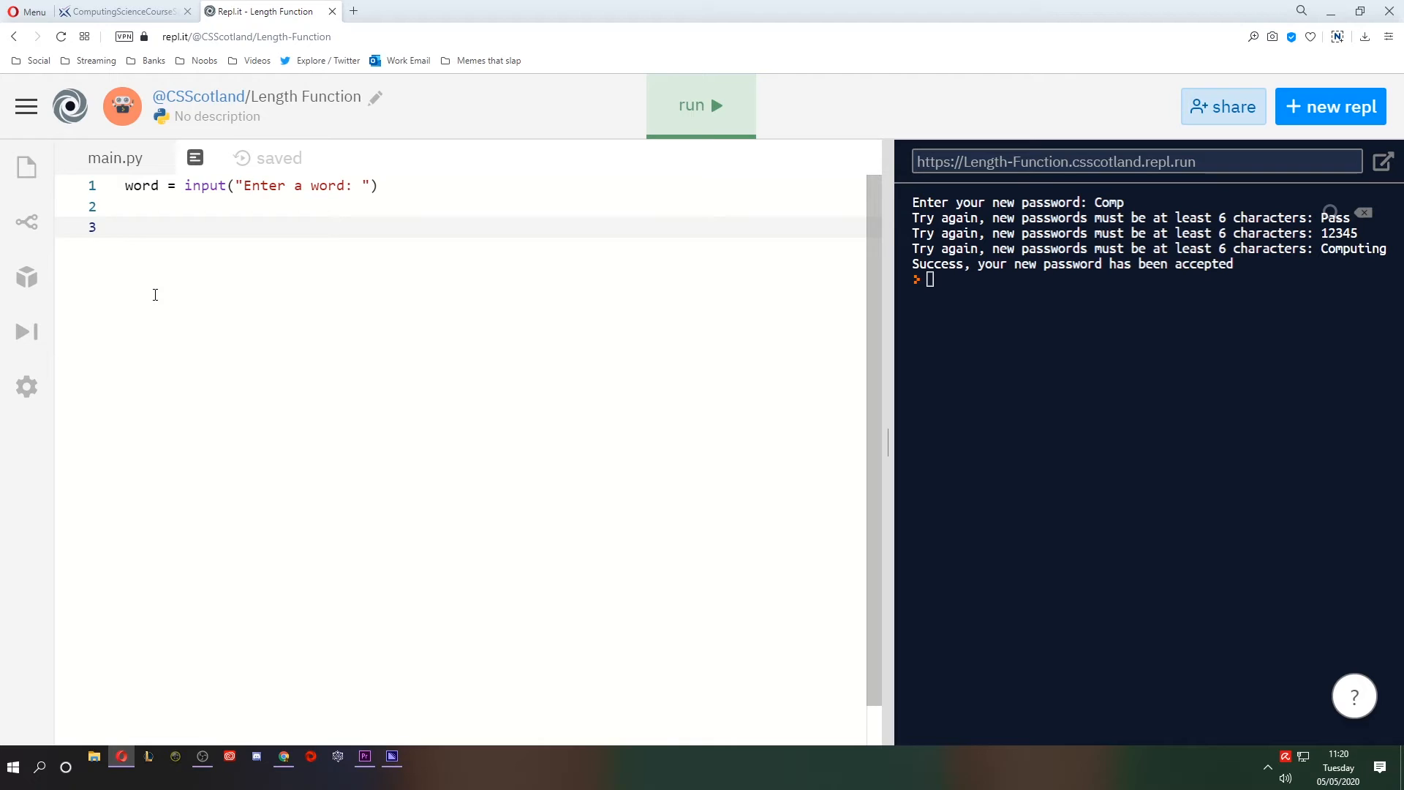
type("for")
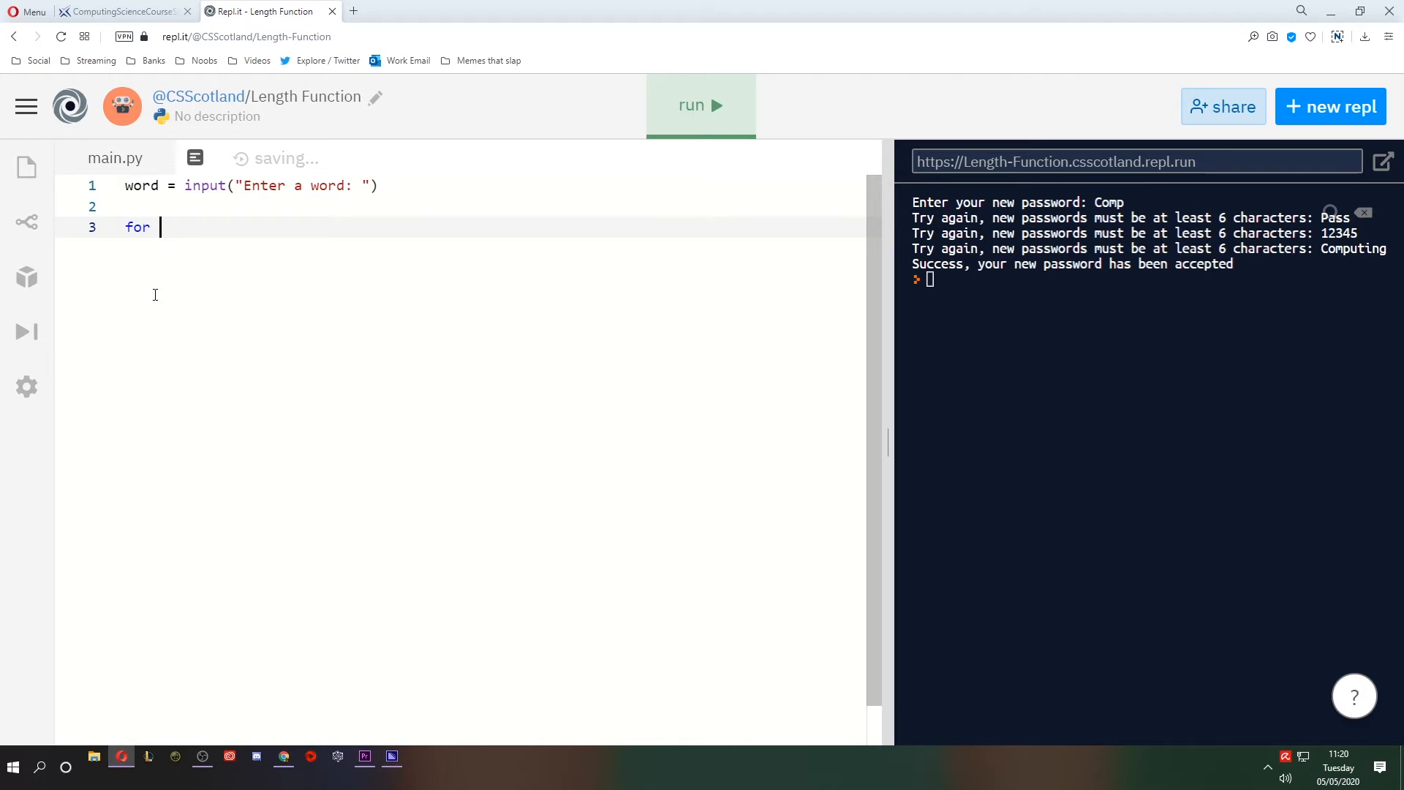
type("x in range()")
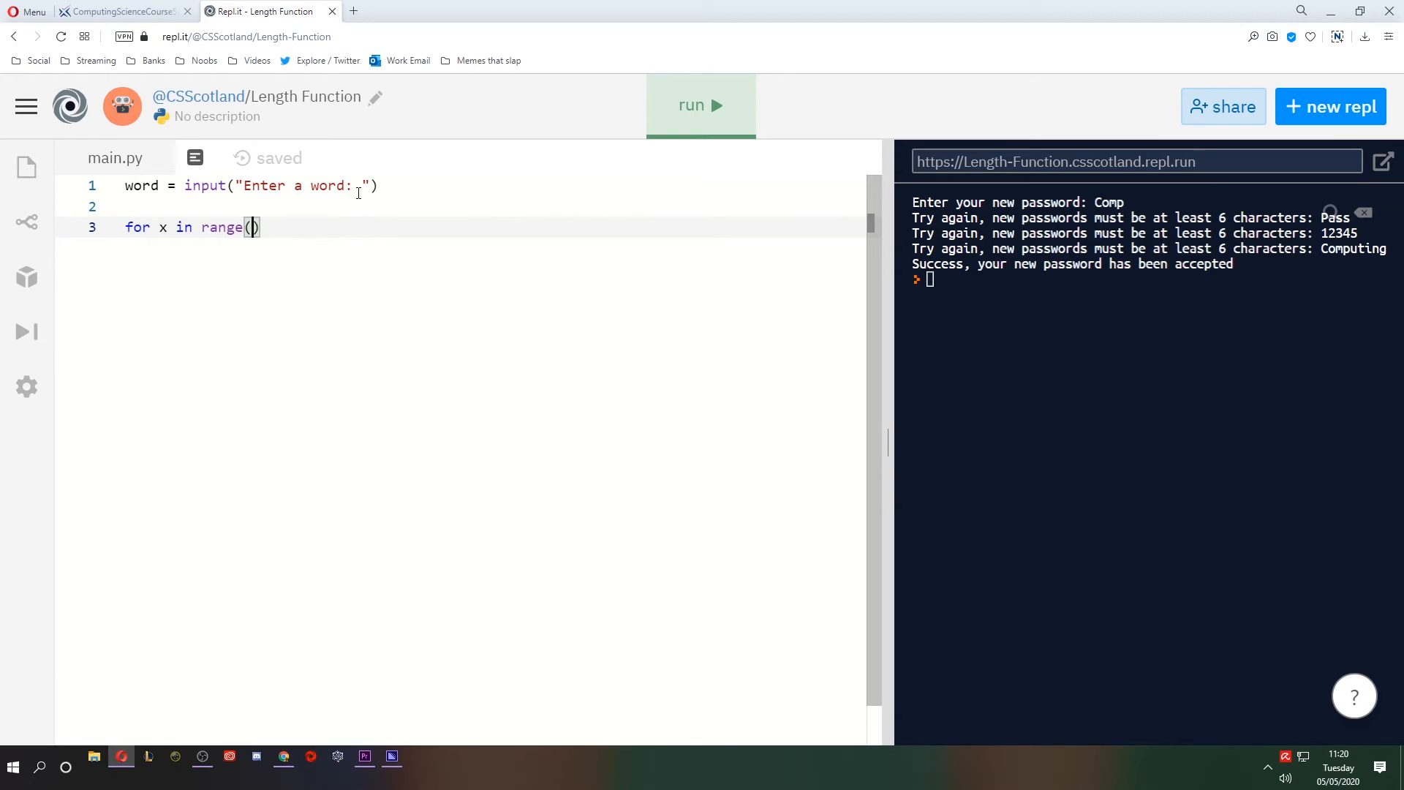
mouse_move(584, 386)
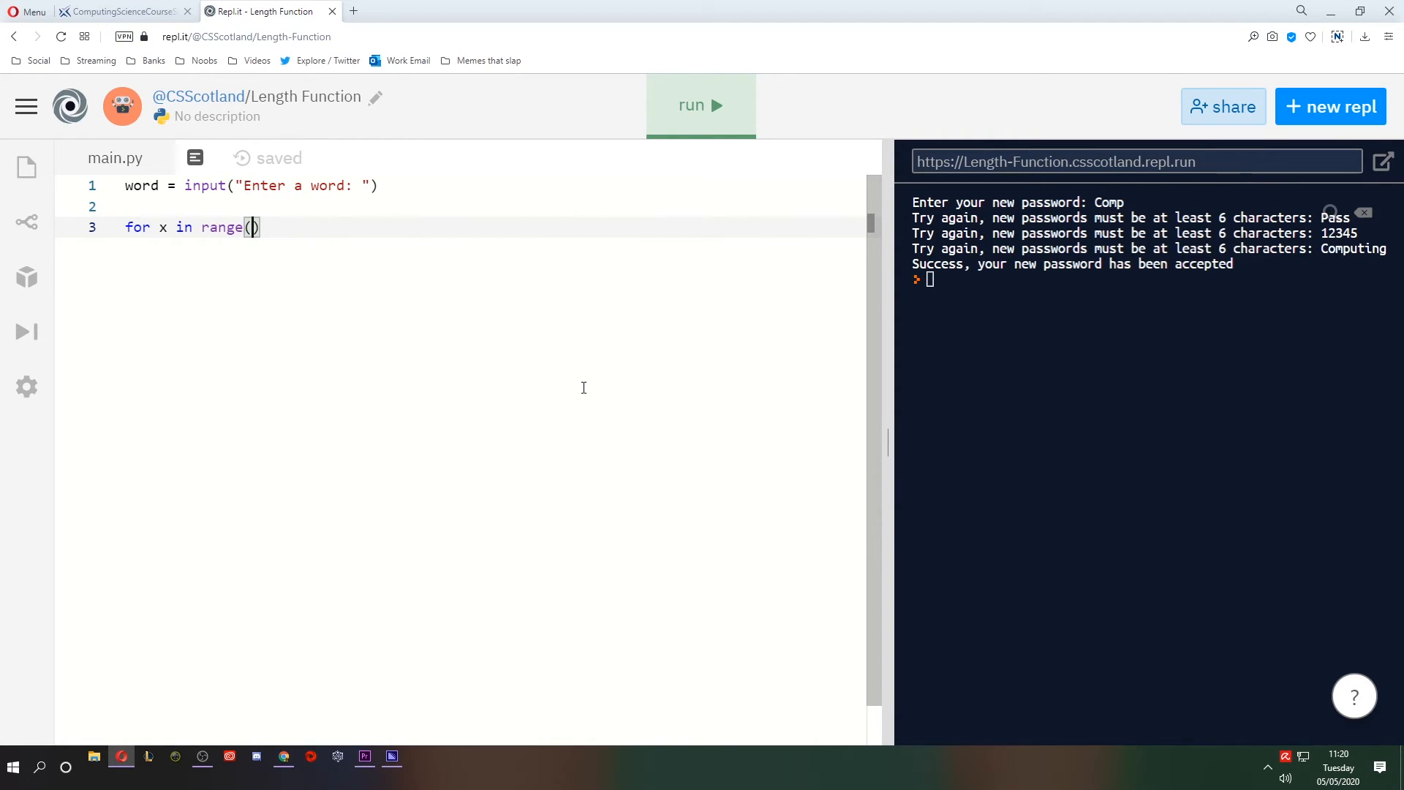
type("len(word)")
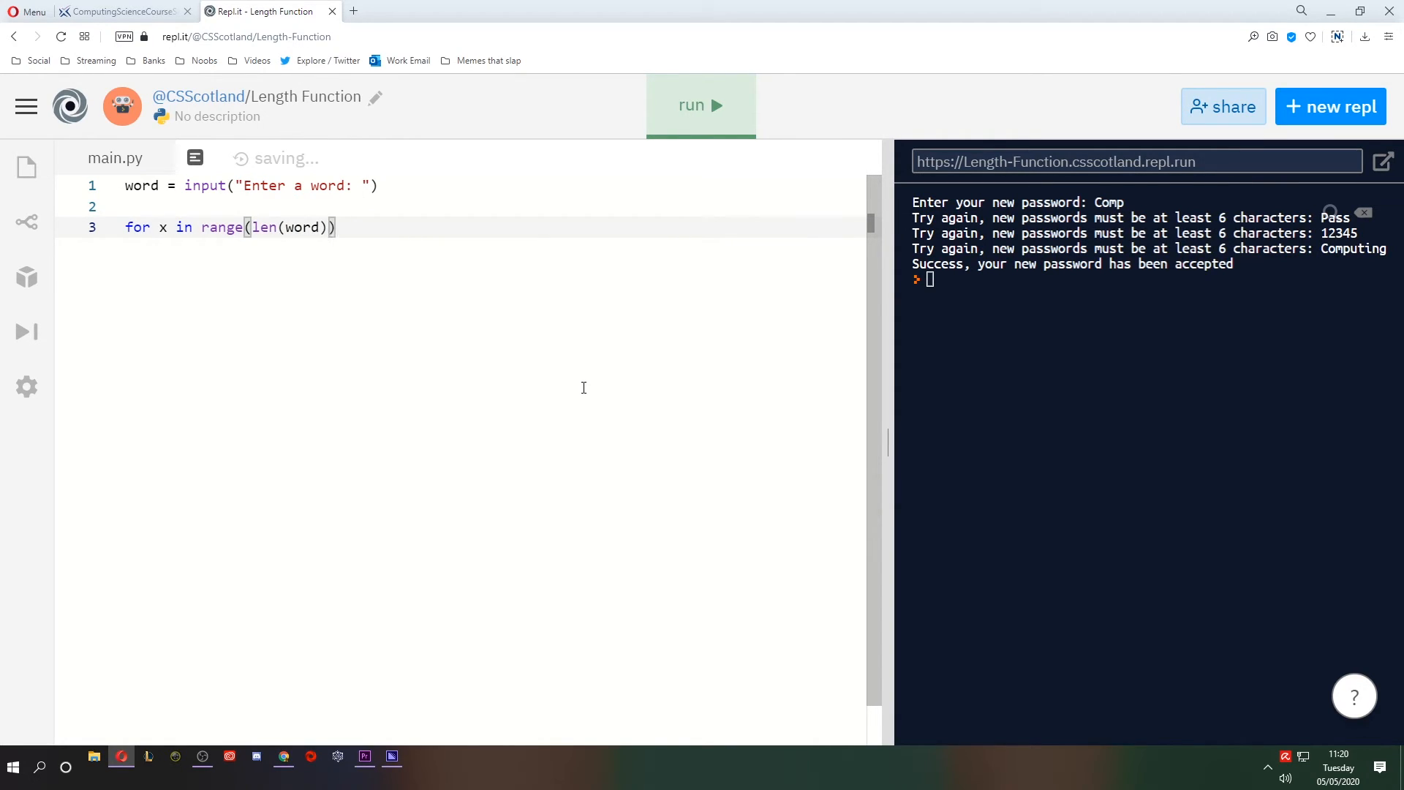
type(":")
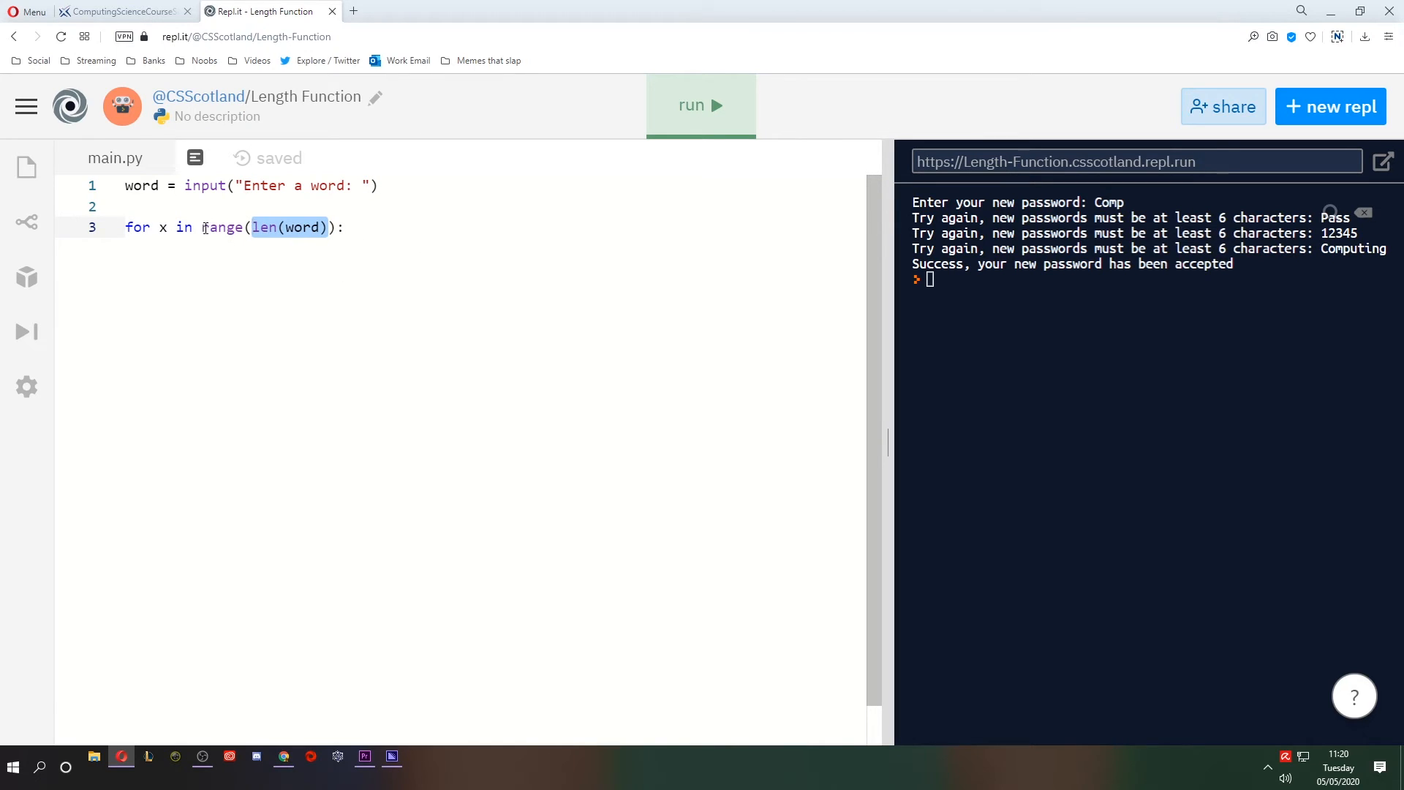
mouse_move(243, 303)
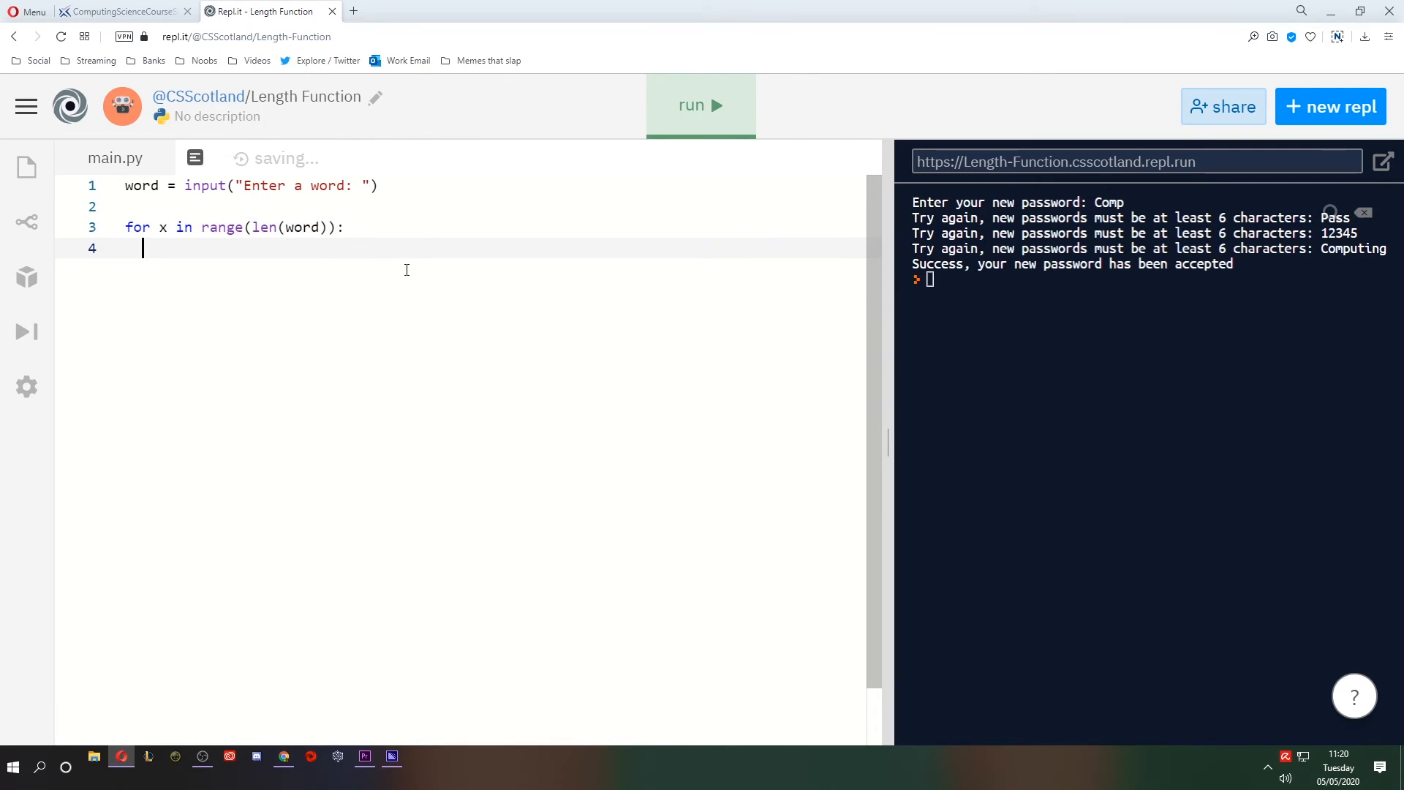
Indent print(word) inside the loop and run the program
type("print(word)")
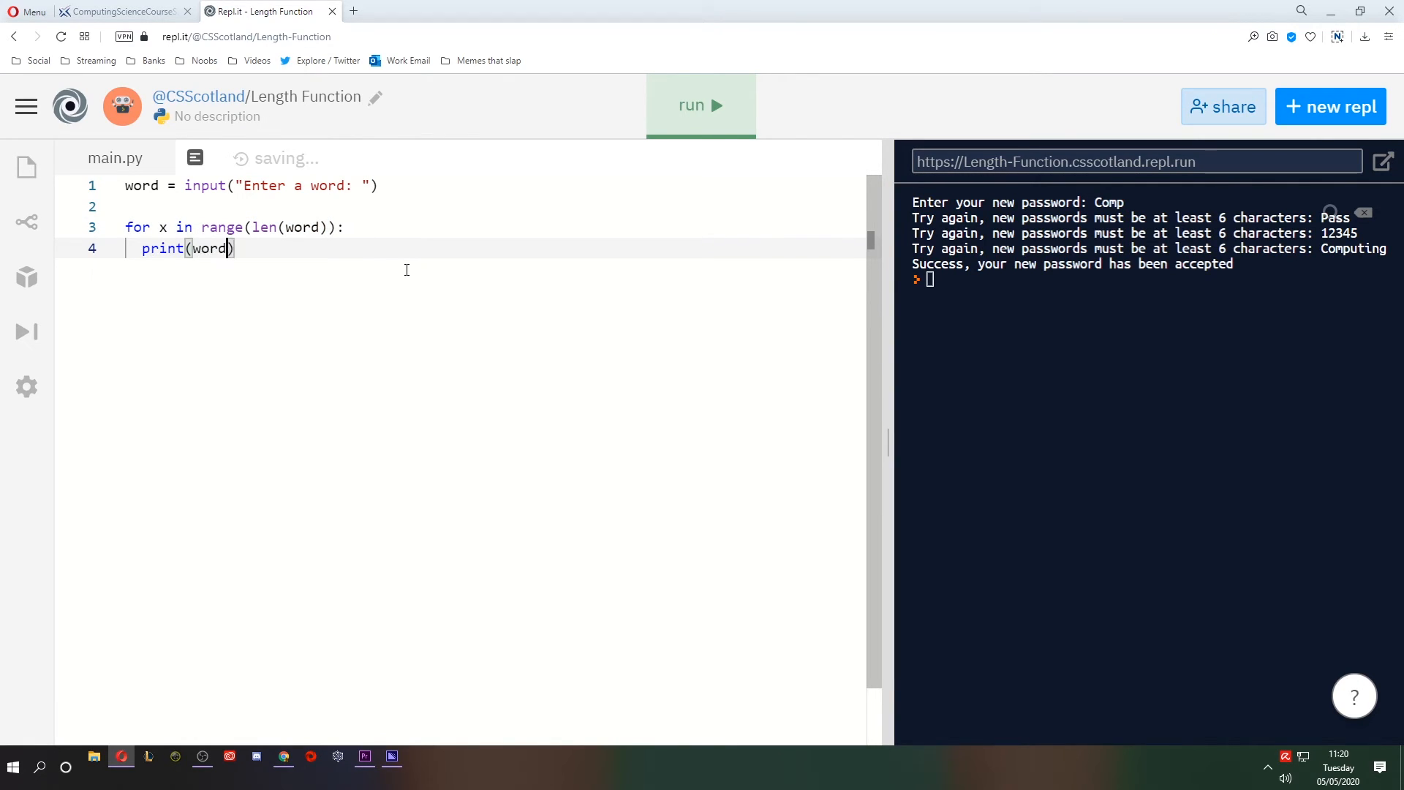
left_click(701, 105)
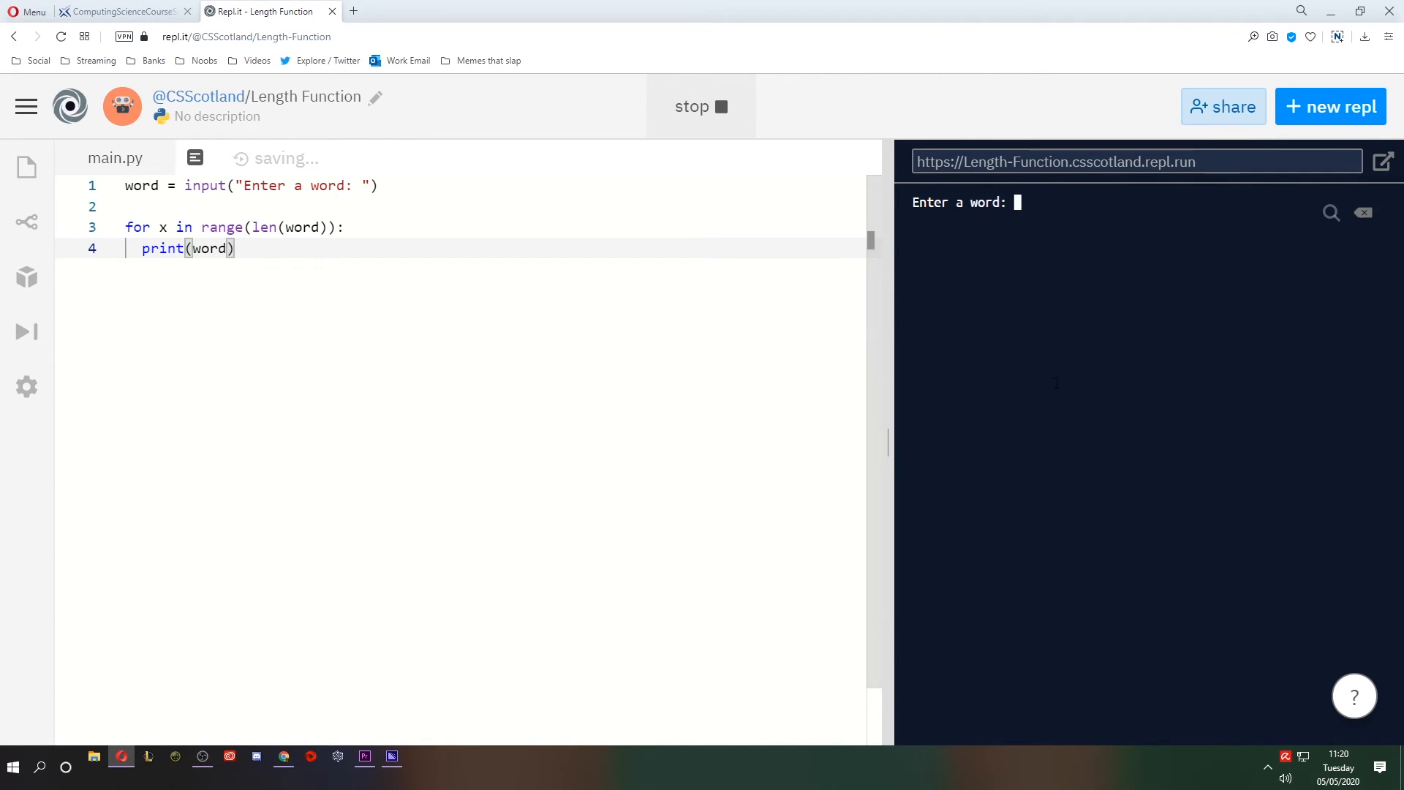
Run the loop with Hello, Hi and 123456789, each word printing once per character
type("Hello")
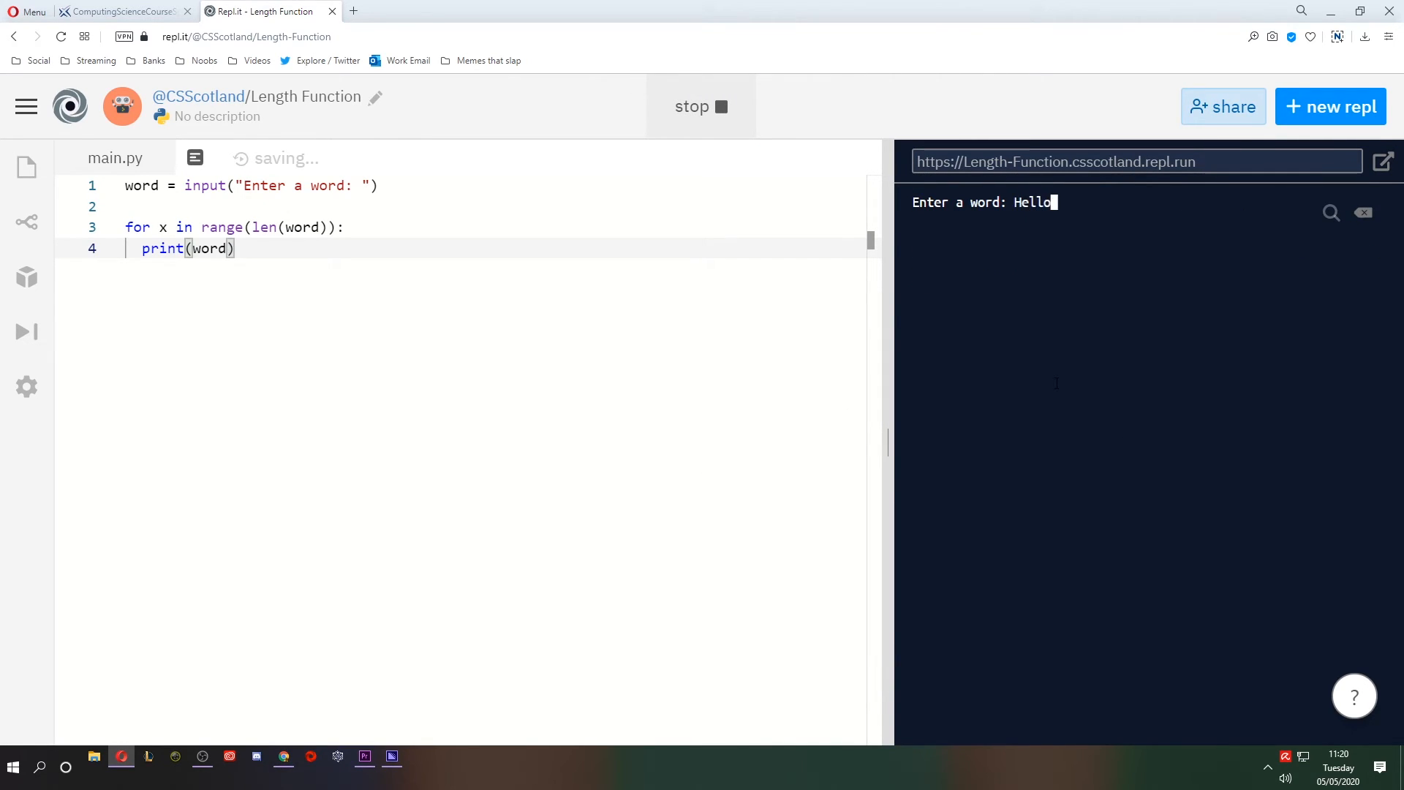
key("Return")
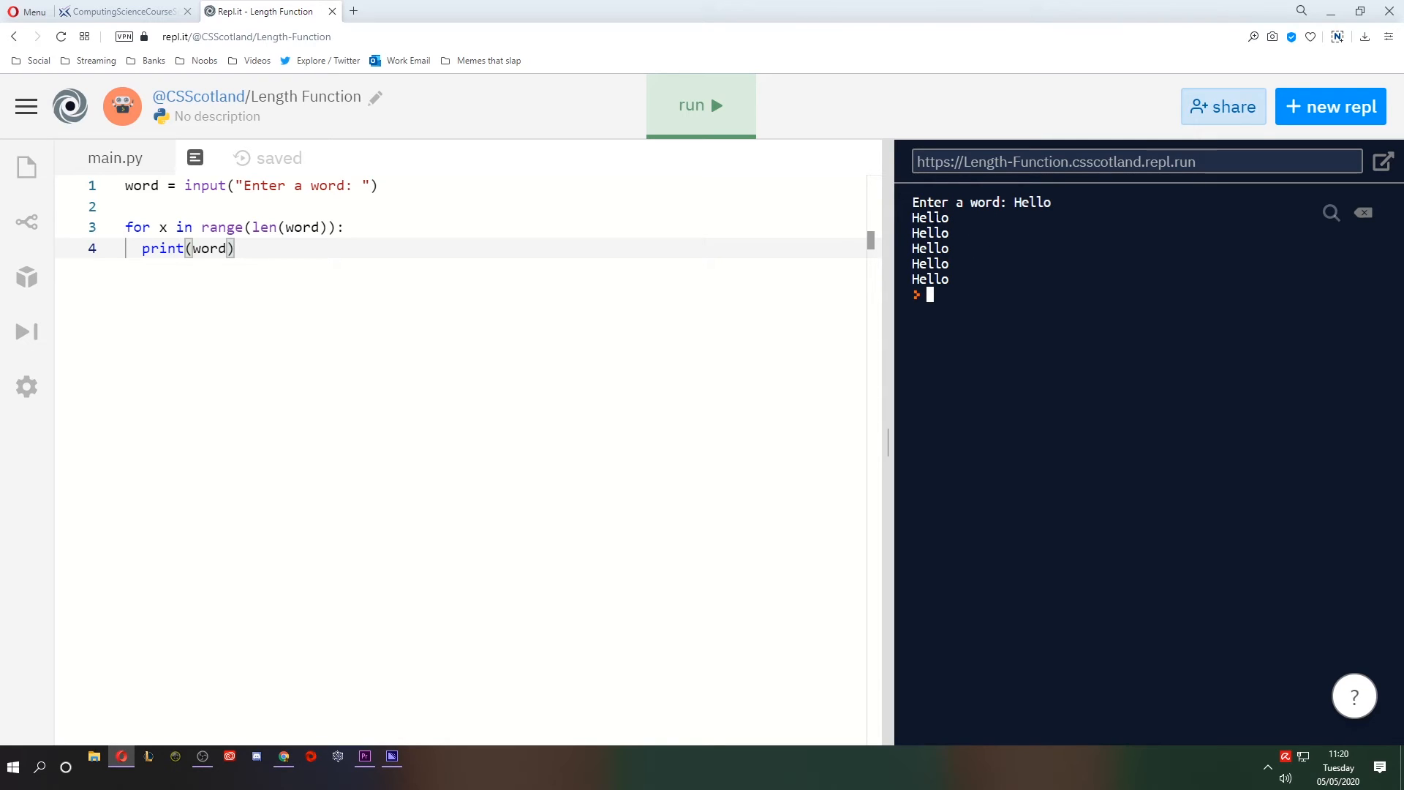
mouse_move(733, 126)
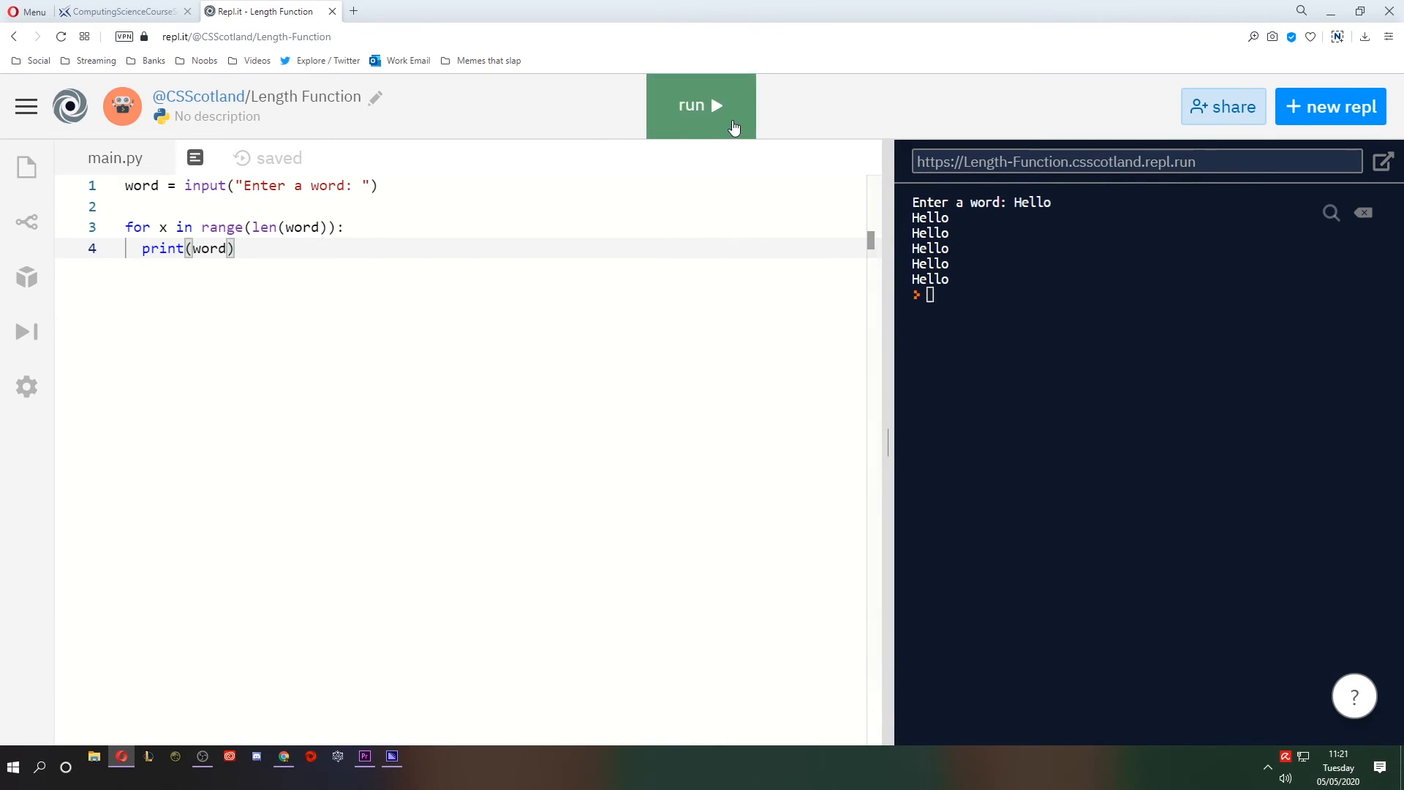
left_click(700, 105)
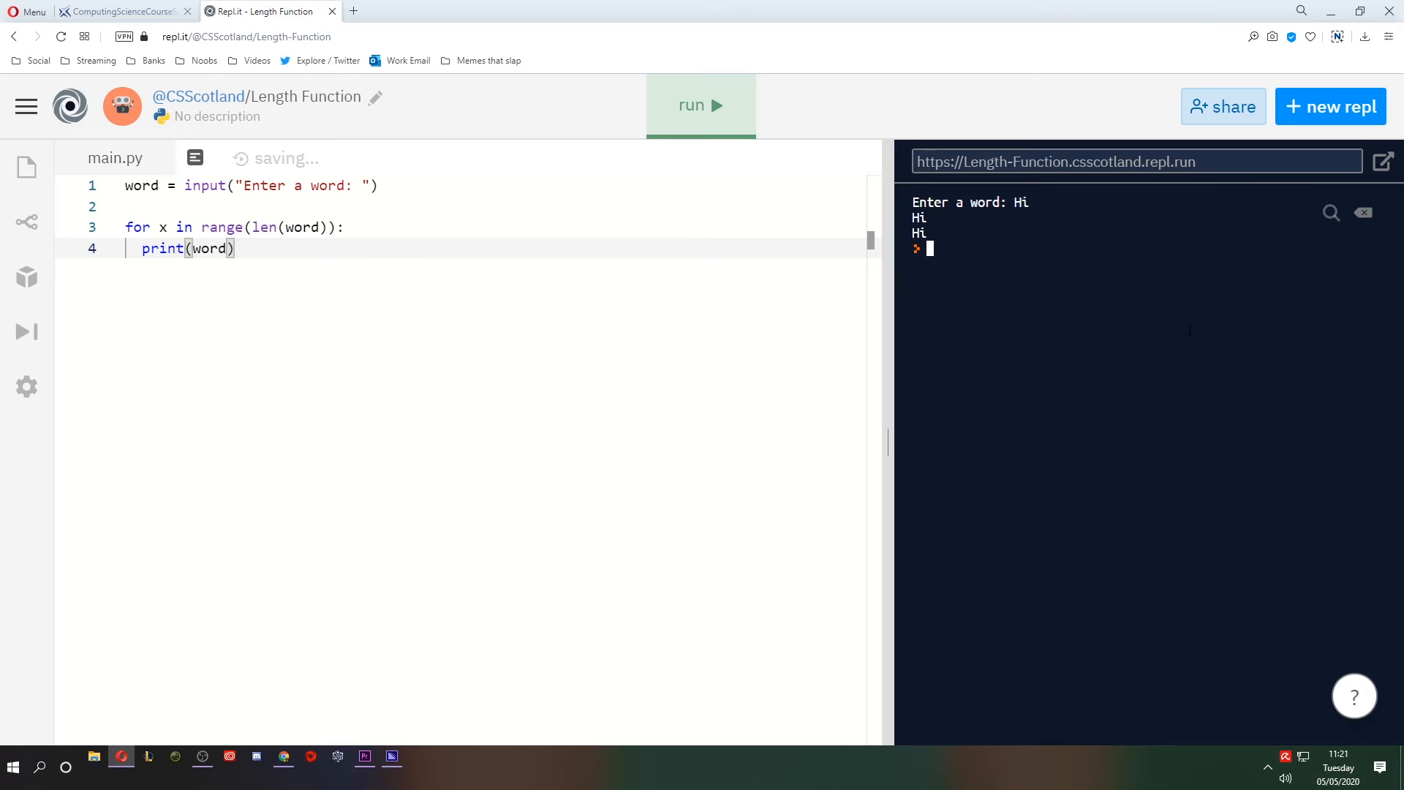
left_click(700, 106)
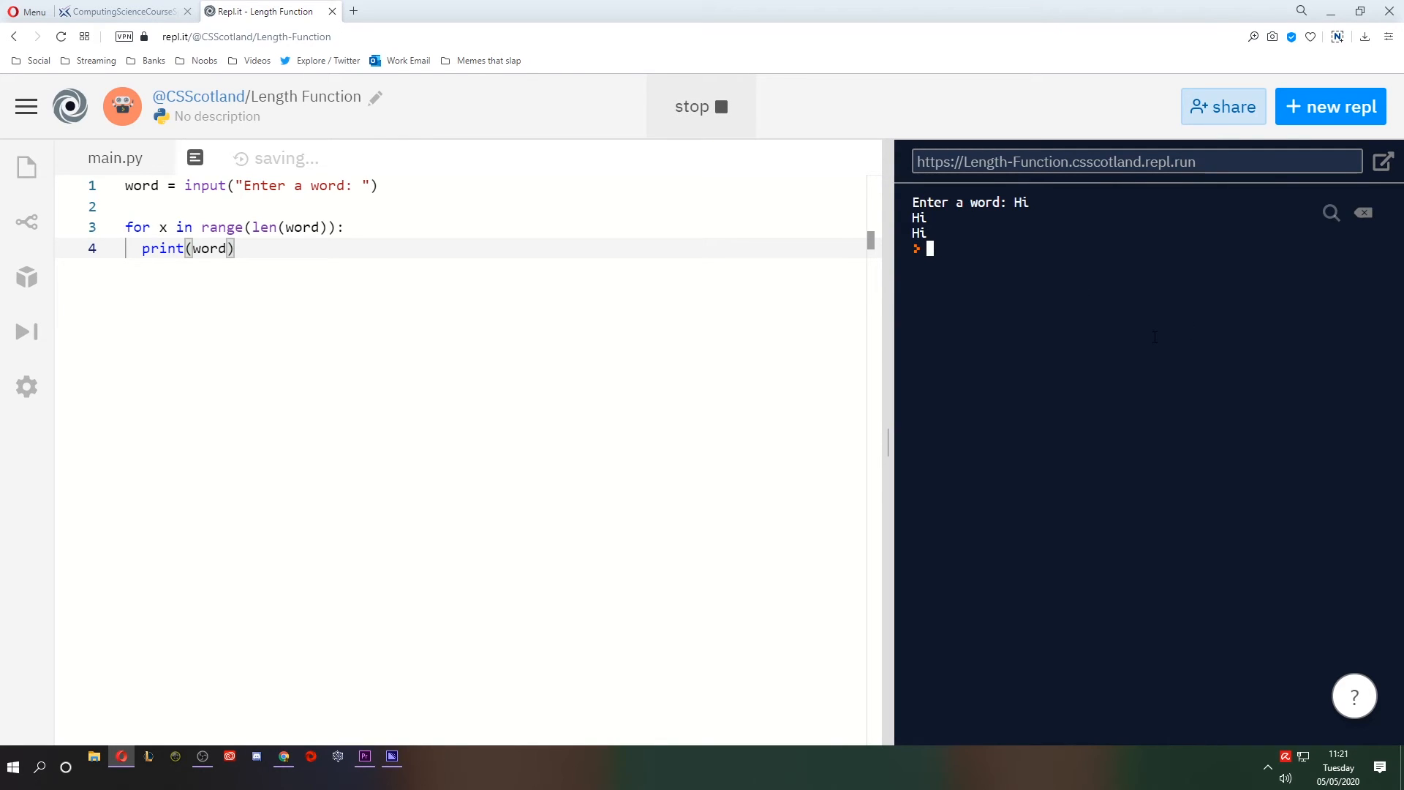
type("123456789")
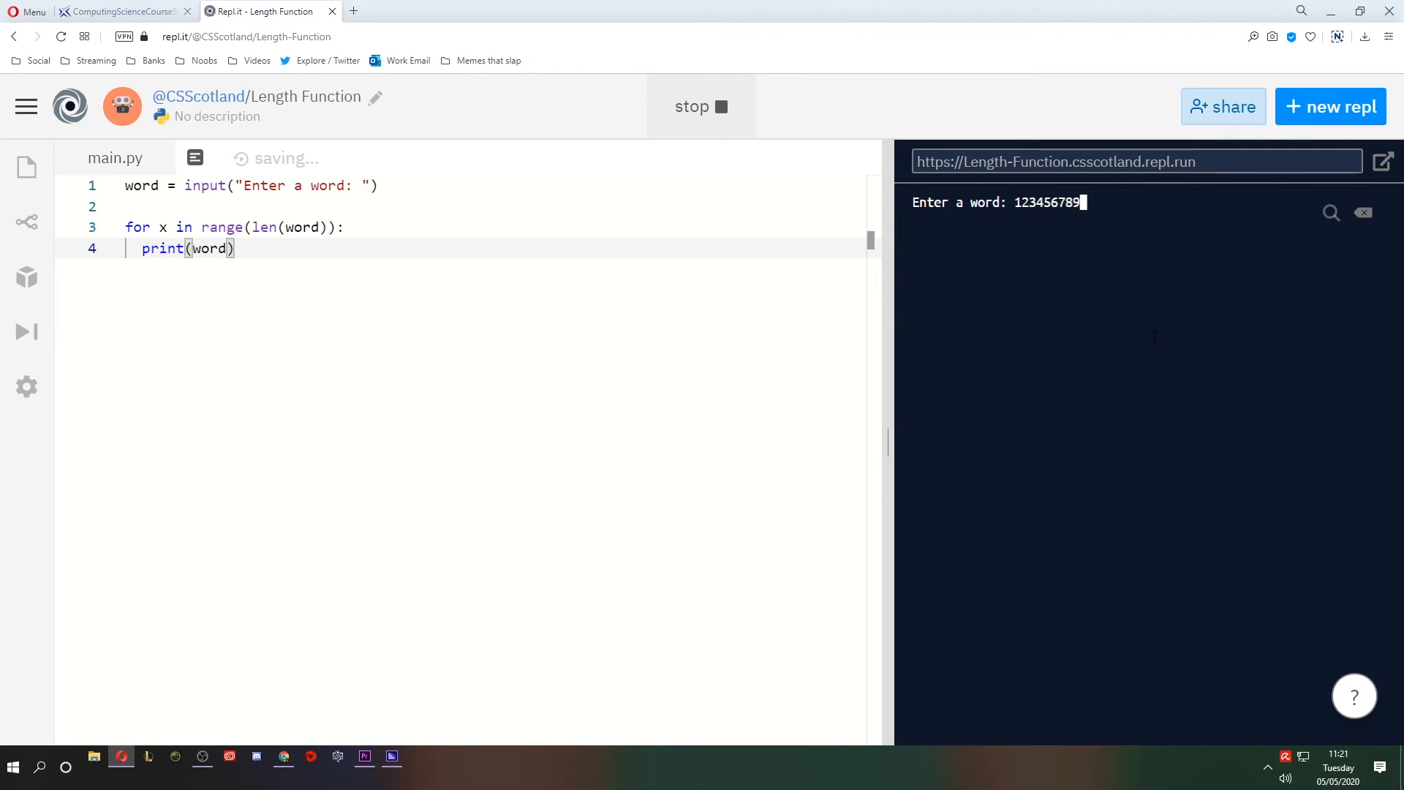
key("Return")
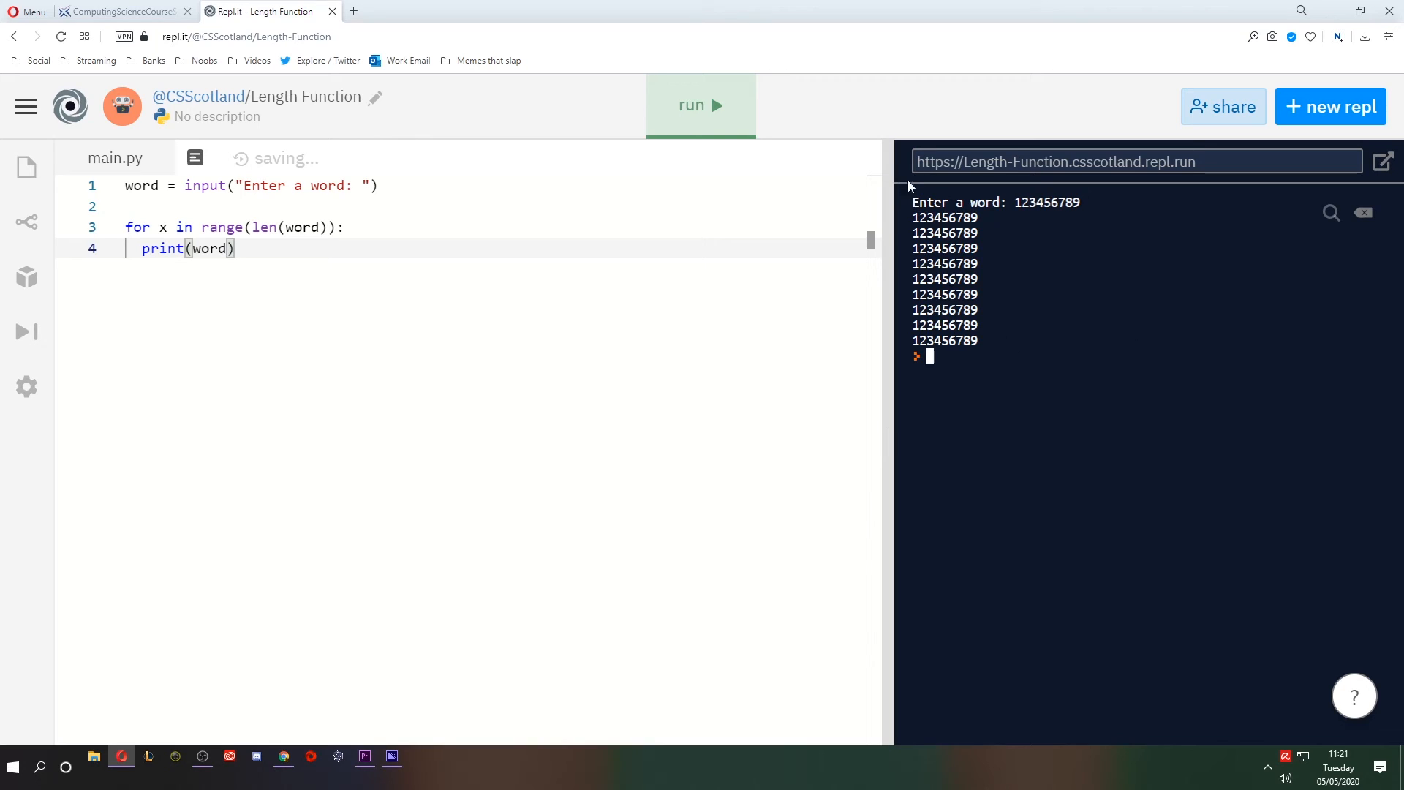
mouse_move(795, 170)
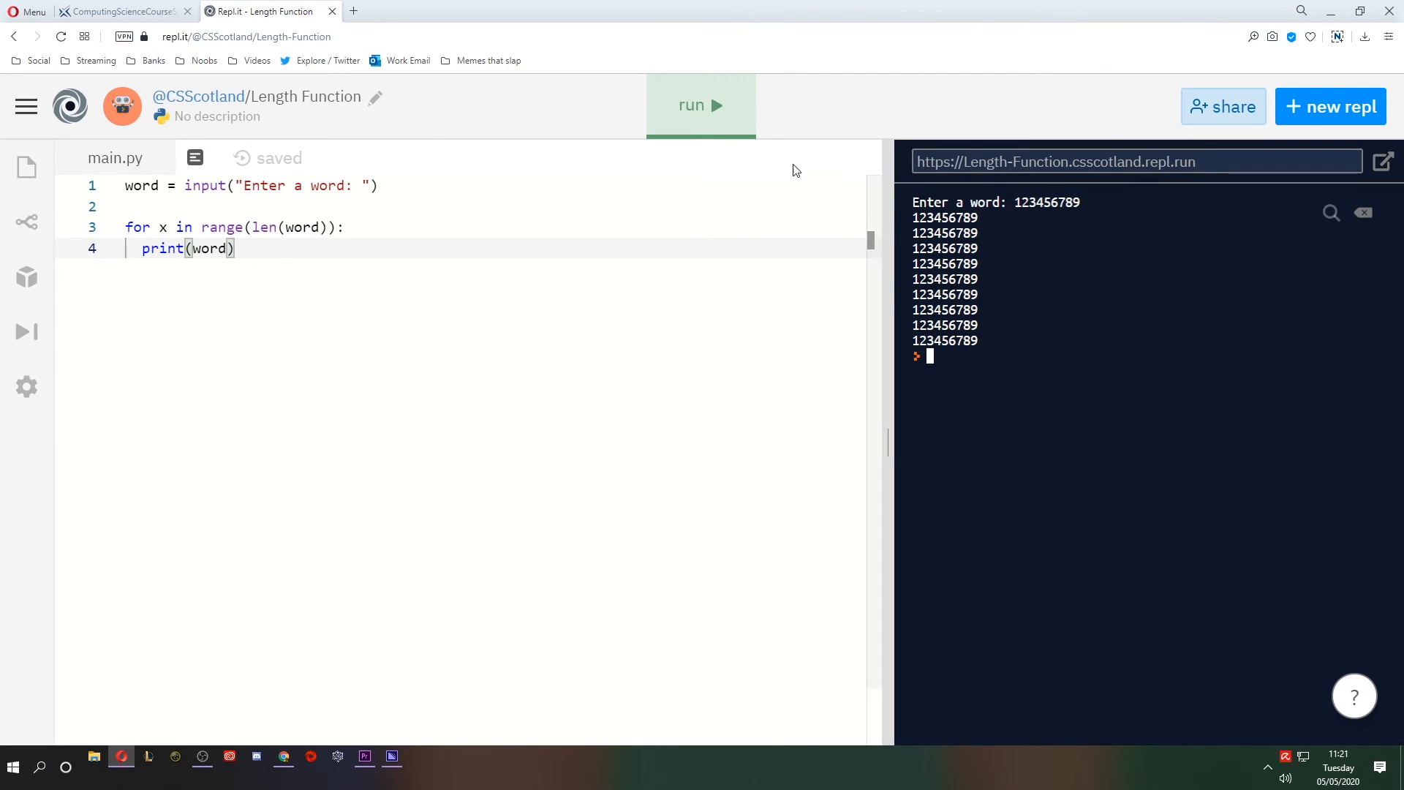
Run it with Mr Computing (printed twelve times), then position the cursor after word in print
left_click(700, 105)
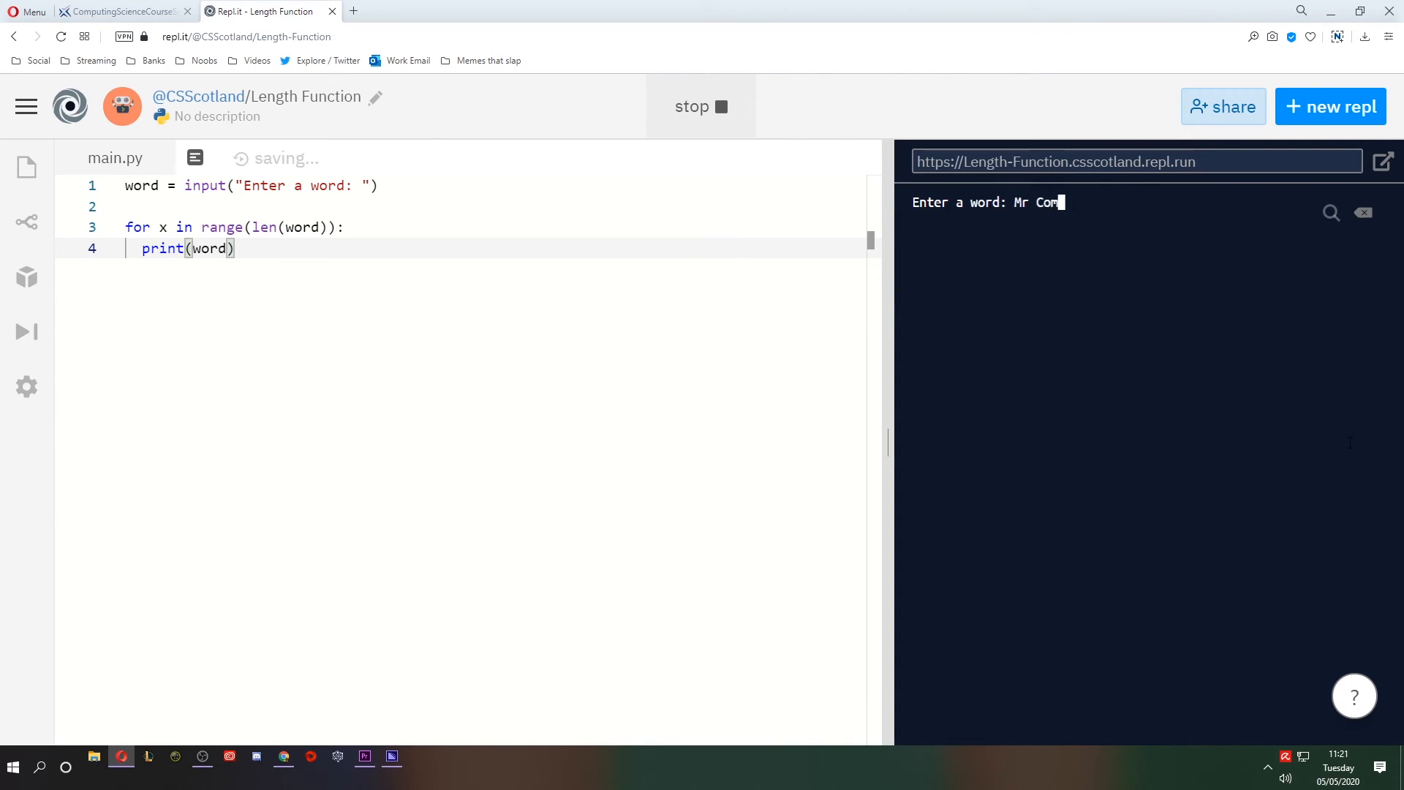
key("Return")
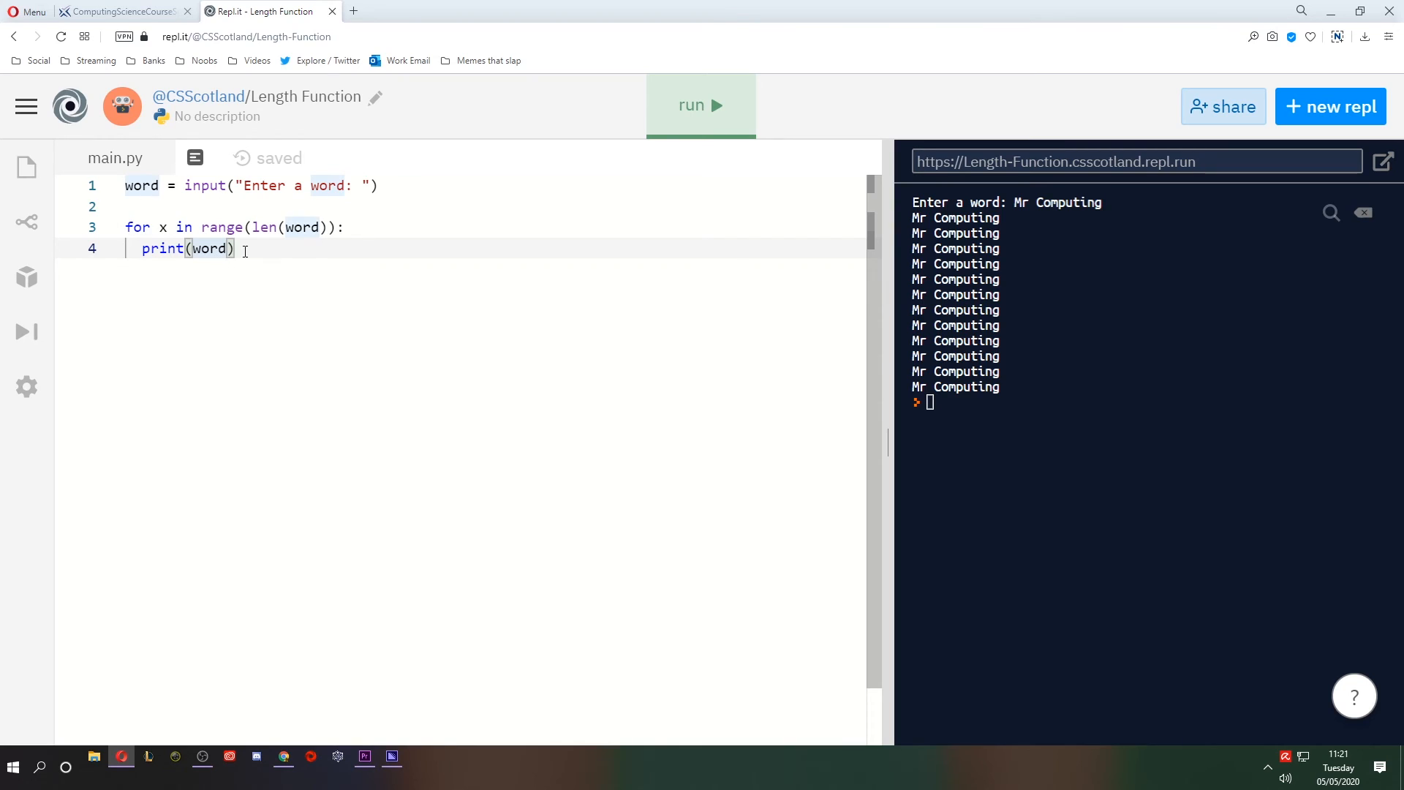
double_click(210, 249)
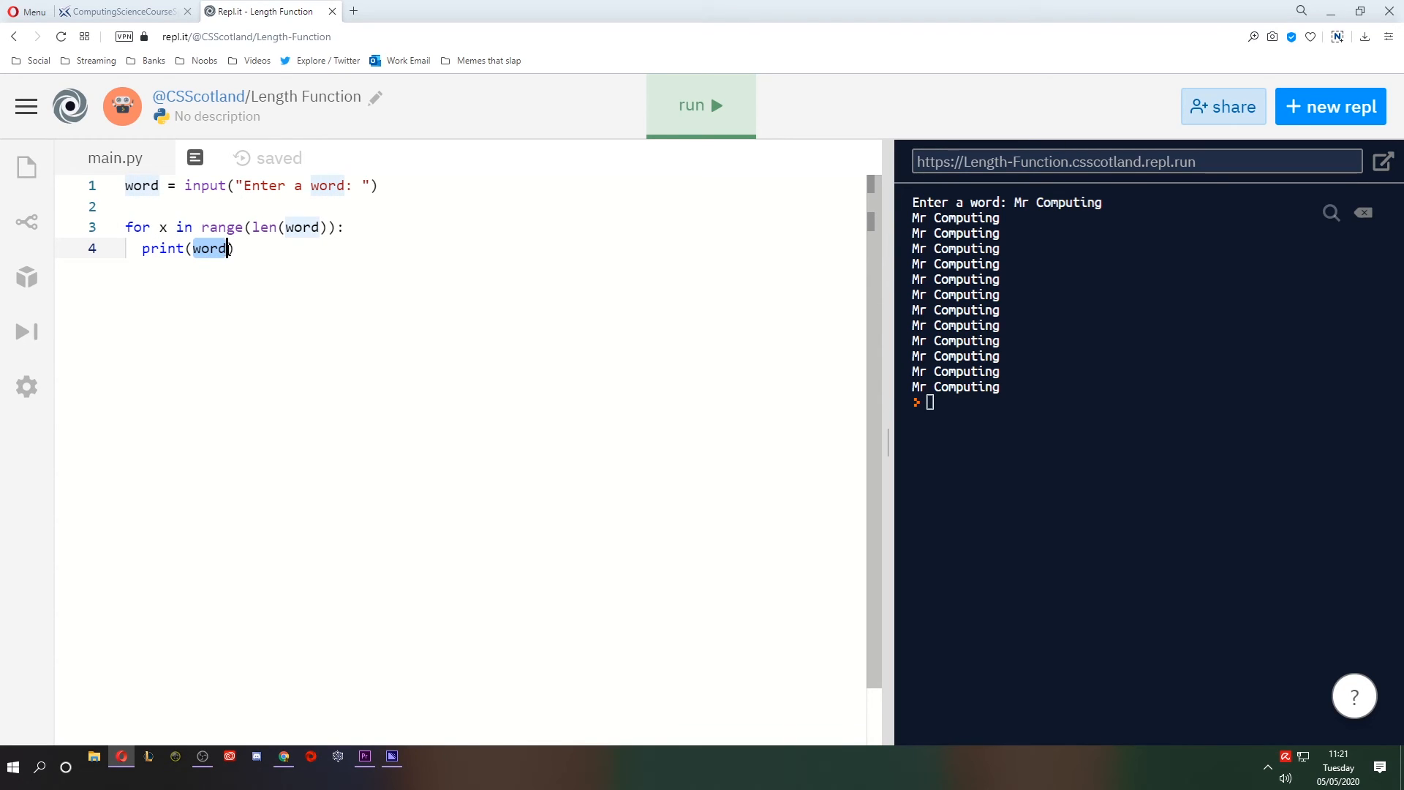
left_click(222, 248)
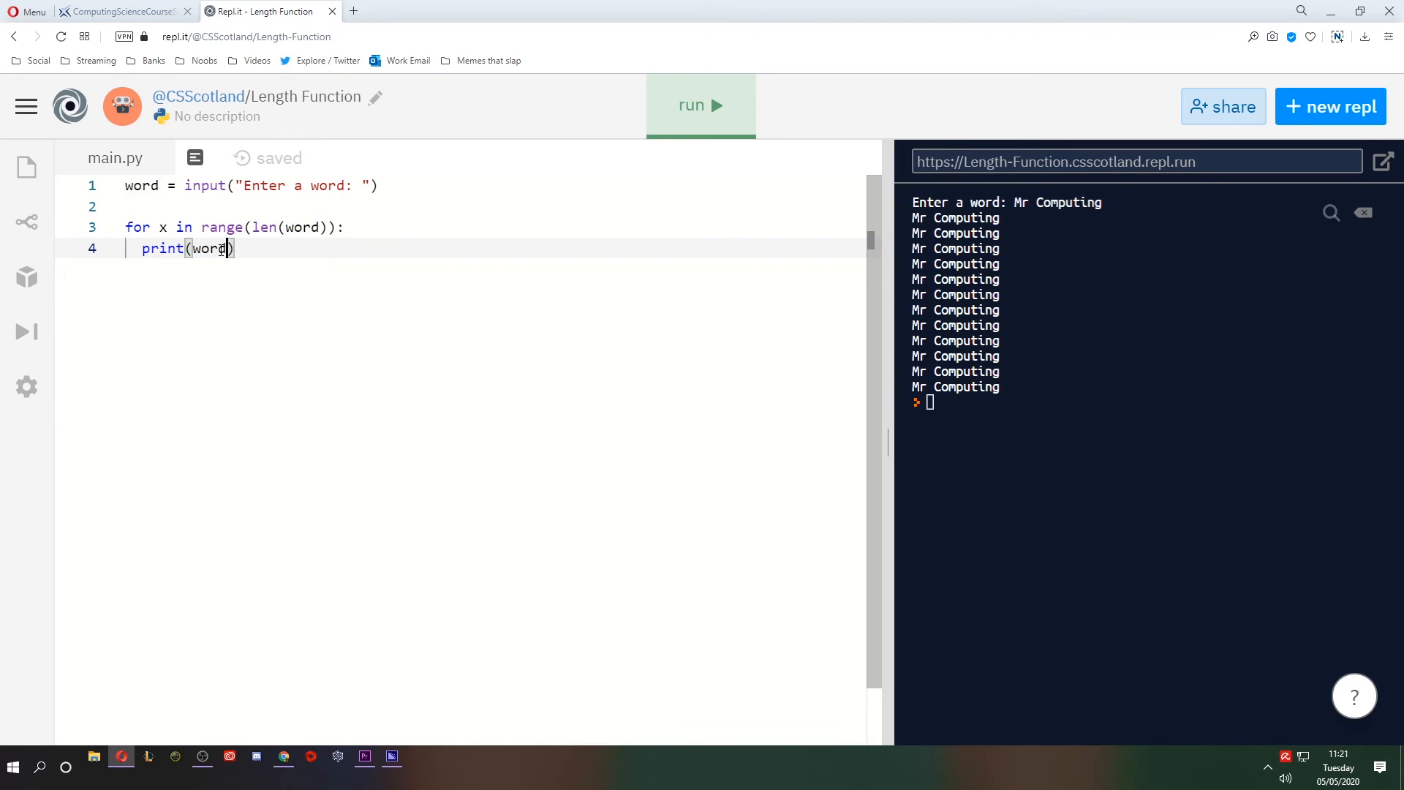
mouse_move(521, 326)
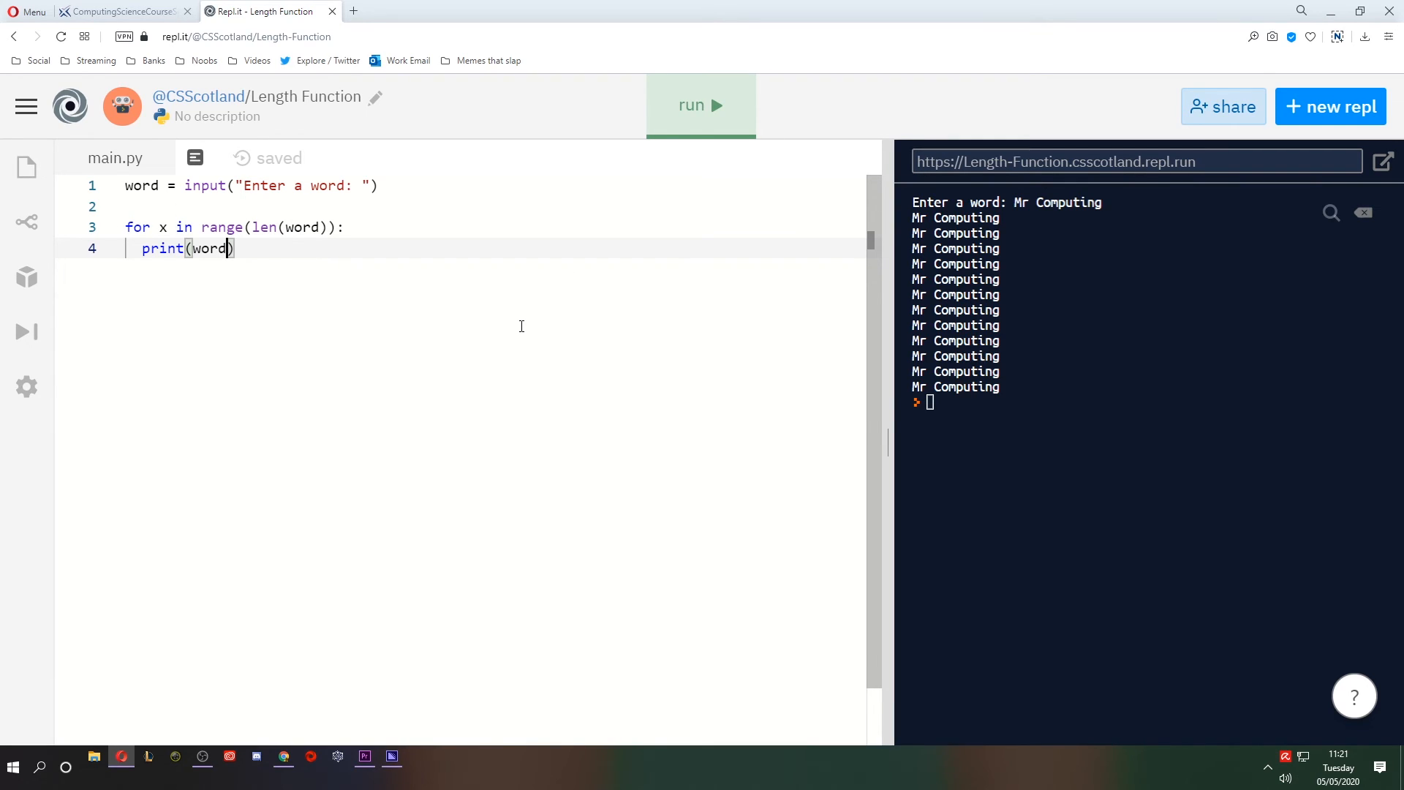
Change print(word) to print(word[x]) so each pass prints one character
type("[")
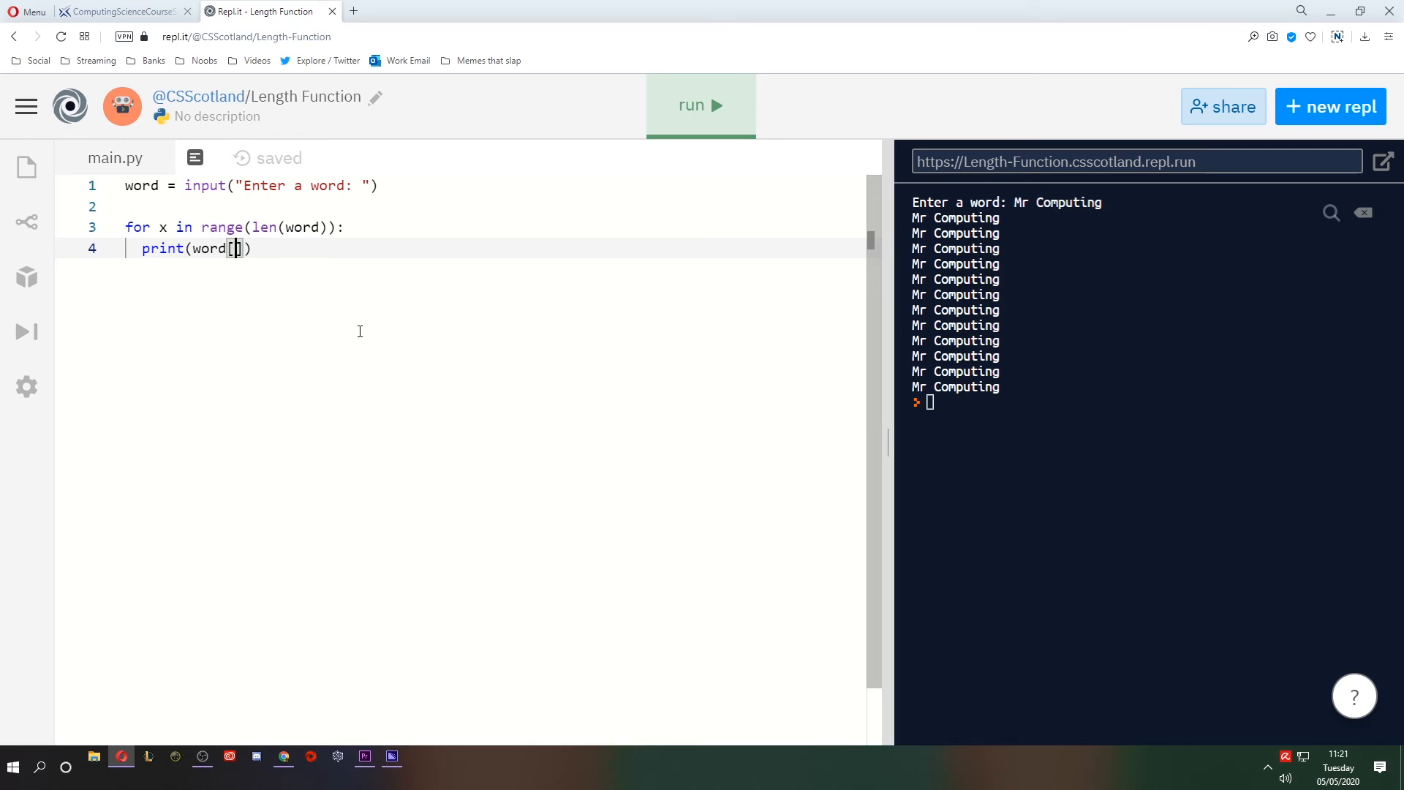
mouse_move(368, 328)
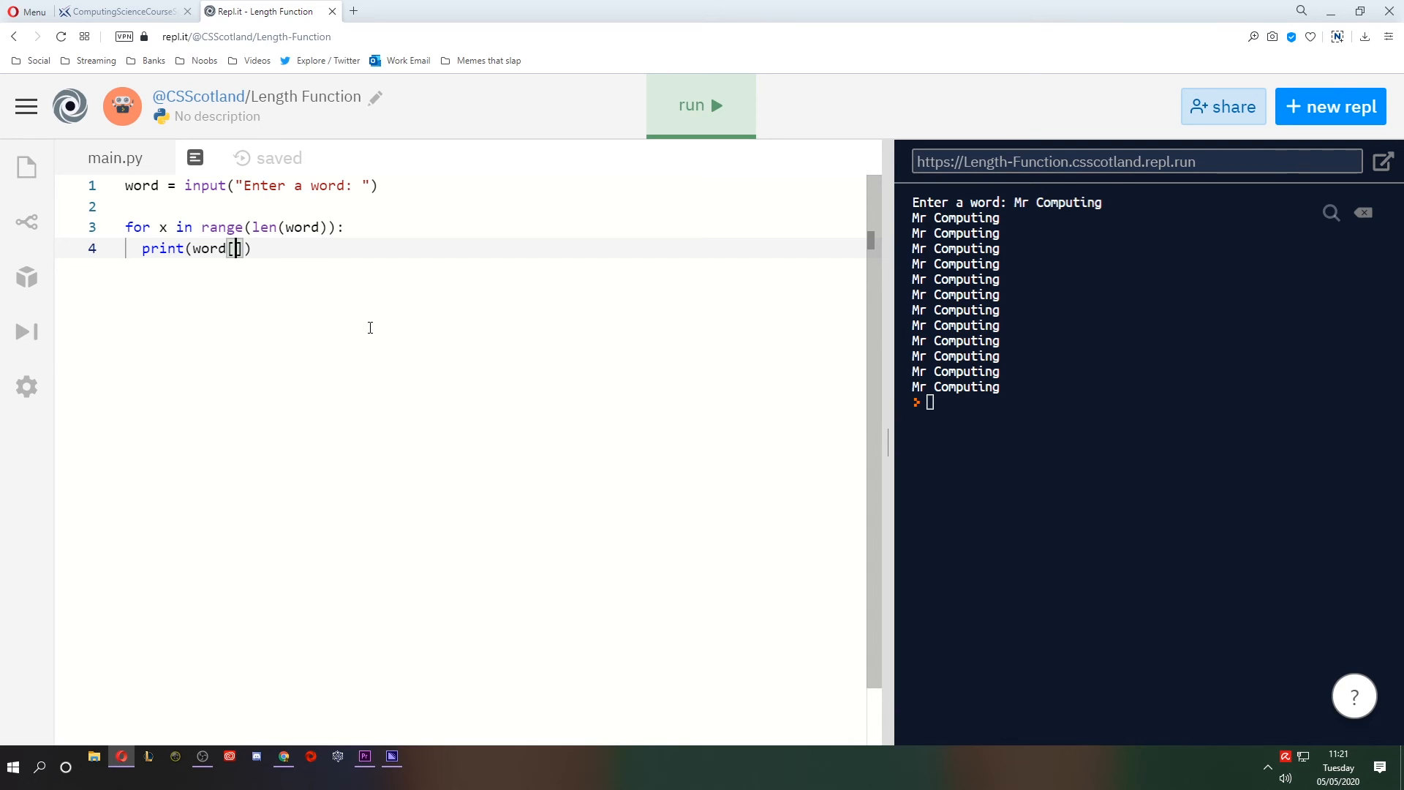
type("x")
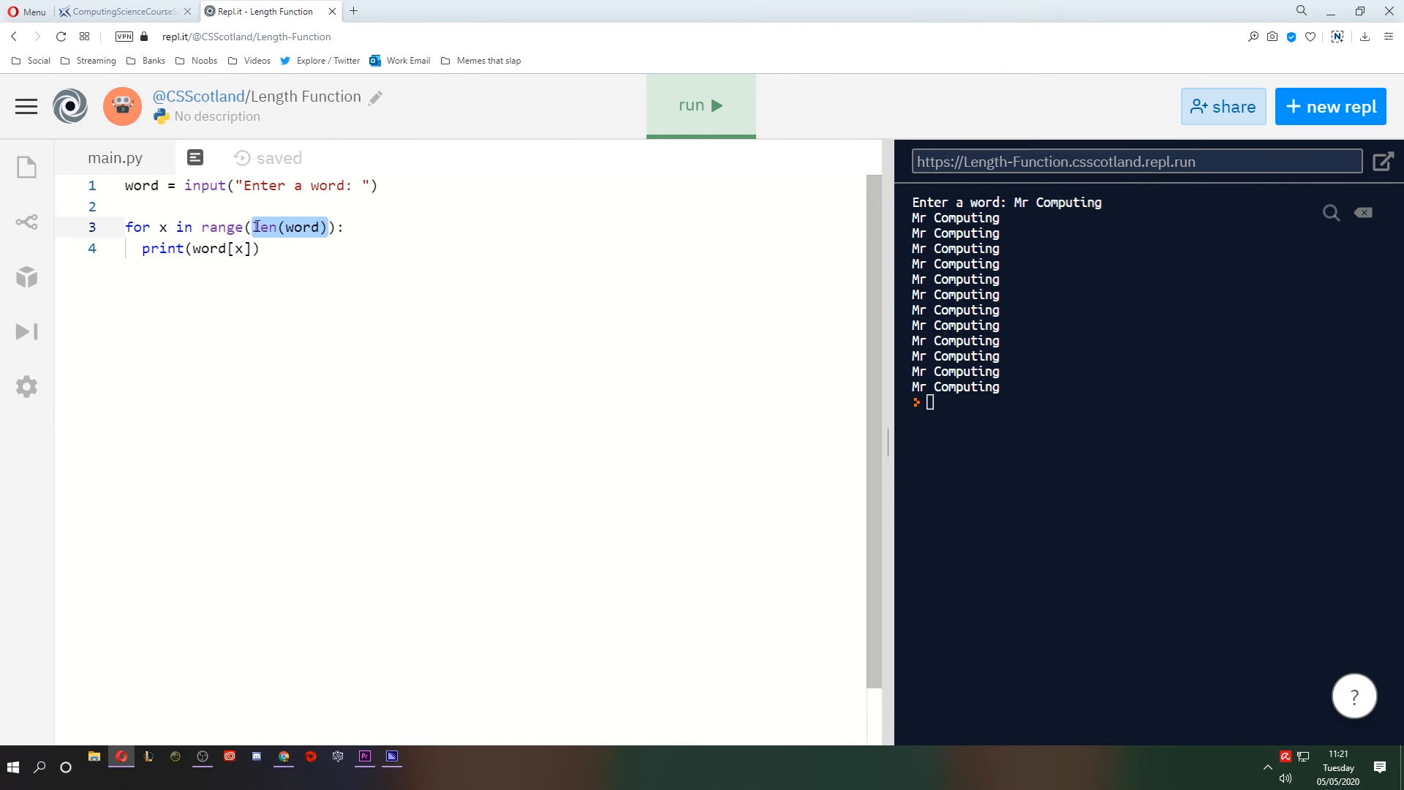
left_click(260, 249)
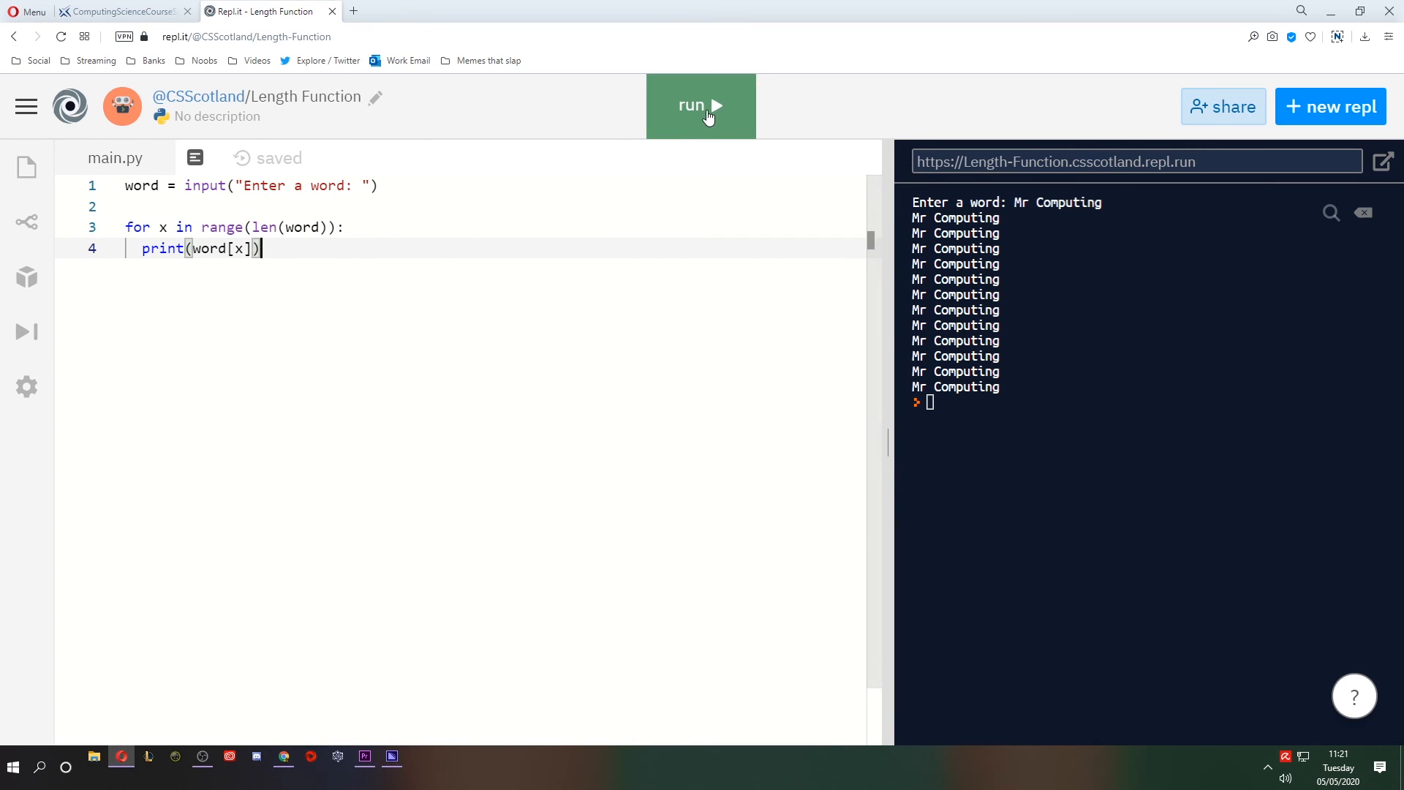
Run the updated program with Hello so H, e, l, l, o print on separate lines
left_click(701, 105)
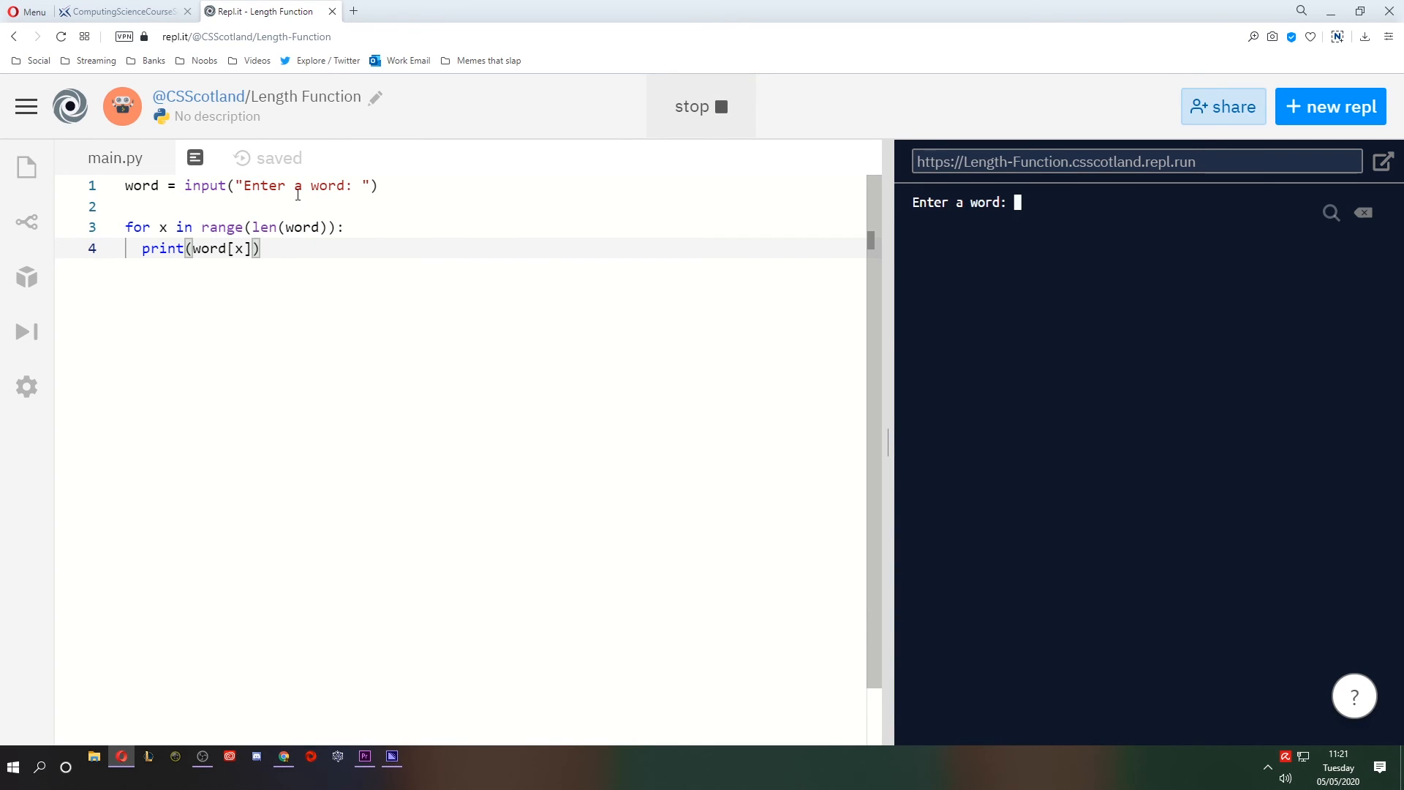
type("He")
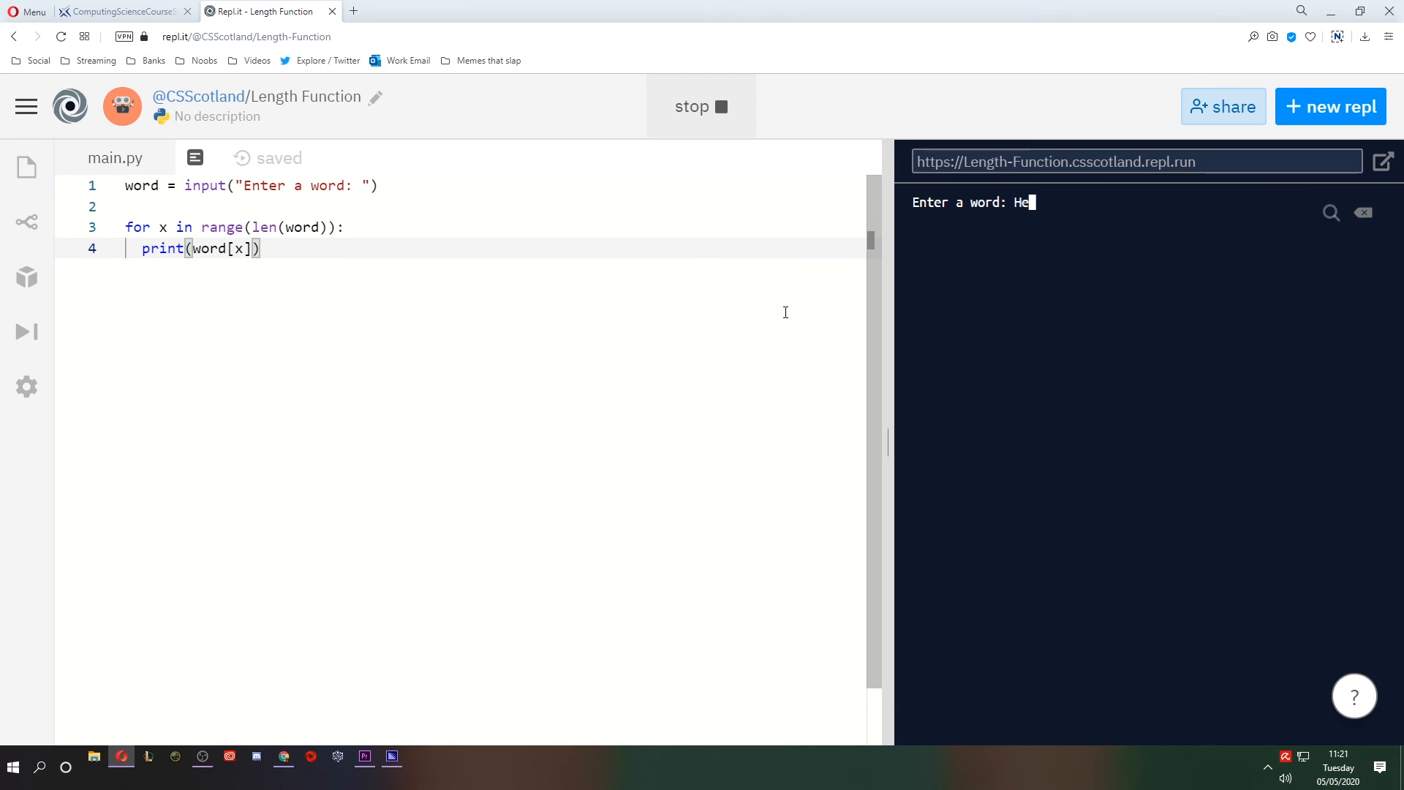
type("llo")
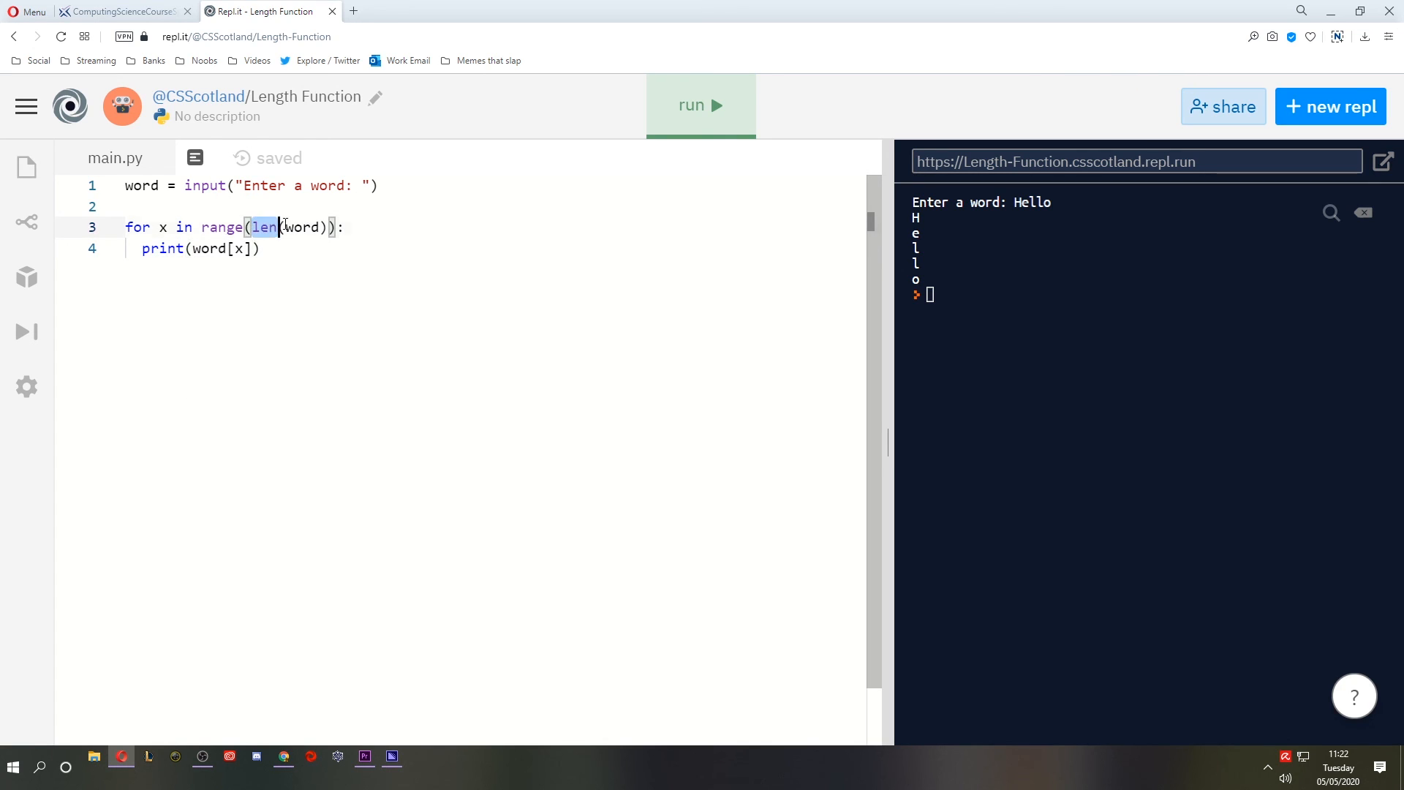
left_click(336, 226)
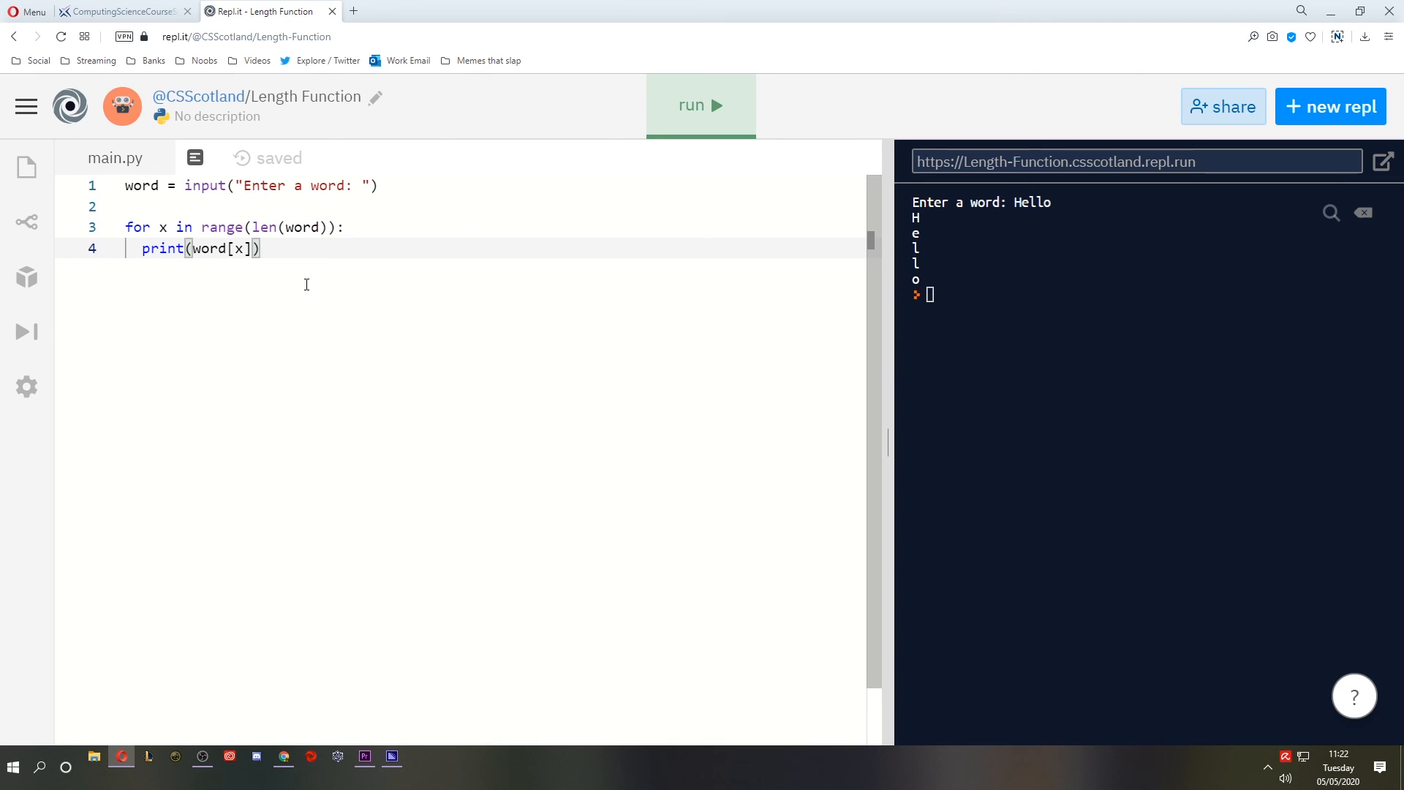
mouse_move(335, 417)
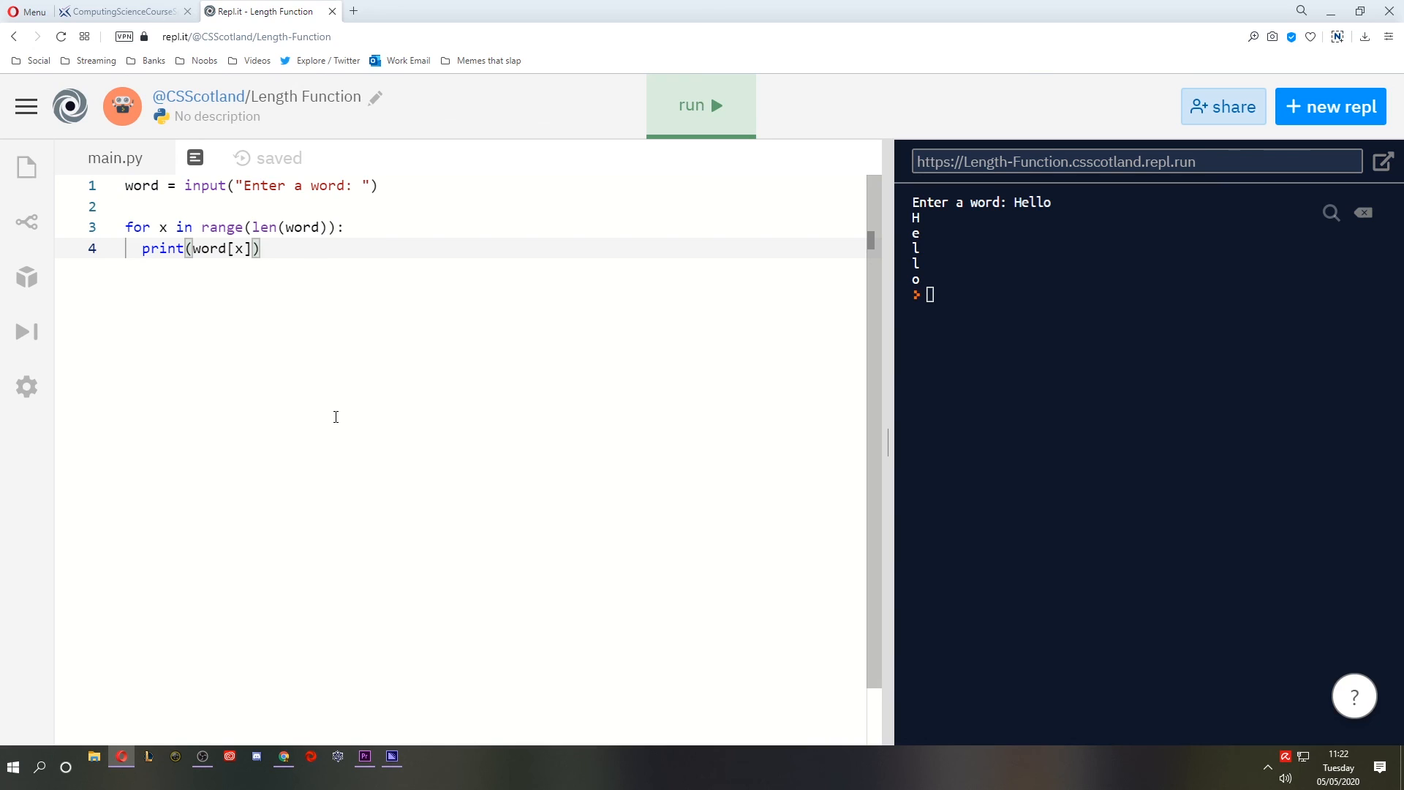